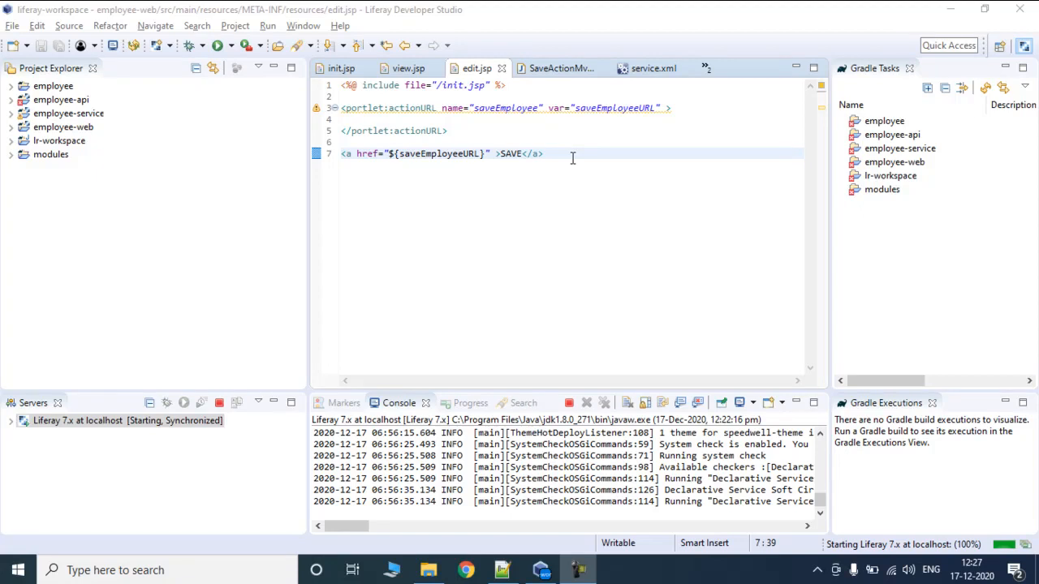
{"action": "mouse_move", "coordinate": [478, 68]}
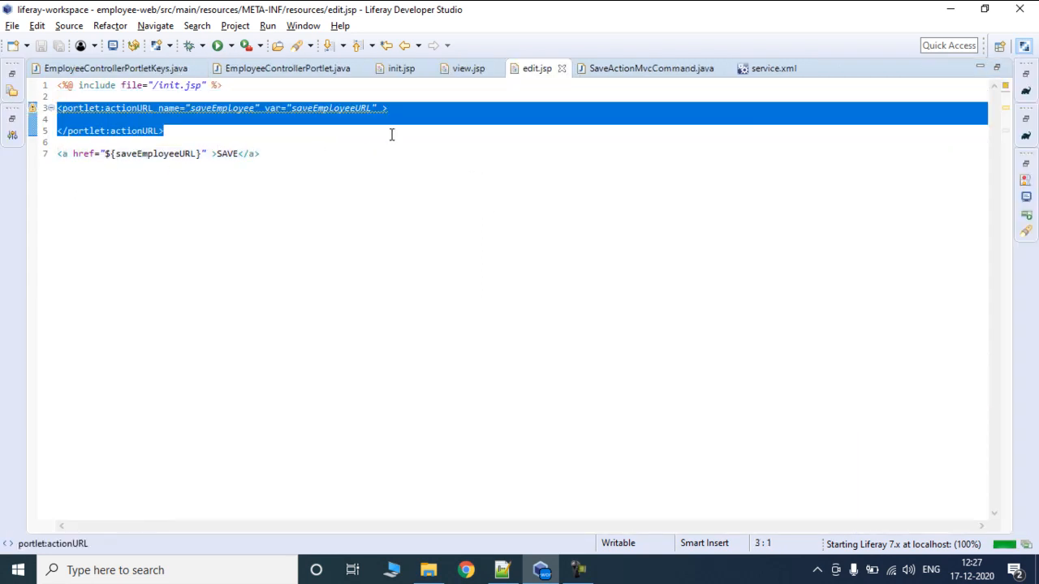
- Compare view.jsp's render URL, then return to edit.jsp after the SAVE link
{"action": "left_click", "coordinate": [467, 68]}
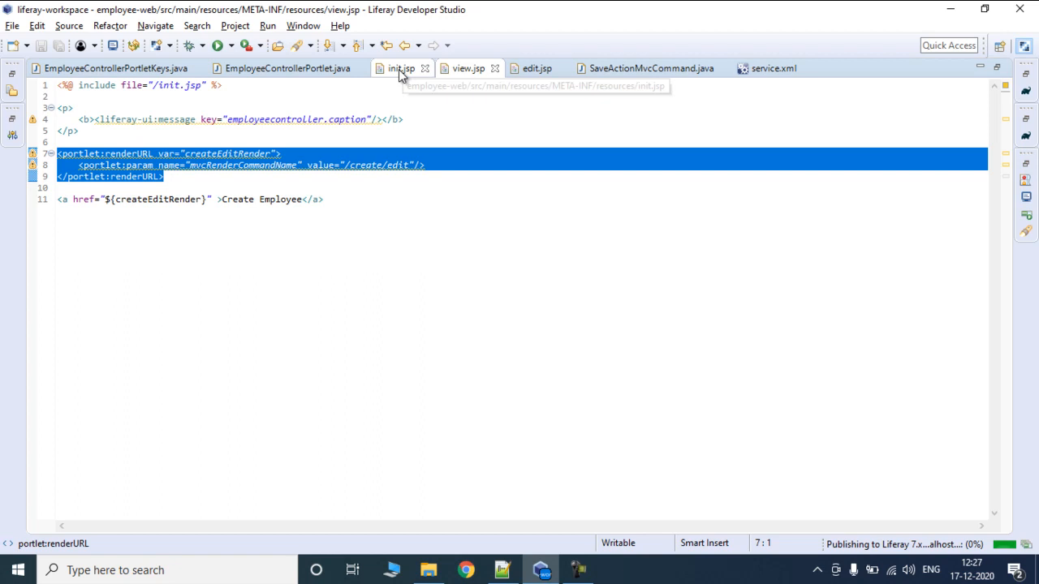
{"action": "mouse_move", "coordinate": [536, 68]}
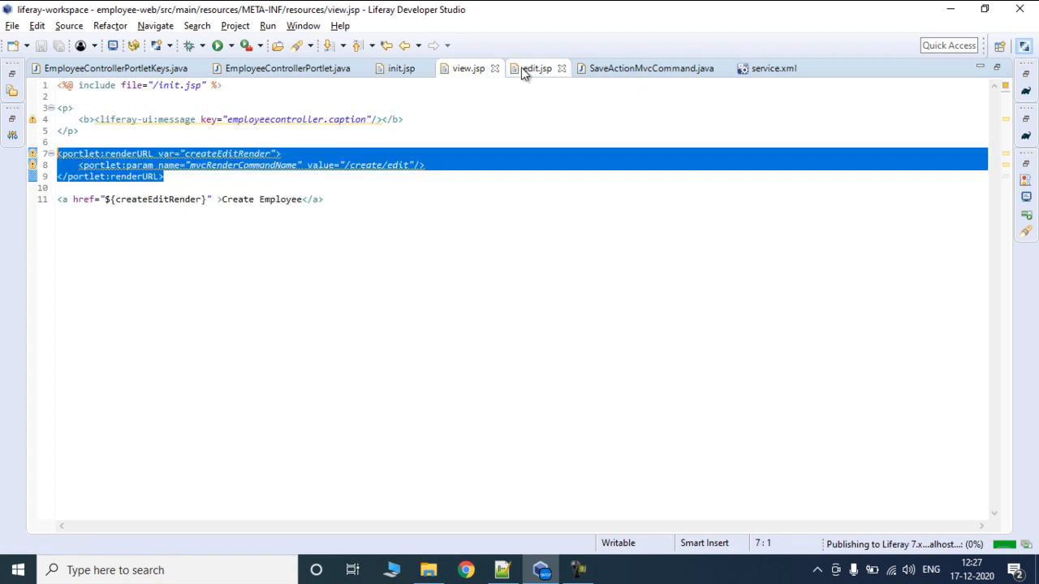
{"action": "left_click", "coordinate": [536, 68]}
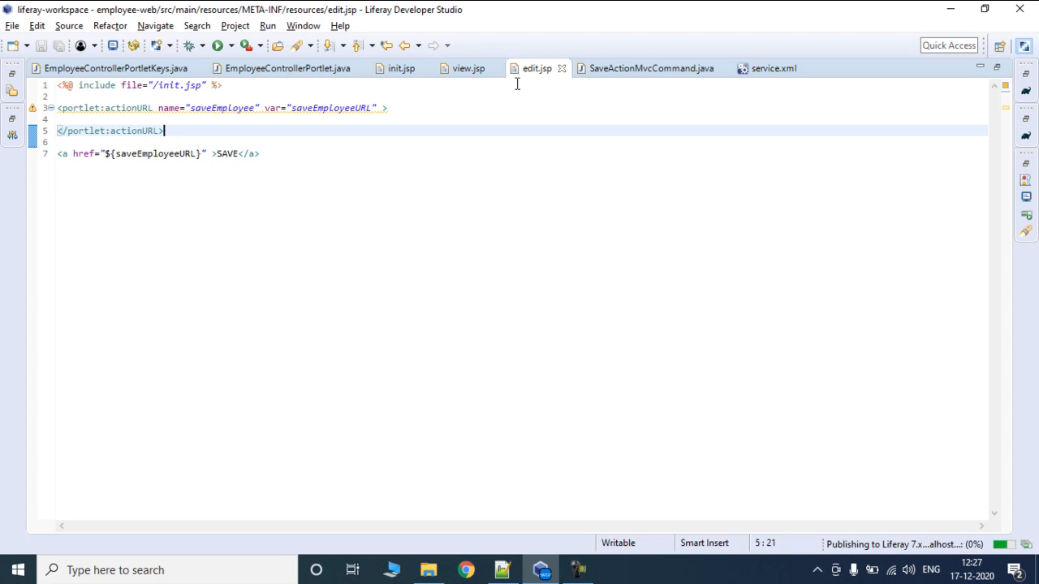
{"action": "mouse_move", "coordinate": [331, 146]}
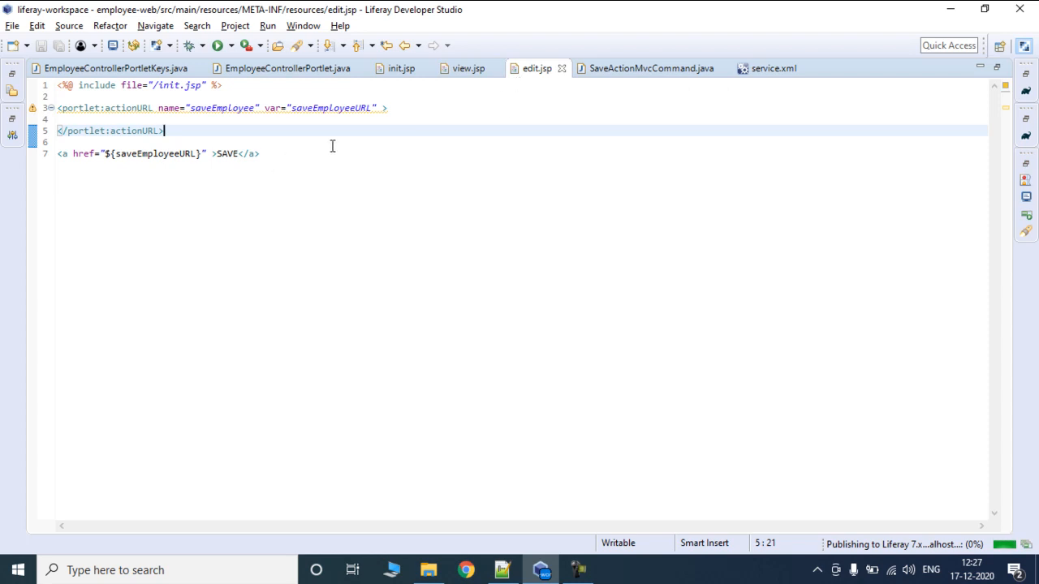
{"action": "mouse_move", "coordinate": [273, 155]}
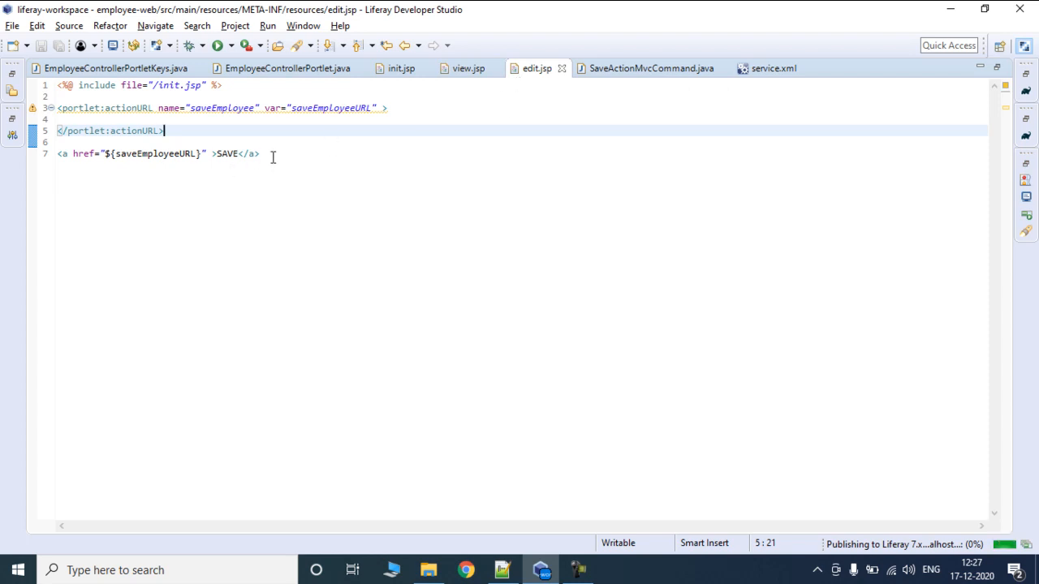
{"action": "left_click", "coordinate": [260, 152]}
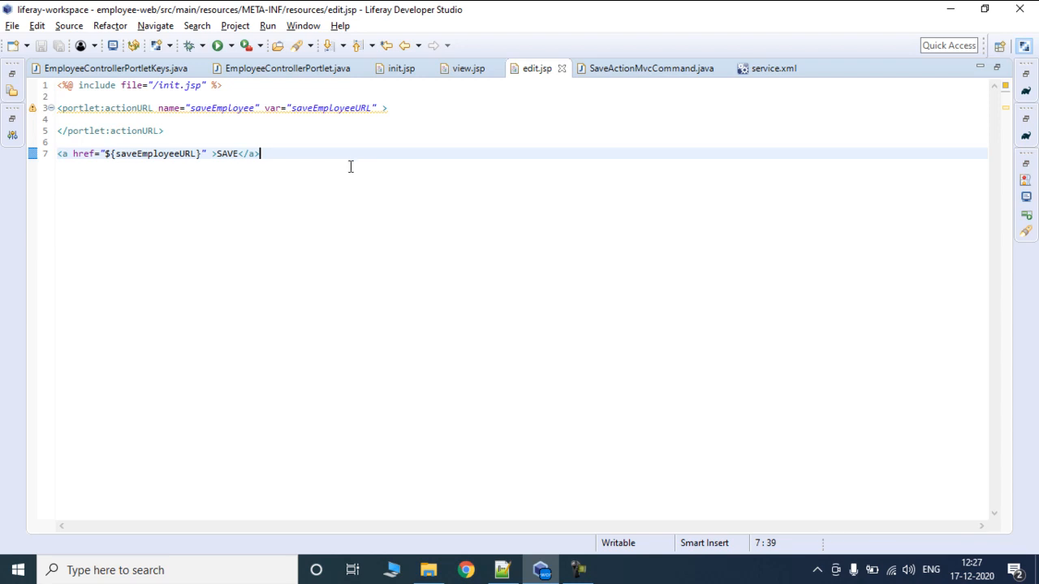
- Add an empty <aui:form></aui:form> block on new lines below the SAVE link
{"action": "key", "text": "Return"}
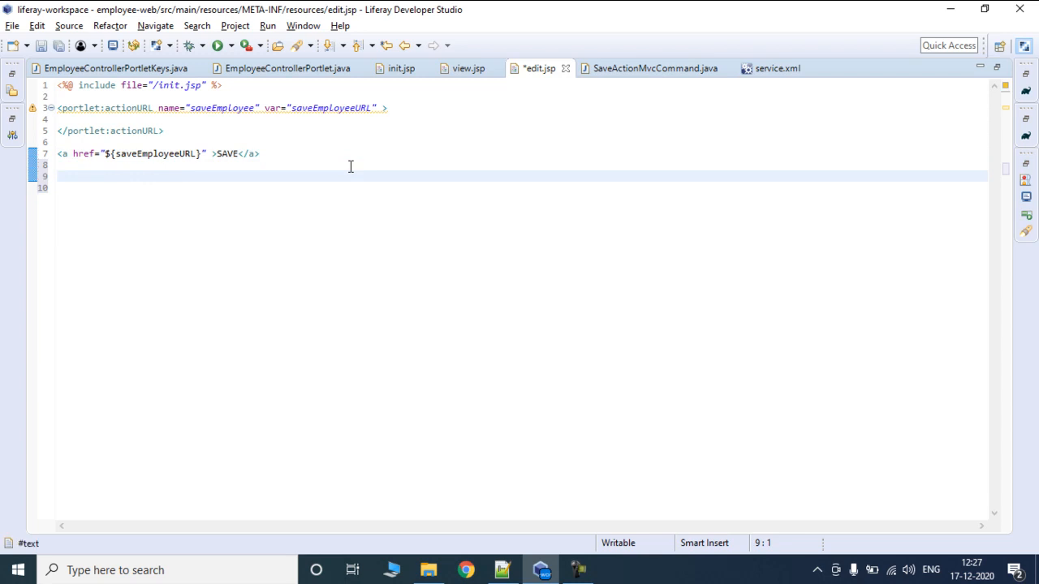
{"action": "type", "text": "<aui:"}
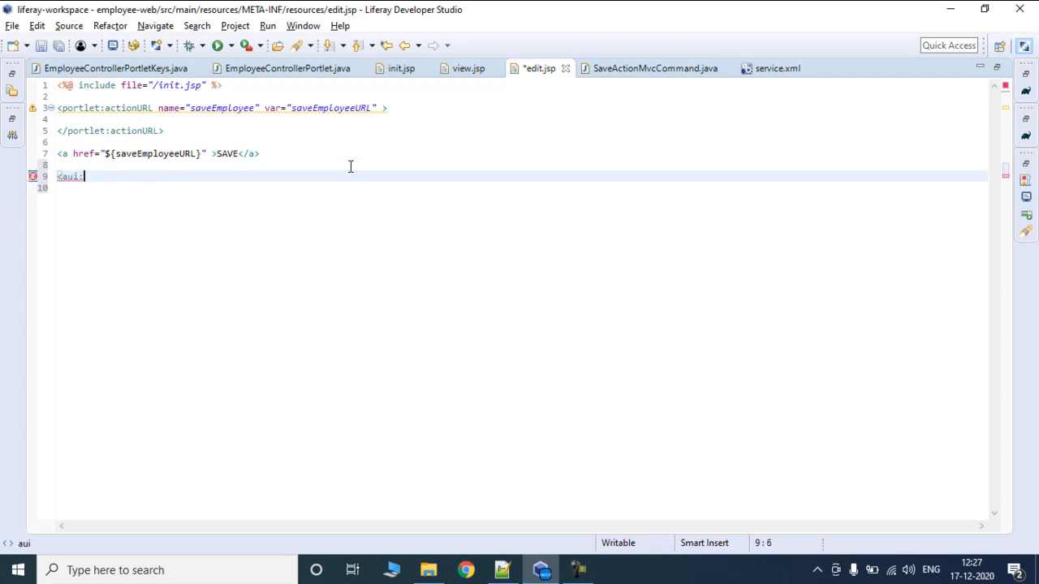
{"action": "type", "text": "form"}
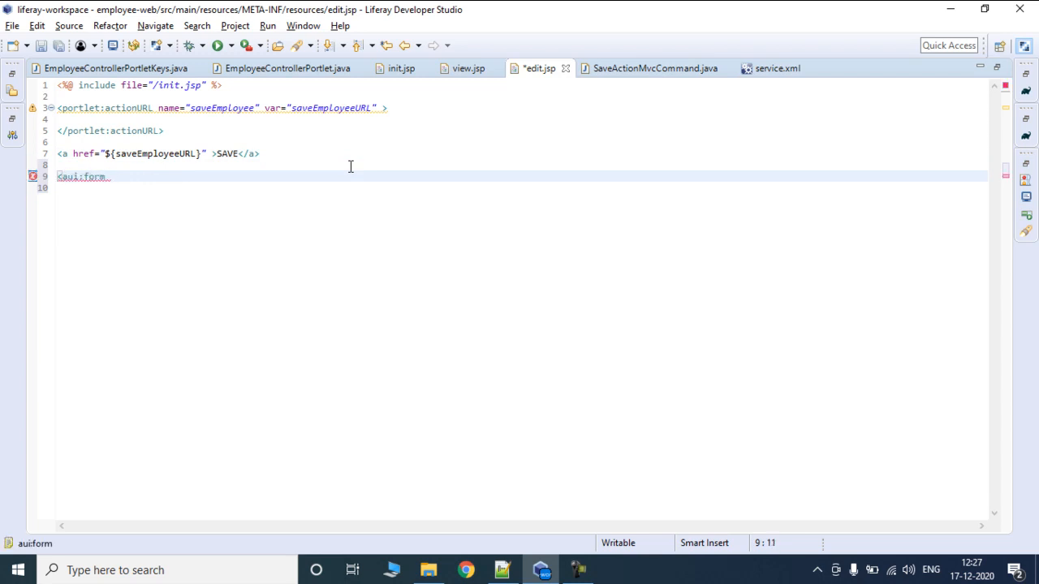
{"action": "type", "text": "/aui:form>"}
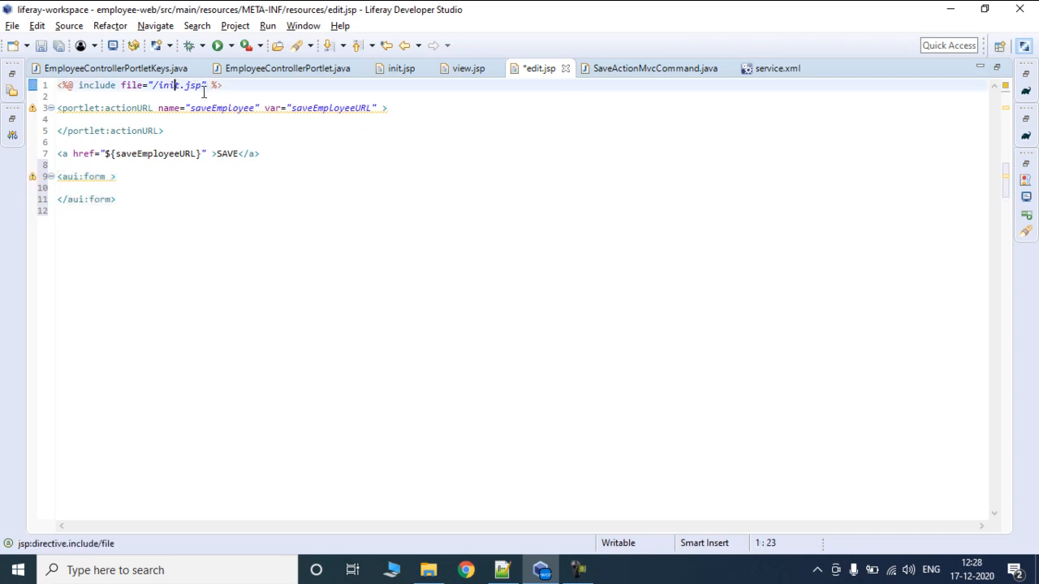
{"action": "left_click", "coordinate": [402, 68]}
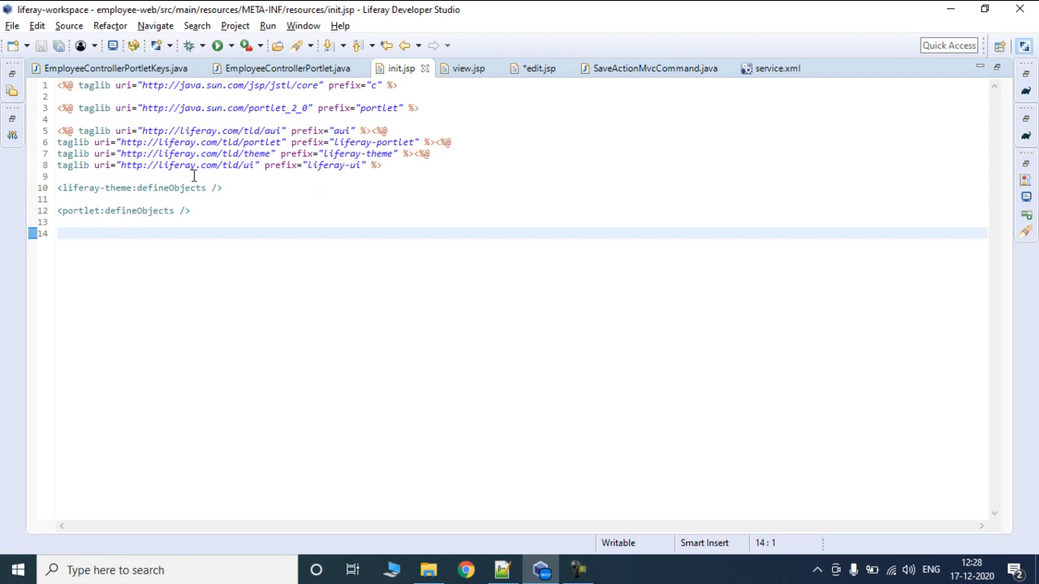
{"action": "double_click", "coordinate": [341, 130]}
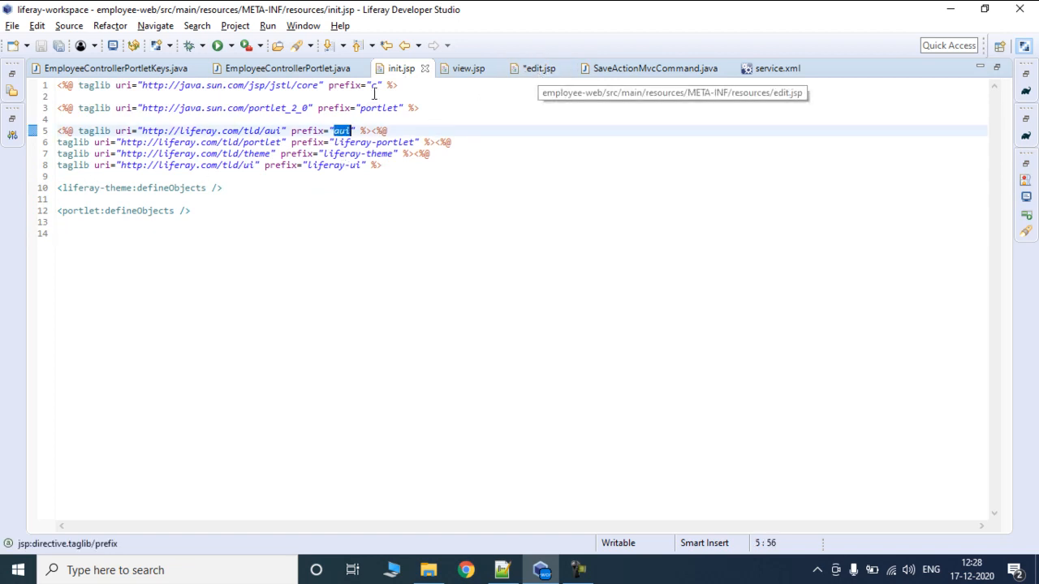
{"action": "left_click", "coordinate": [539, 68]}
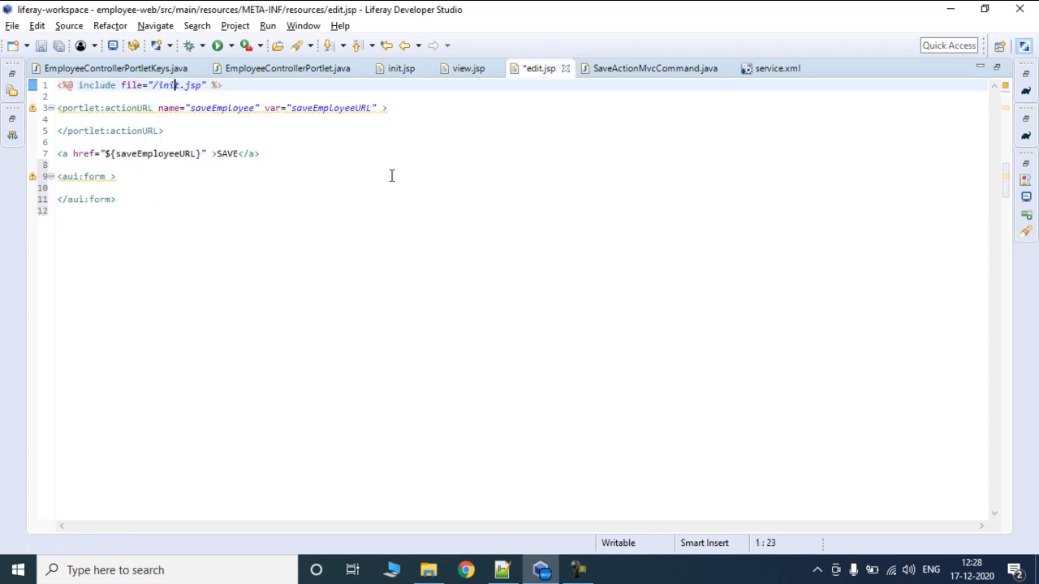
- Give the aui:form opening tag name="fm" and an empty action attribute
{"action": "left_click", "coordinate": [110, 175]}
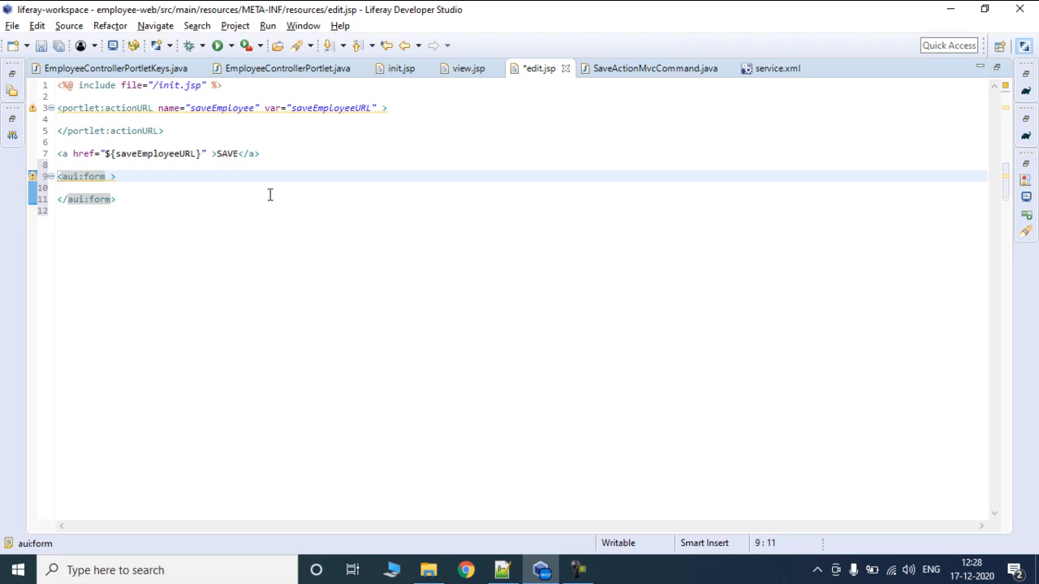
{"action": "type", "text": "name=\"fm"}
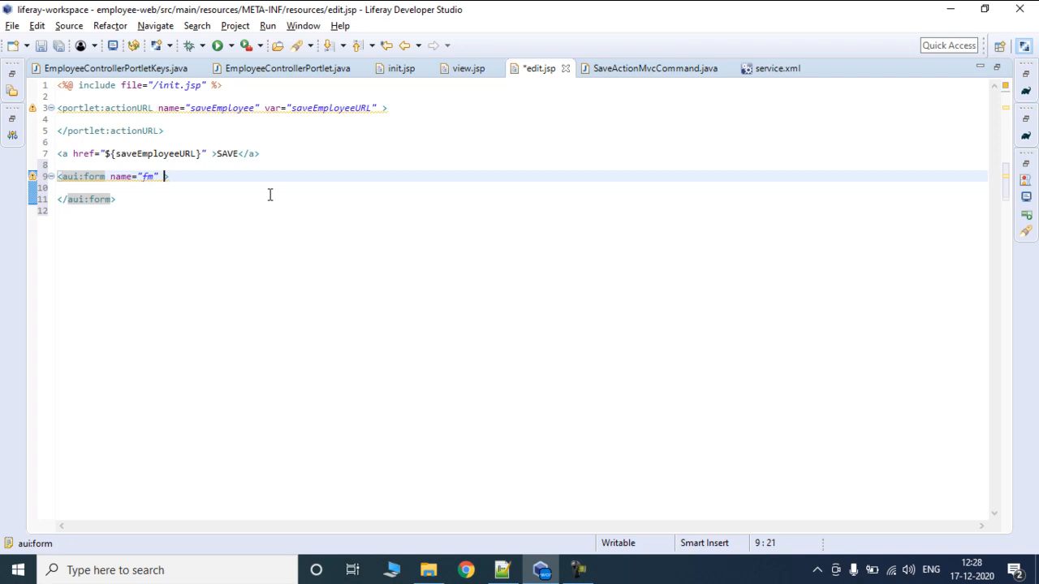
{"action": "type", "text": "action"}
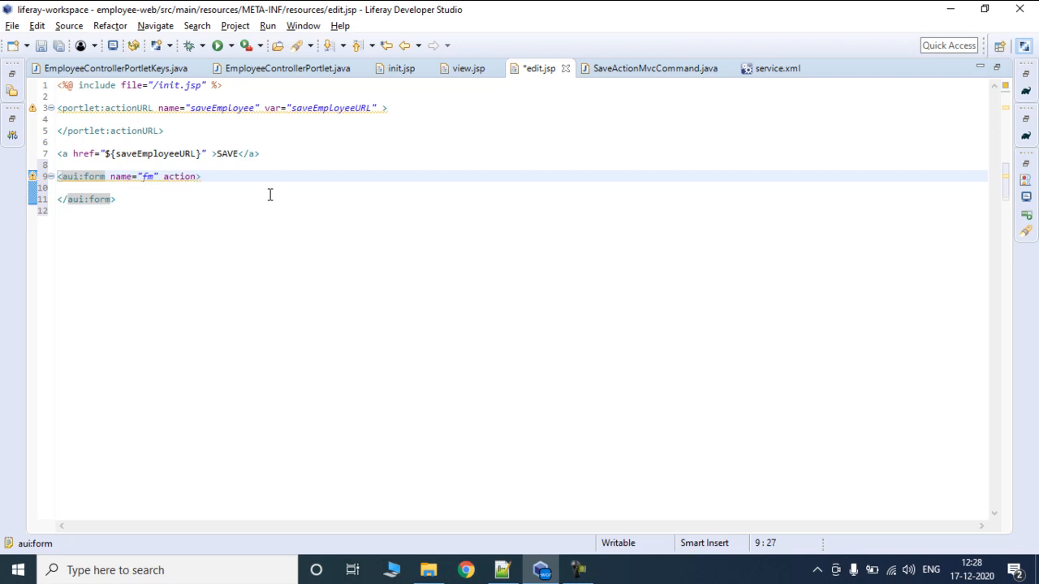
{"action": "type", "text": "=\""}
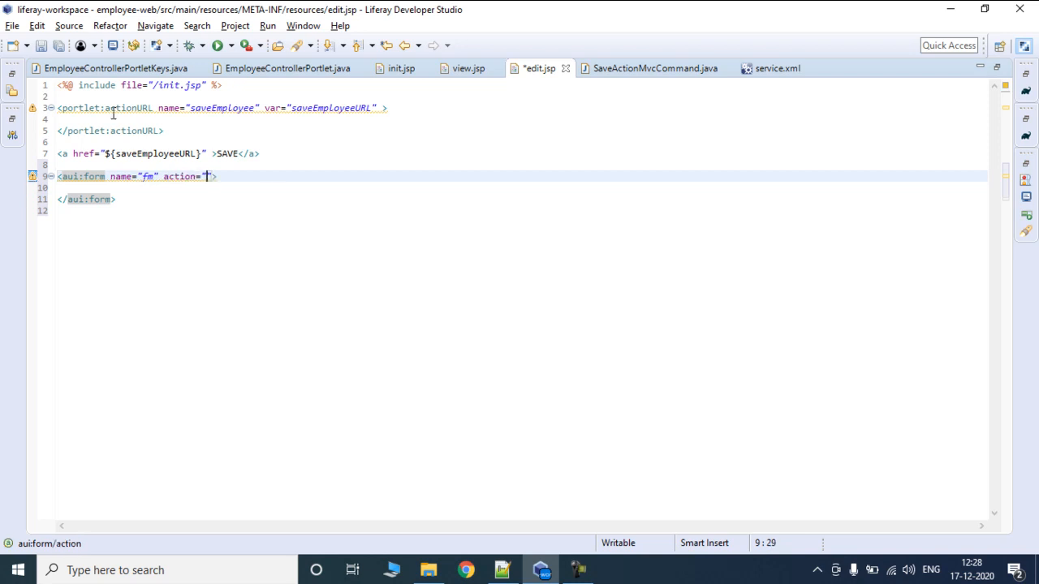
- Copy ${saveEmployeeURL} from the SAVE link into the form's action attribute
{"action": "double_click", "coordinate": [156, 152]}
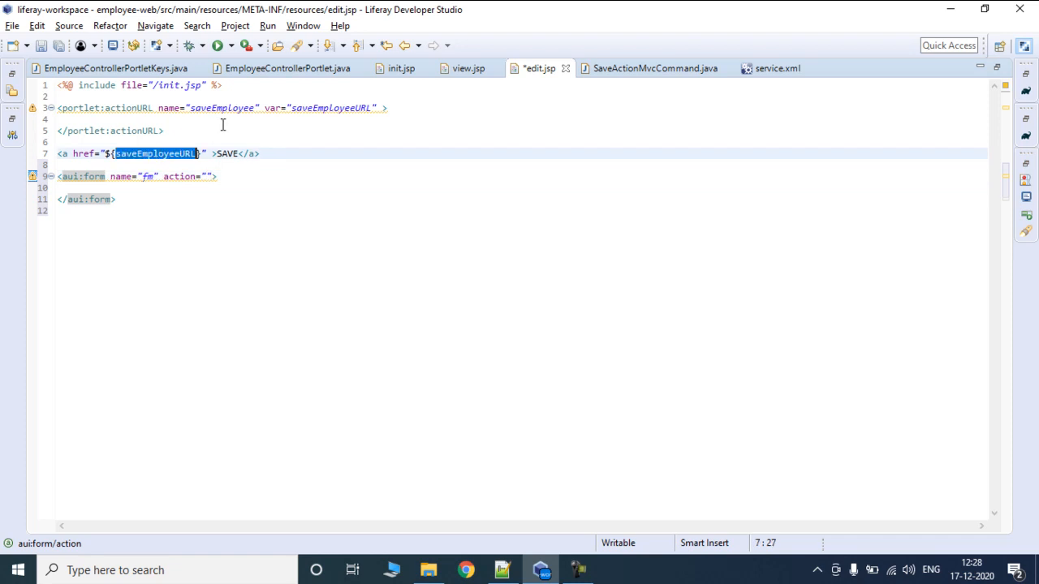
{"action": "left_click", "coordinate": [107, 153]}
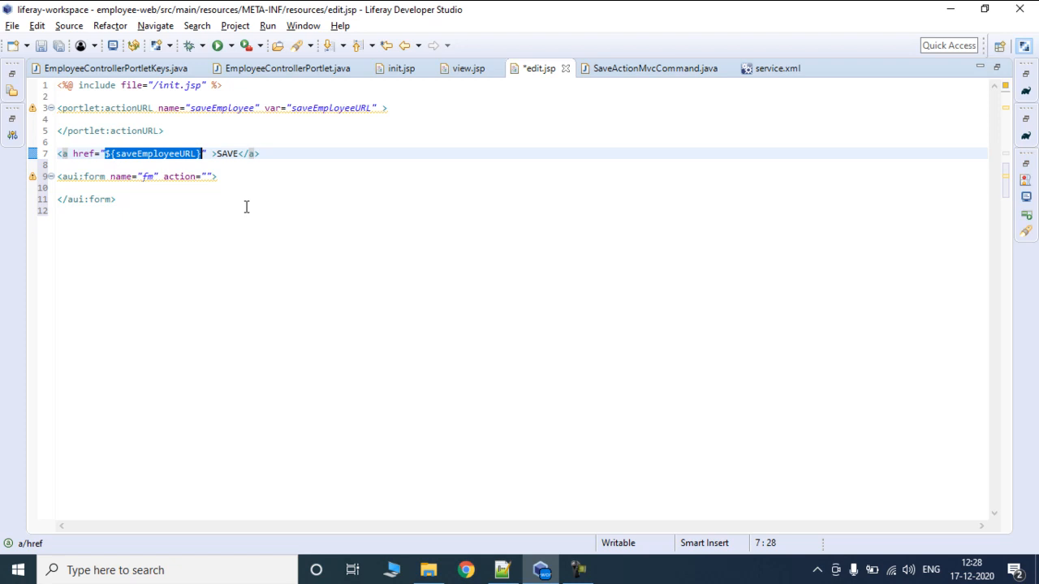
{"action": "type", "text": "${saveEmployeeURL}"}
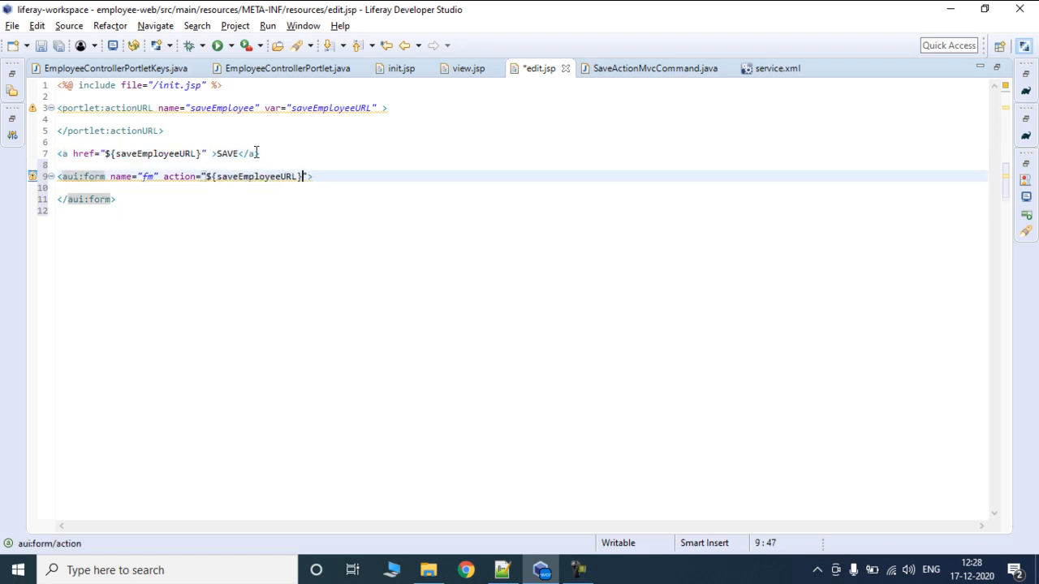
{"action": "left_click", "coordinate": [310, 152]}
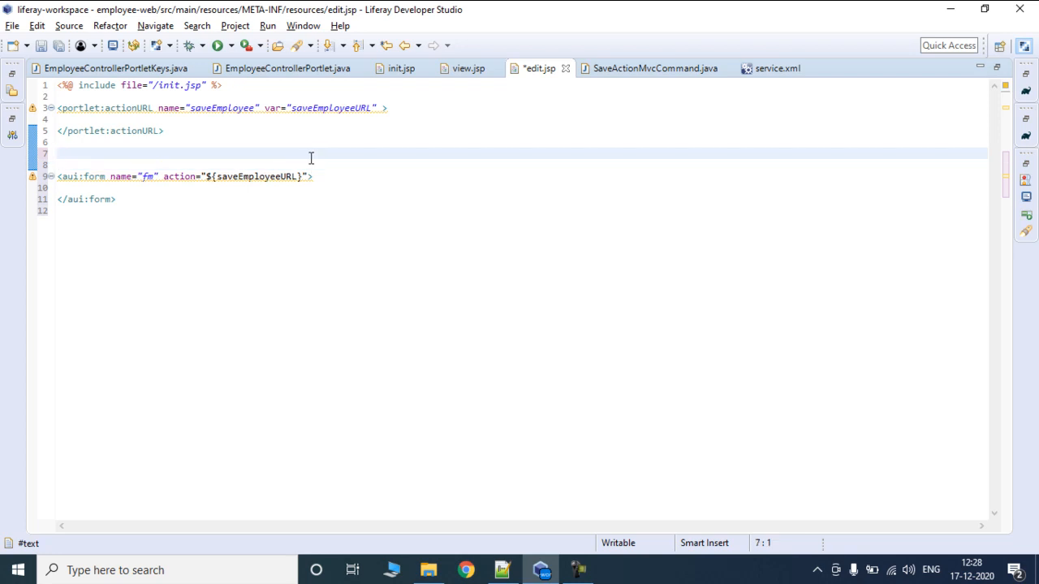
- Replace the SAVE link line with the text Create/Edit Employee Details
{"action": "type", "text": "Caret"}
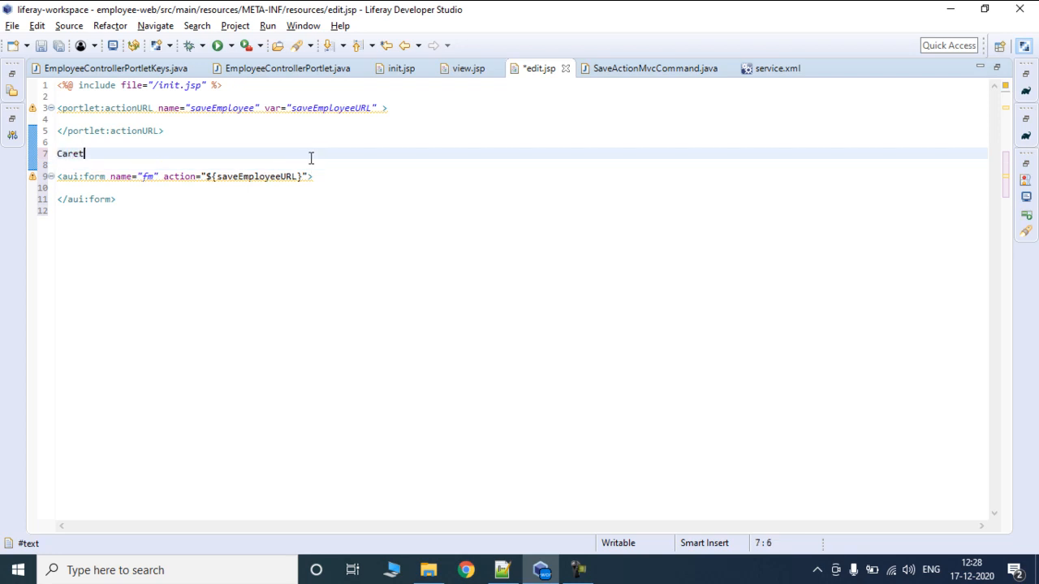
{"action": "type", "text": "Create"}
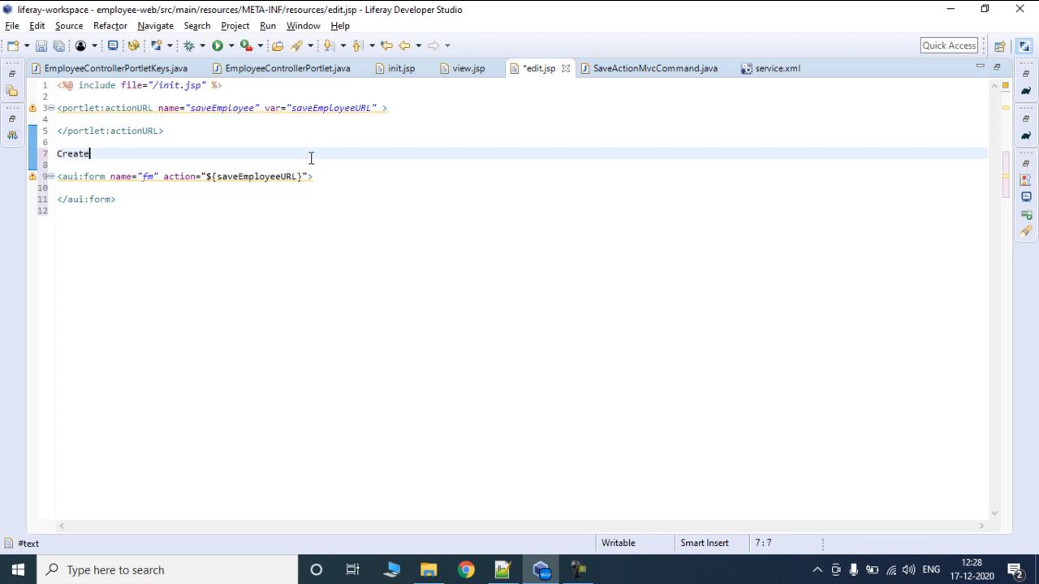
{"action": "type", "text": "/Edit"}
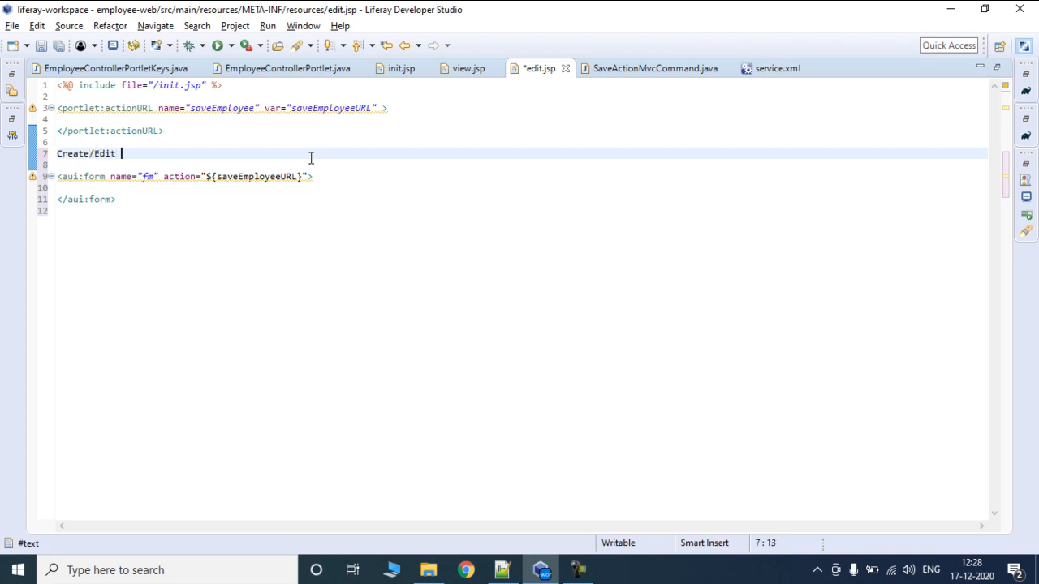
{"action": "type", "text": "Emplo"}
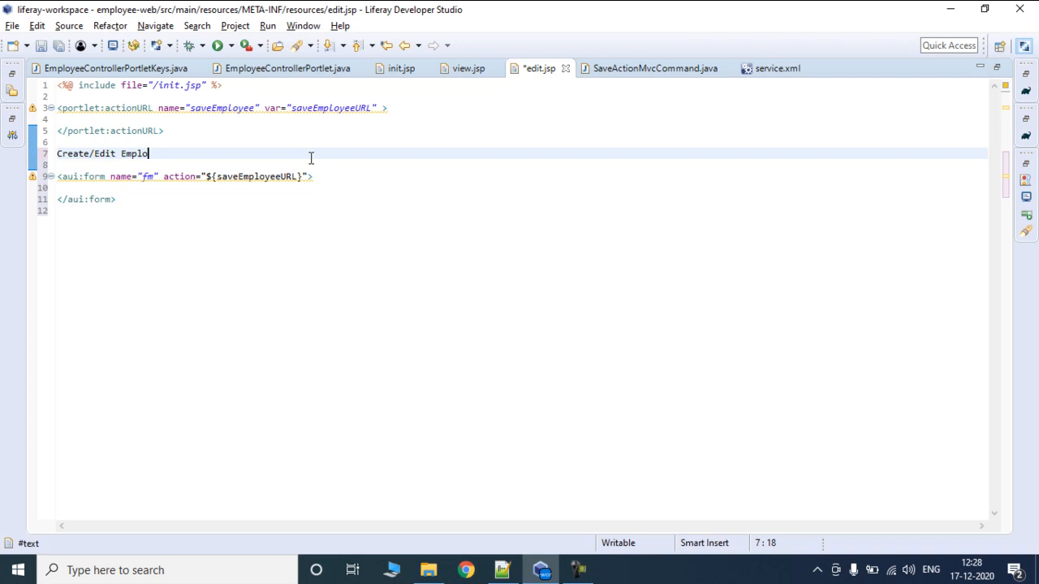
{"action": "type", "text": "yee Details"}
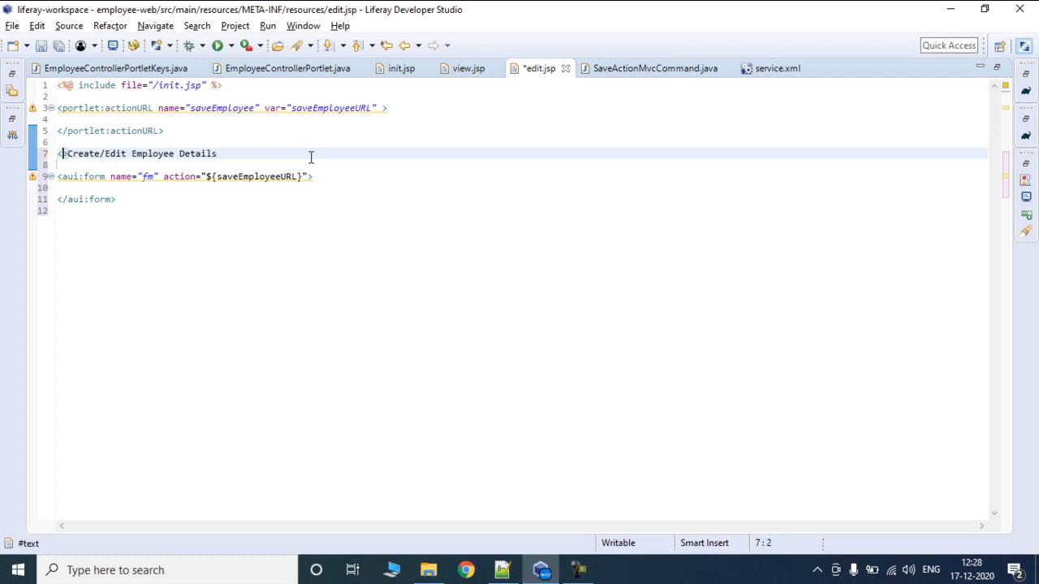
- Wrap the heading in <h1></h1> and start an <aui tag inside the form
{"action": "type", "text": "h1"}
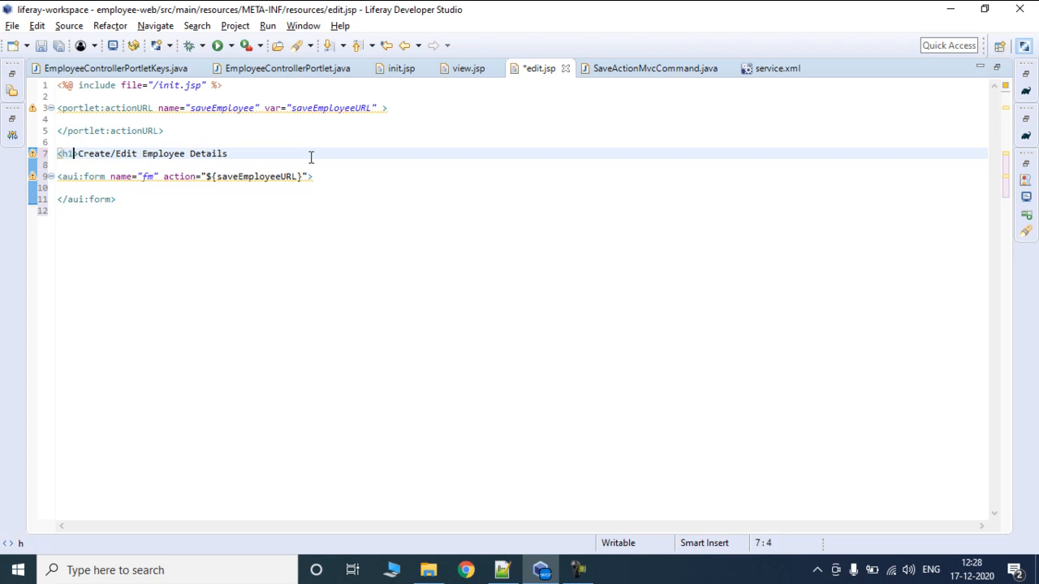
{"action": "type", "text": "</h1>"}
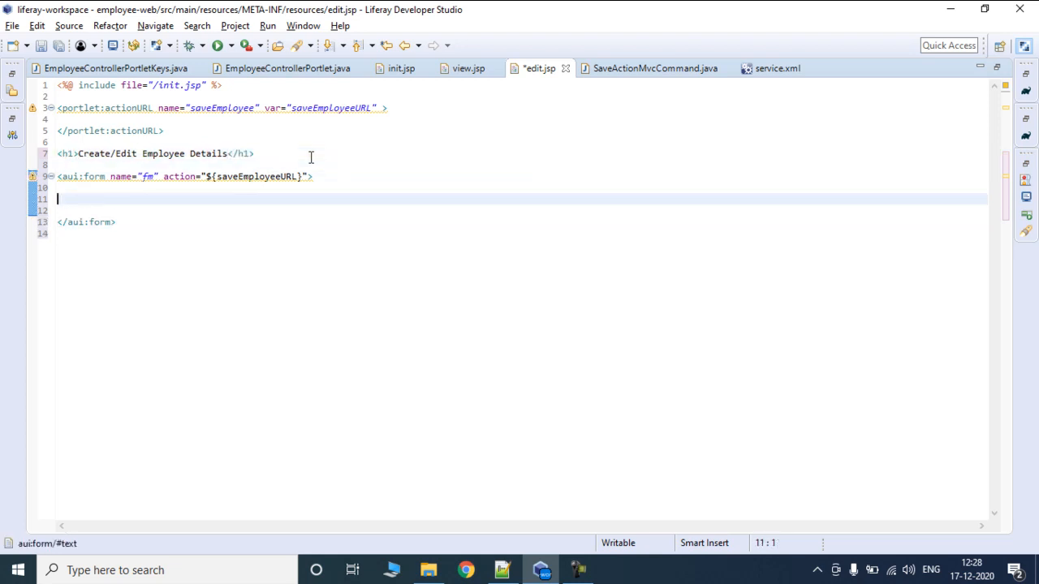
{"action": "type", "text": "<aui:"}
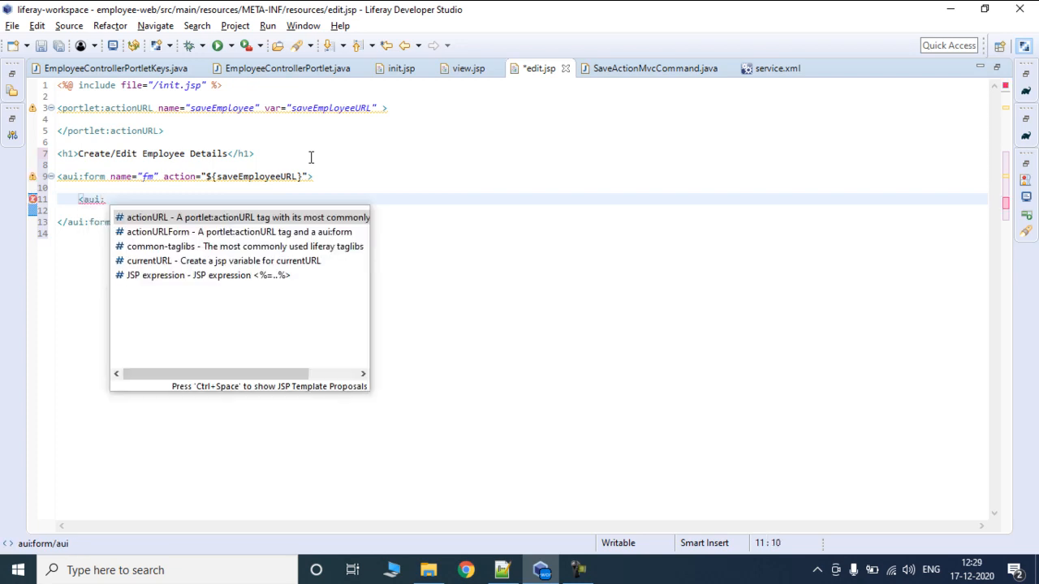
- Add an aui:input with name="name", copying the column name from service.xml
{"action": "key", "text": "Escape"}
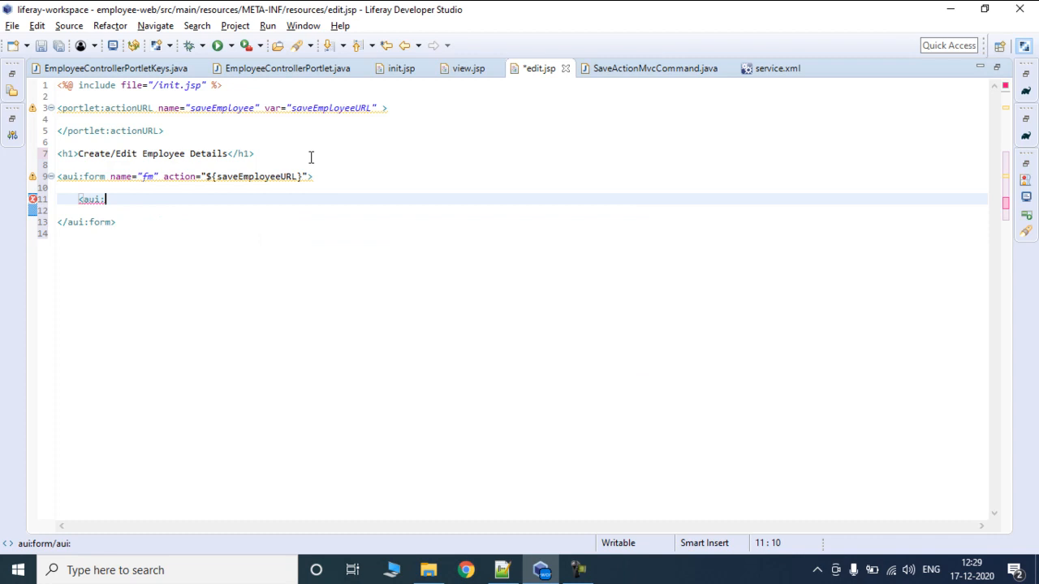
{"action": "type", "text": "input > </aui:input>"}
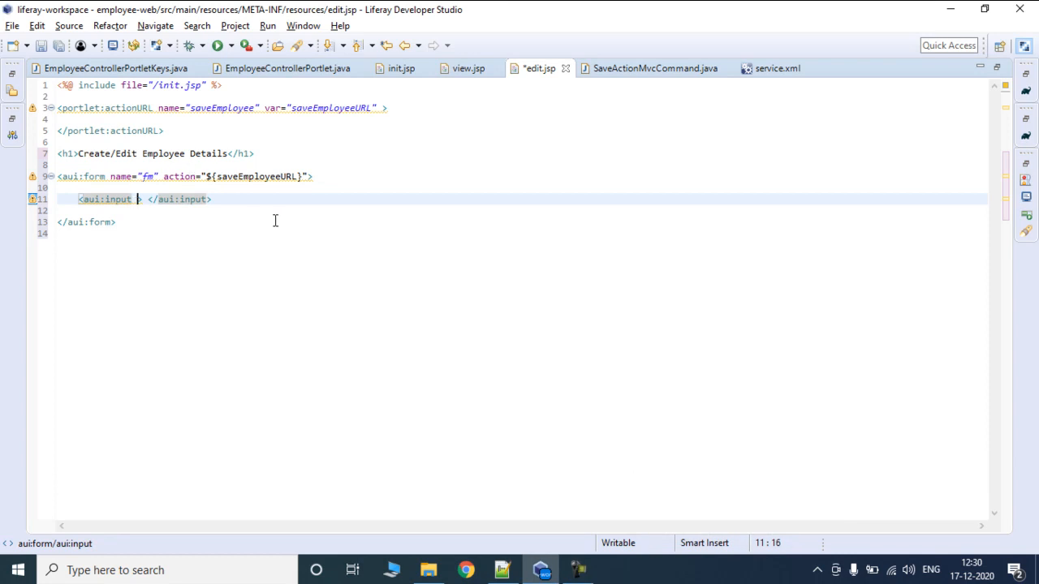
{"action": "type", "text": "name"}
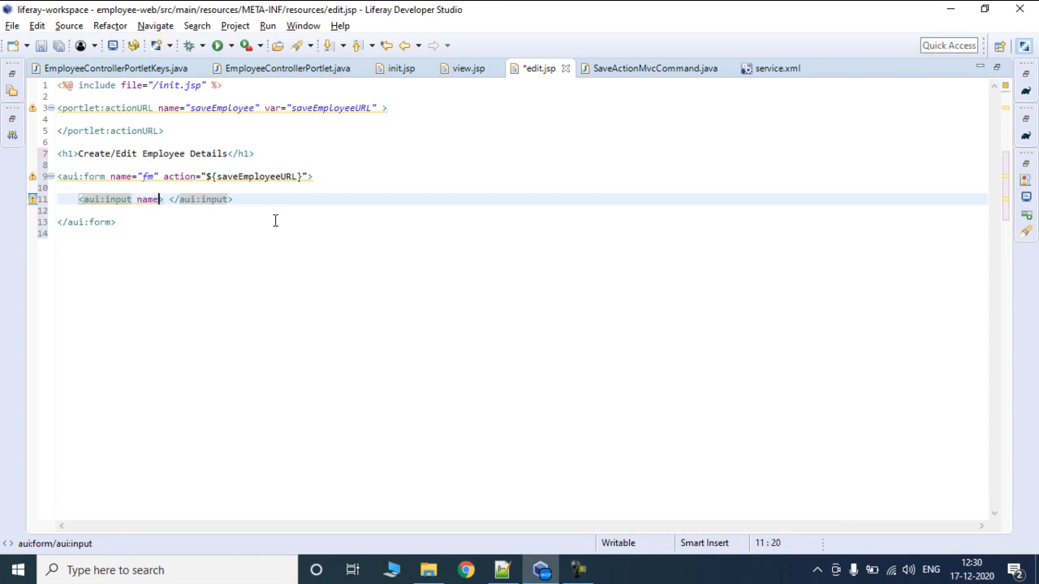
{"action": "type", "text": "=\""}
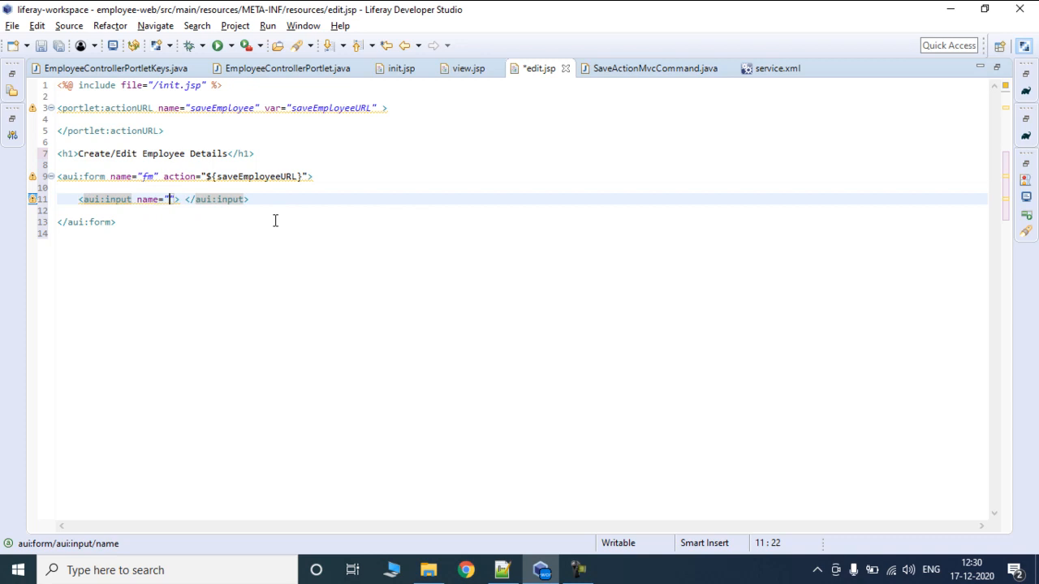
{"action": "mouse_move", "coordinate": [776, 68]}
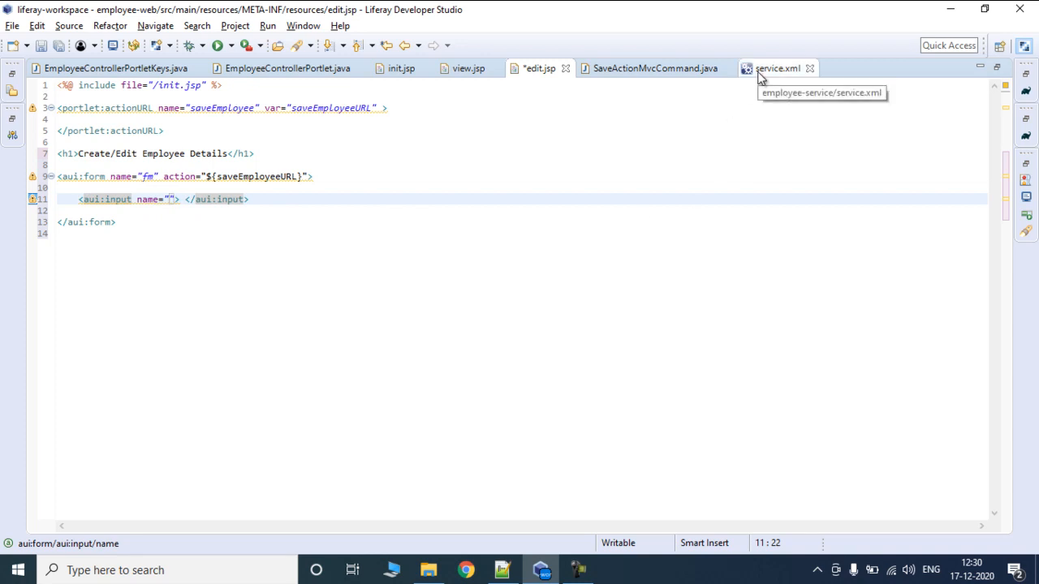
{"action": "left_click", "coordinate": [776, 68]}
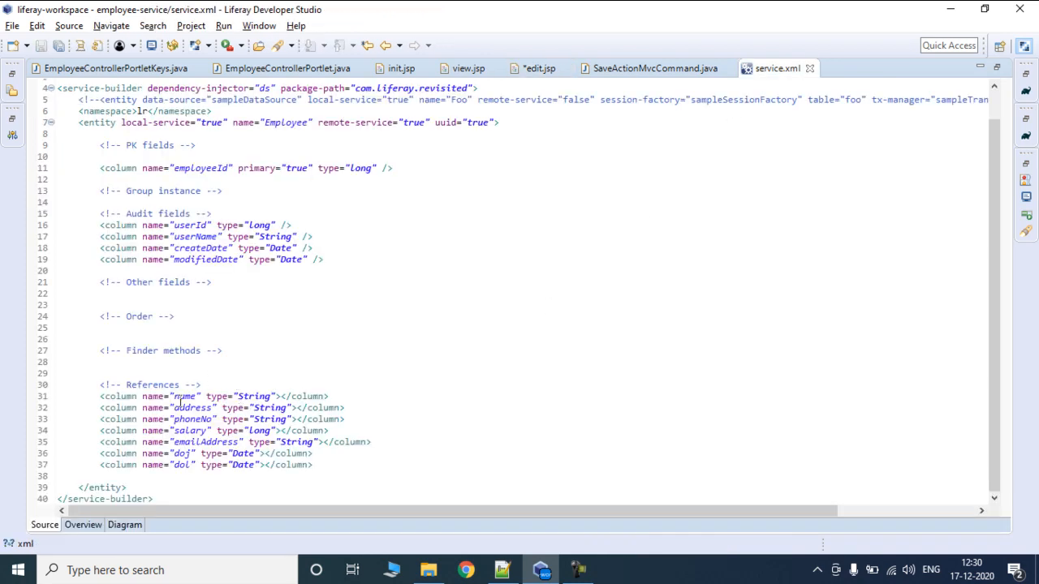
{"action": "double_click", "coordinate": [185, 396]}
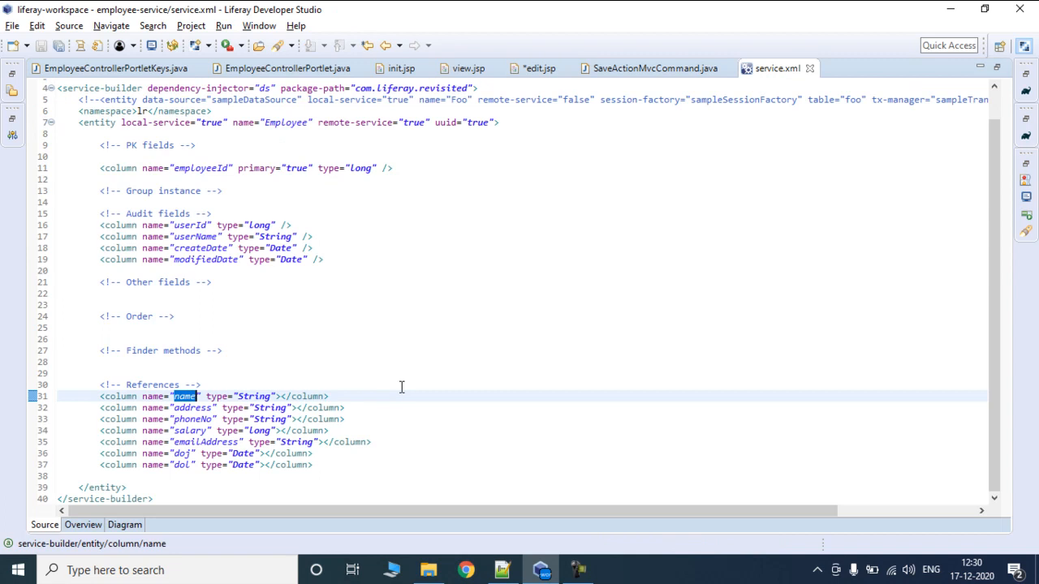
{"action": "left_click", "coordinate": [539, 68]}
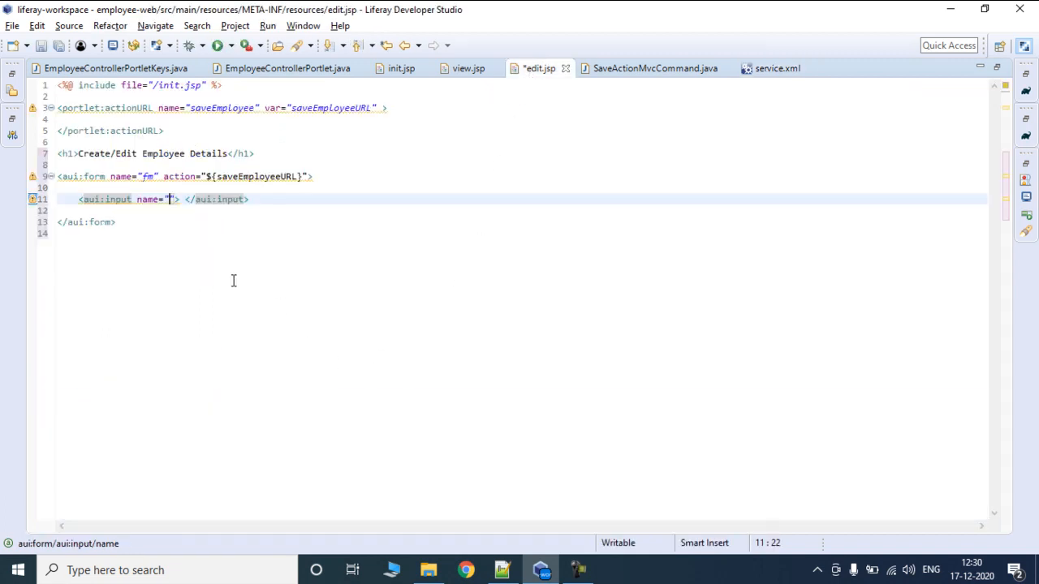
{"action": "type", "text": "name"}
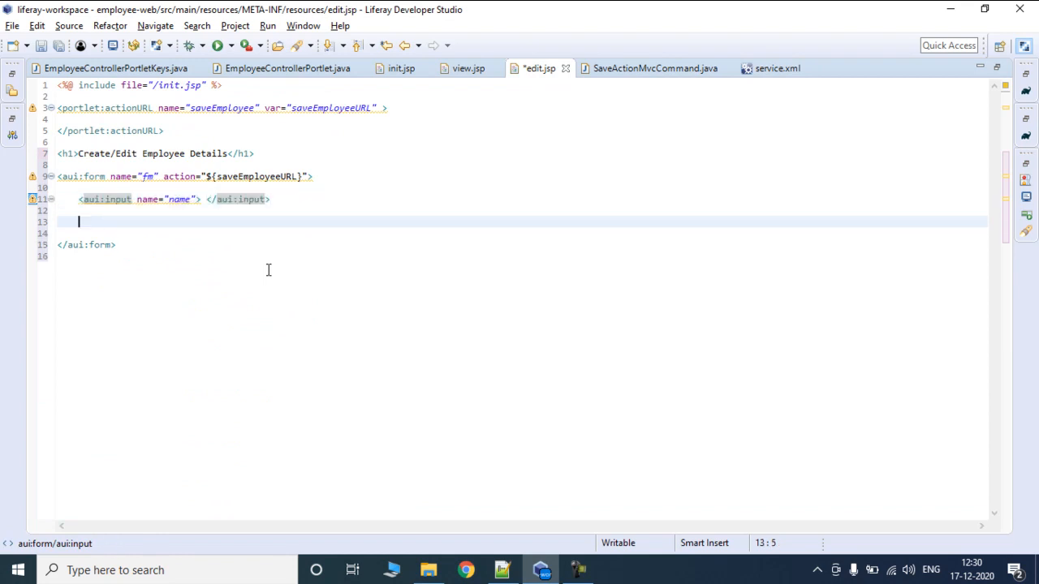
- Duplicate the input and name copies address, phoneNo and salary from service.xml
{"action": "type", "text": "<aui:input name=\"name\"> </aui:input>"}
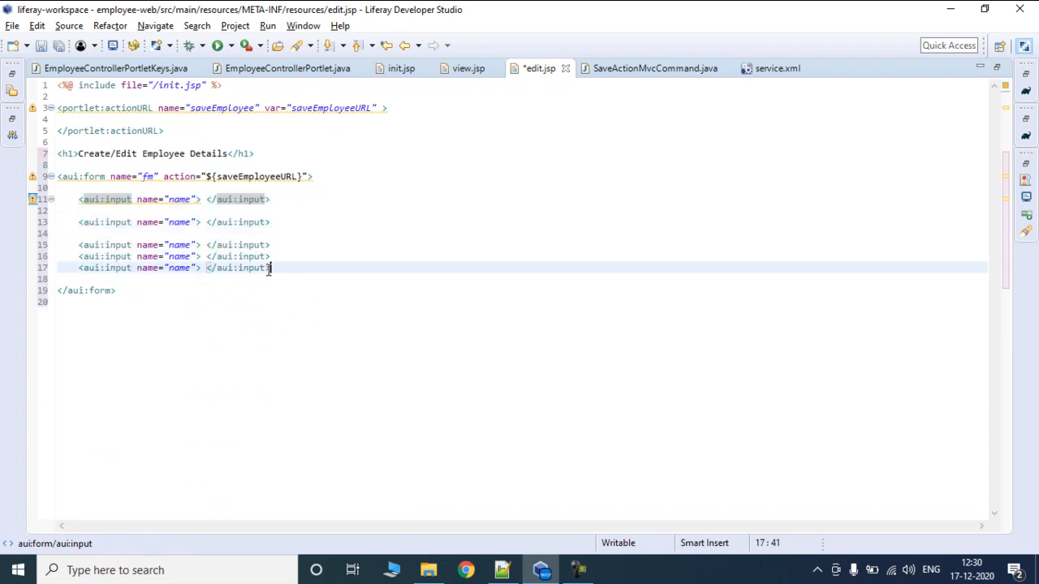
{"action": "key", "text": "Enter"}
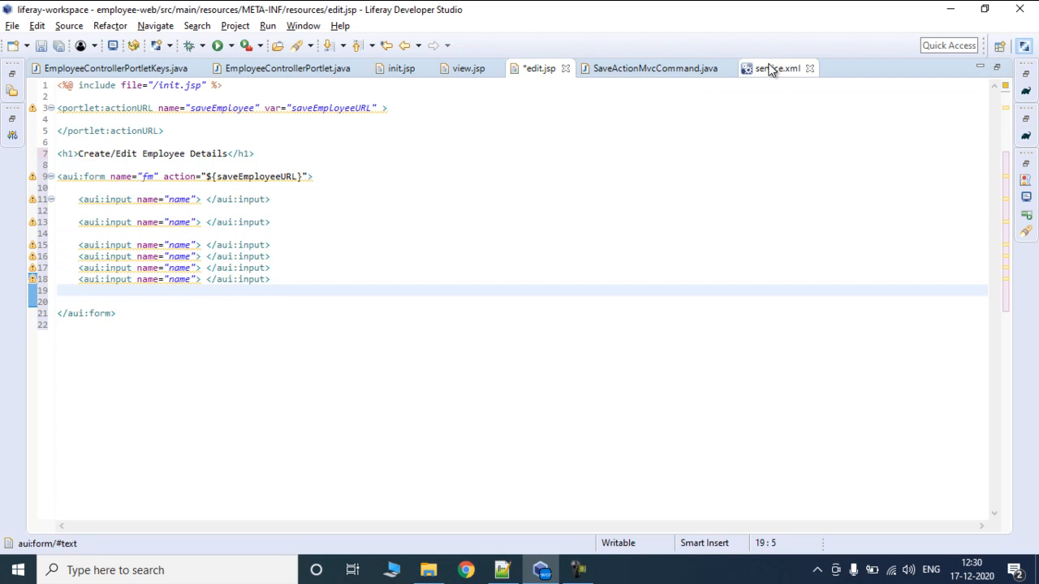
{"action": "left_click", "coordinate": [776, 68]}
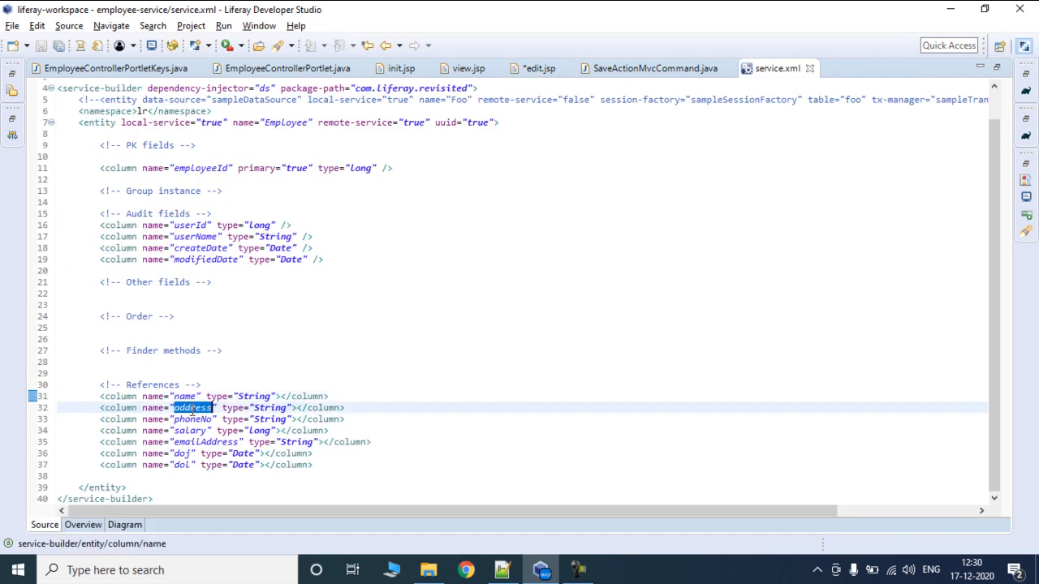
{"action": "left_click", "coordinate": [539, 68]}
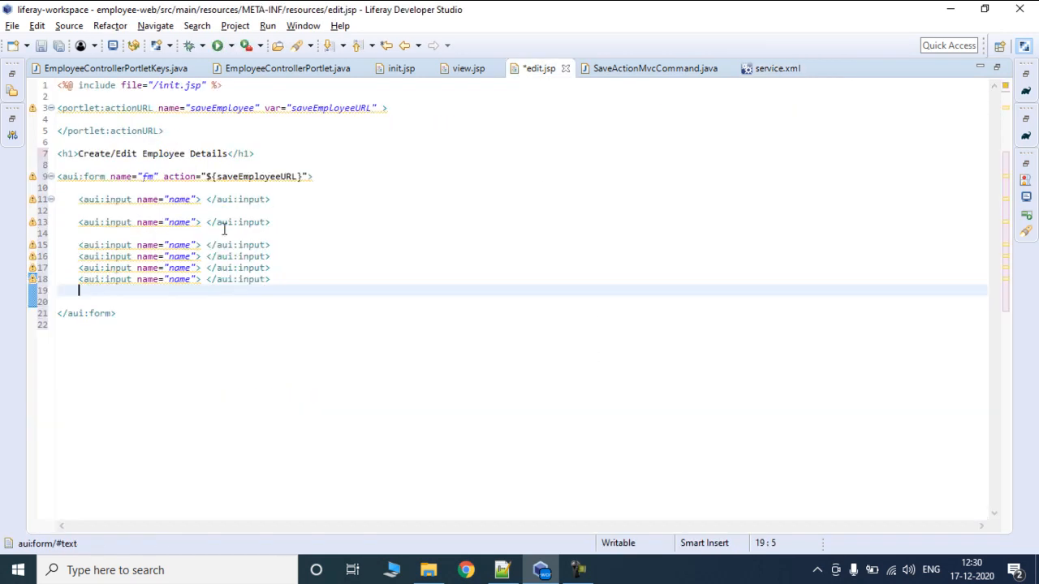
{"action": "type", "text": "address"}
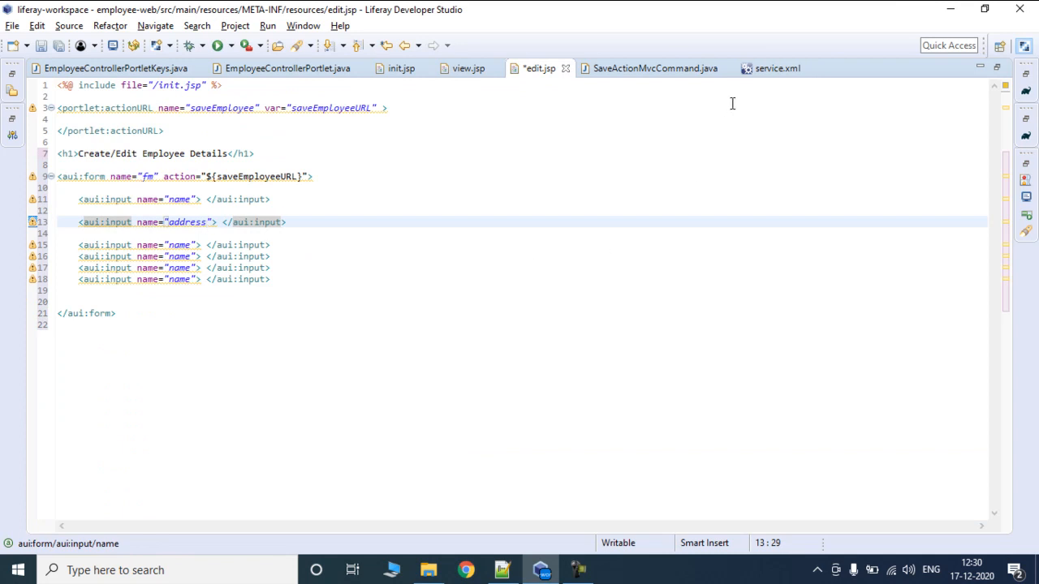
{"action": "left_click", "coordinate": [776, 68]}
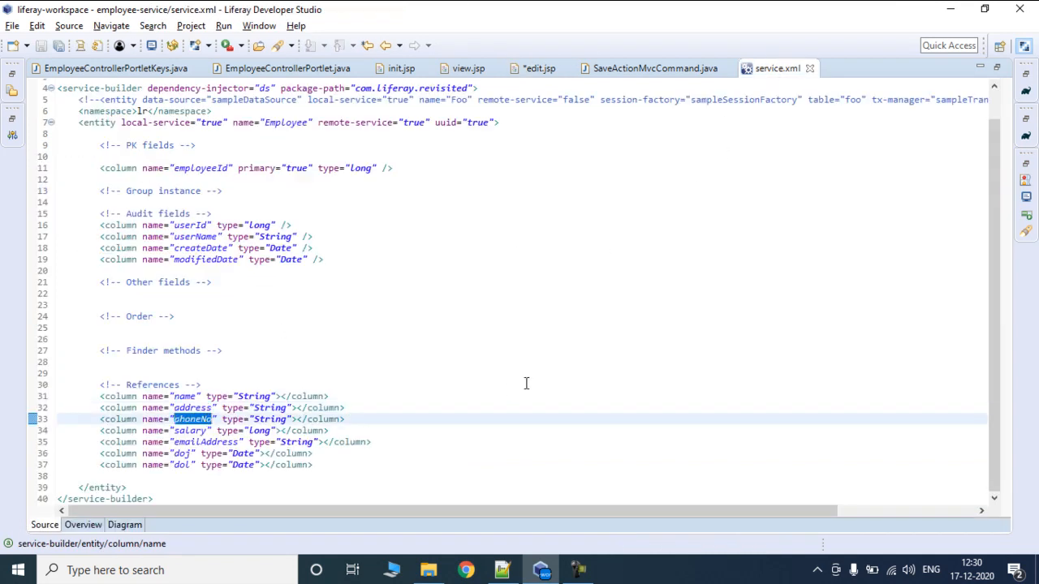
{"action": "left_click", "coordinate": [539, 68]}
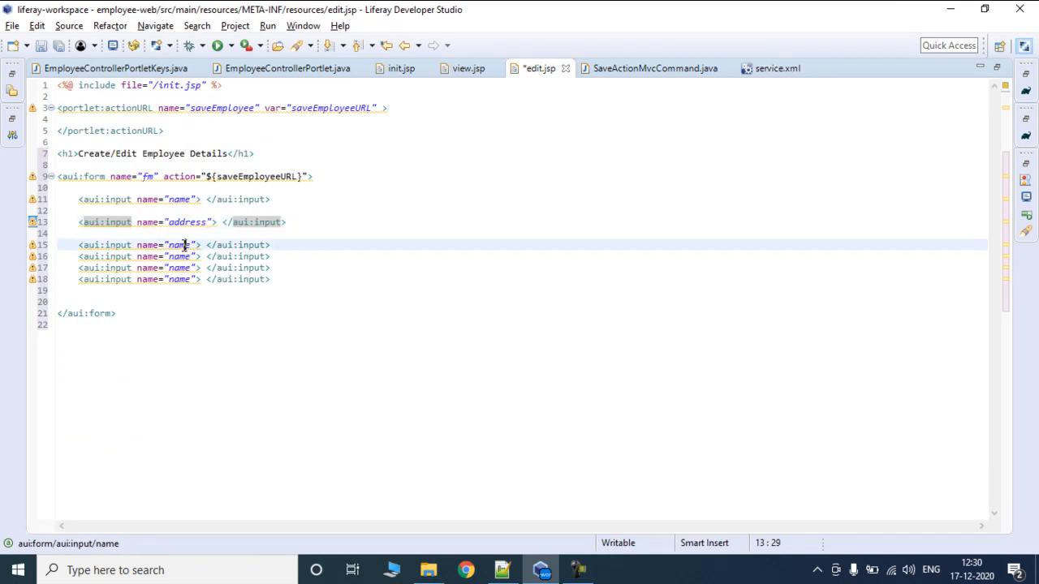
{"action": "left_click", "coordinate": [776, 69]}
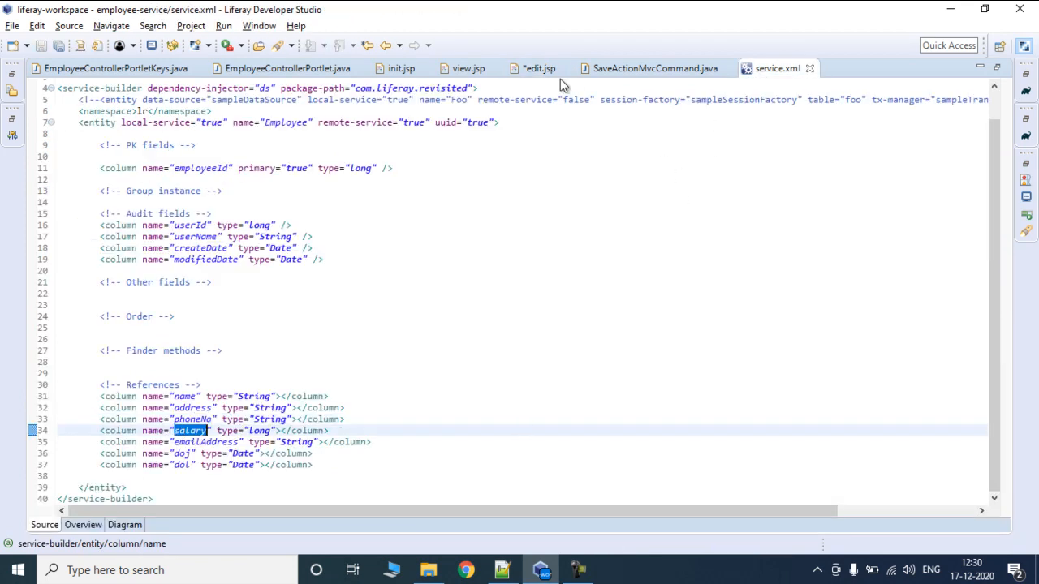
{"action": "left_click", "coordinate": [539, 68]}
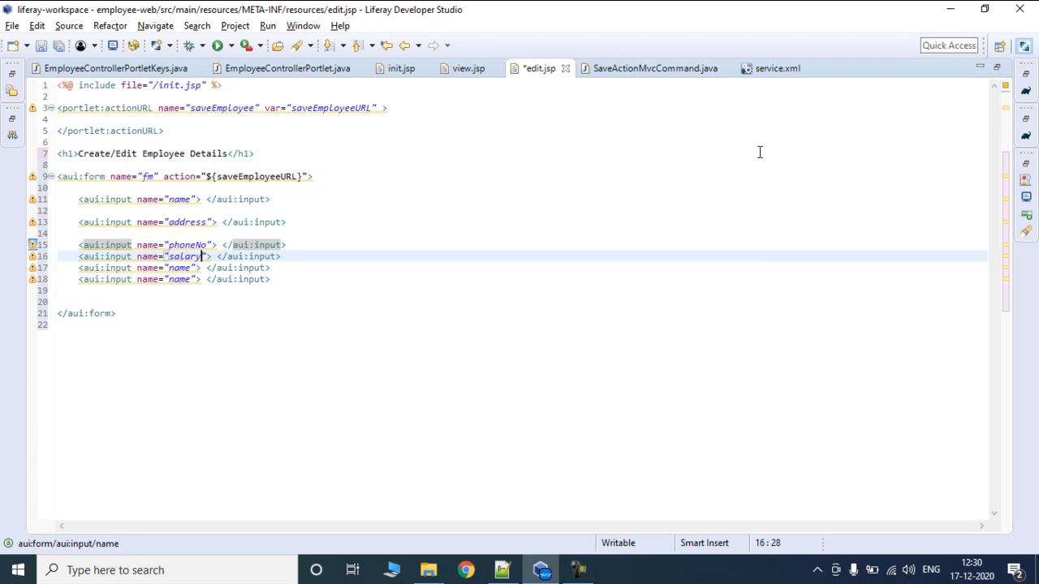
- Name the remaining inputs emailAddress, doj and dol, then start an <aui:button-row>
{"action": "left_click", "coordinate": [776, 68]}
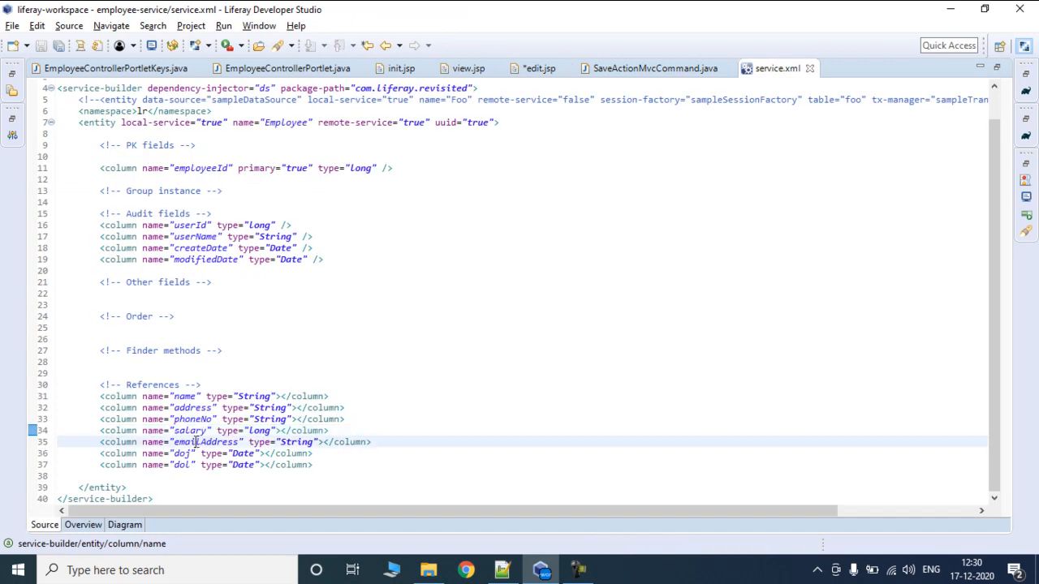
{"action": "left_click", "coordinate": [539, 68]}
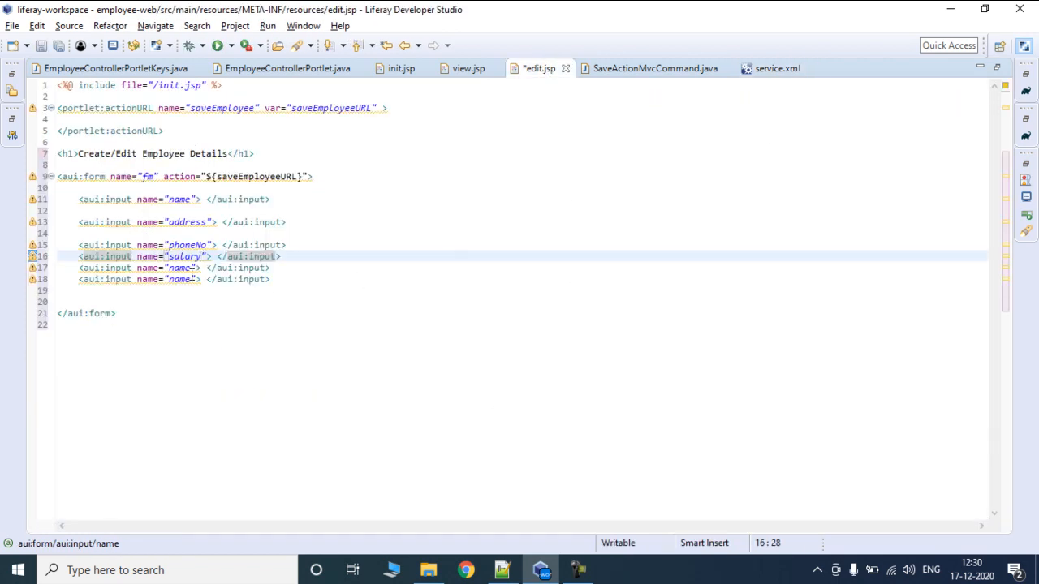
{"action": "left_click", "coordinate": [776, 68]}
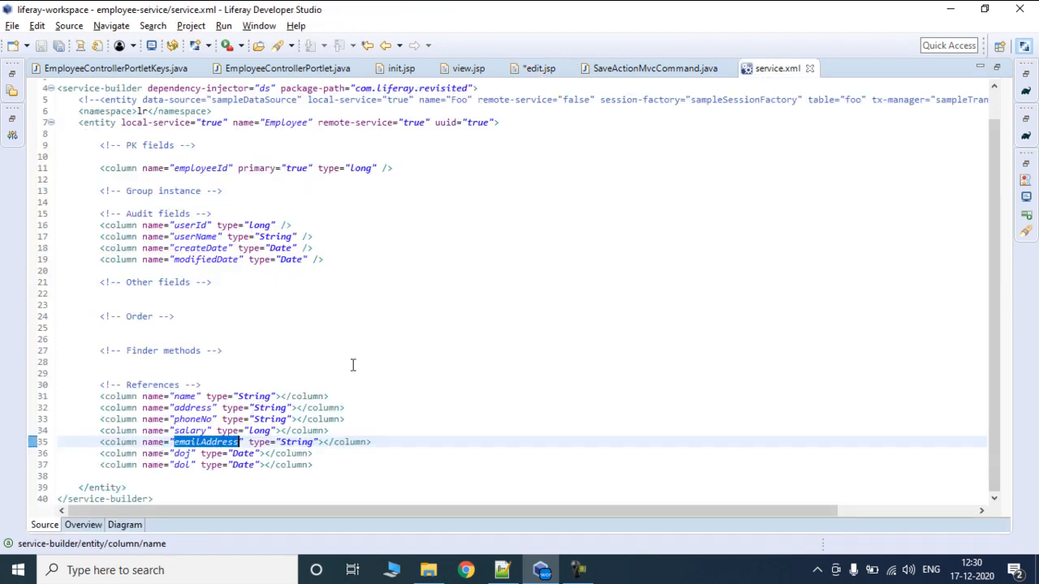
{"action": "double_click", "coordinate": [181, 452]}
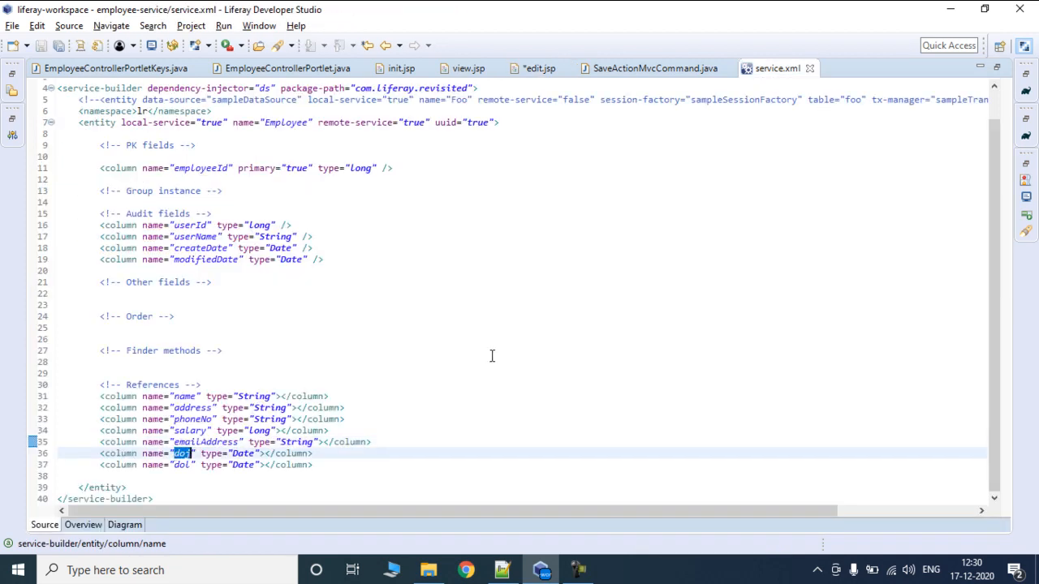
{"action": "left_click", "coordinate": [539, 69]}
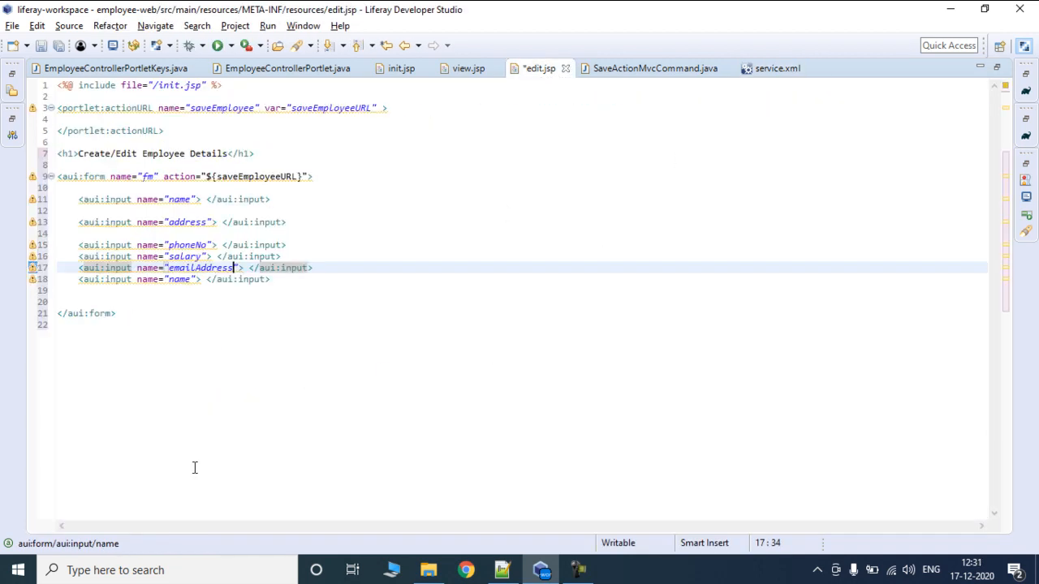
{"action": "type", "text": "doj"}
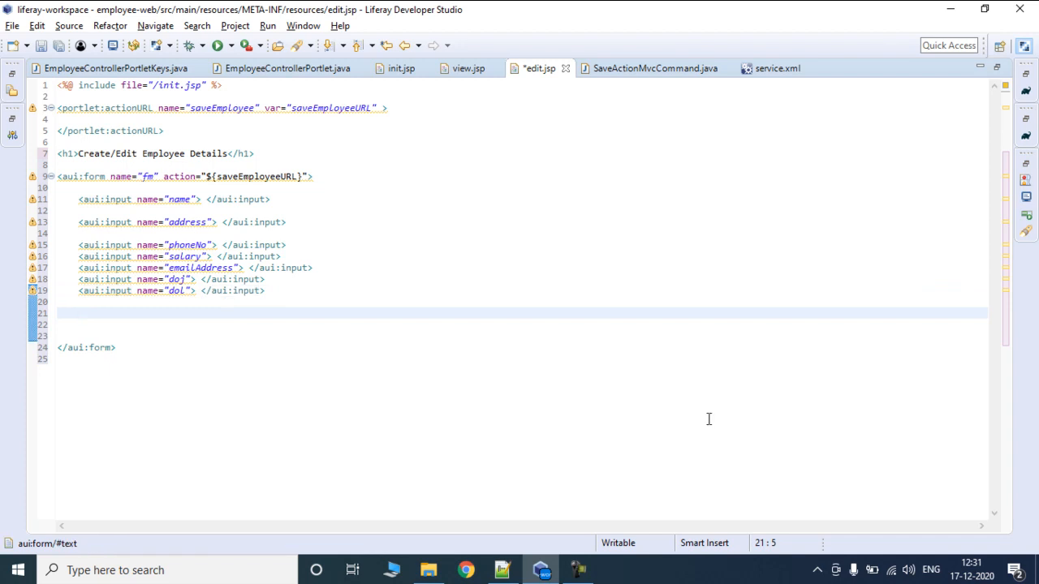
{"action": "type", "text": "<aui:button-row>"}
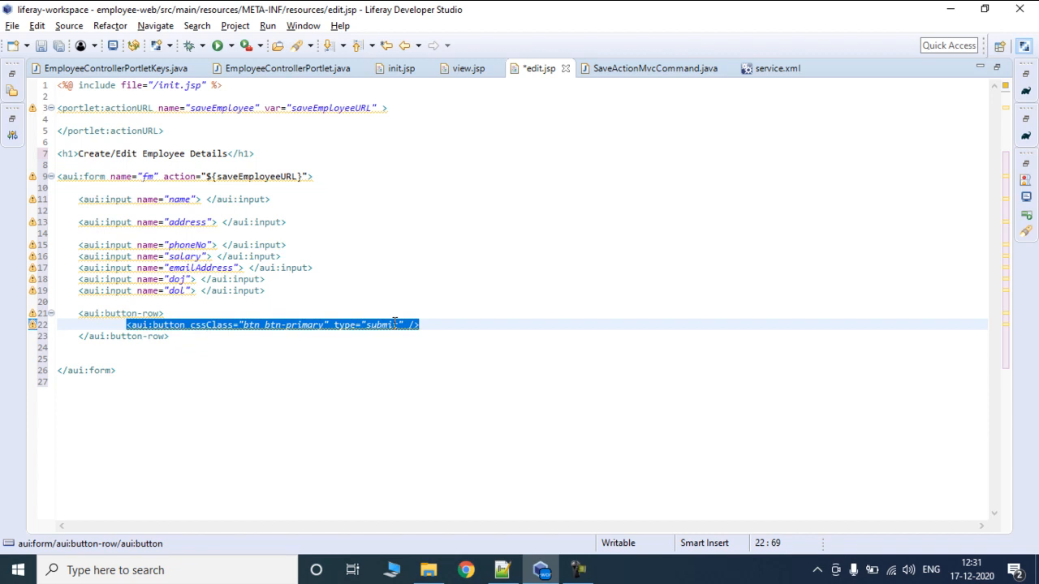
- Add an aui:button with cssClass "btn btn-primary" and type="submit" inside the button row
{"action": "double_click", "coordinate": [382, 324]}
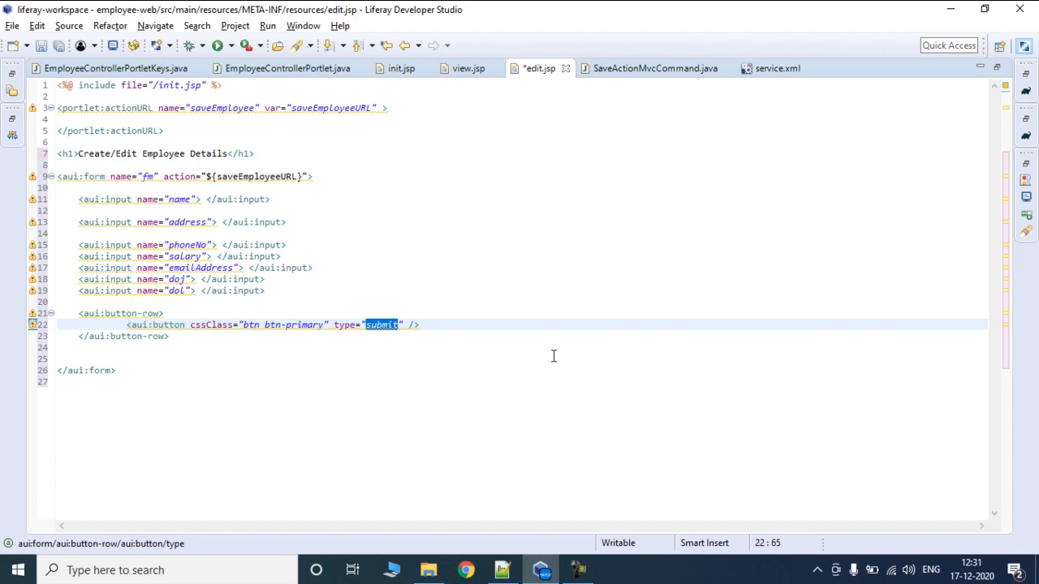
{"action": "mouse_move", "coordinate": [542, 72]}
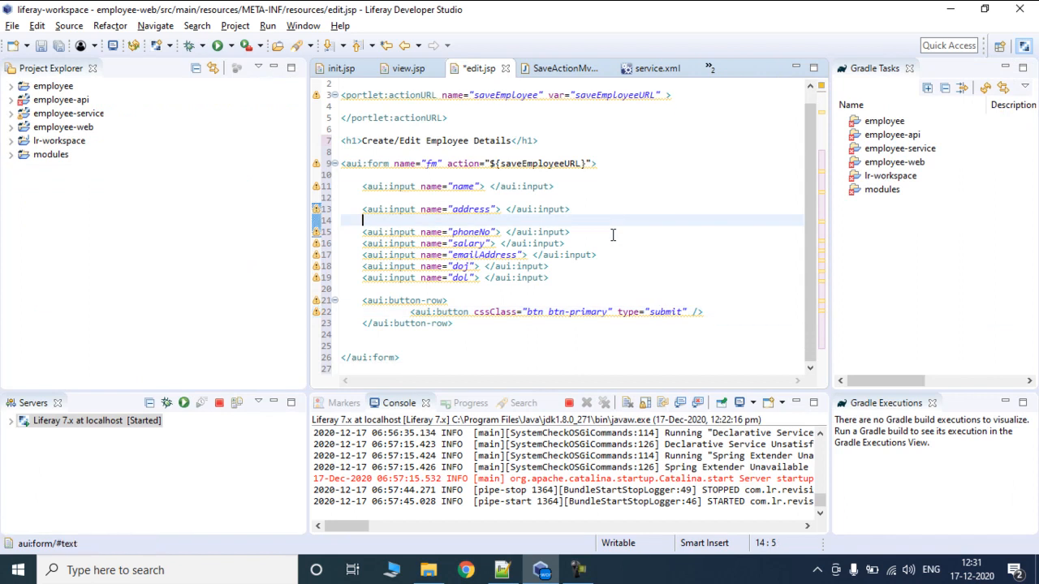
- Save edit.jsp with Ctrl+S to republish to Liferay, then bring up Chrome
{"action": "key", "text": "ctrl+s"}
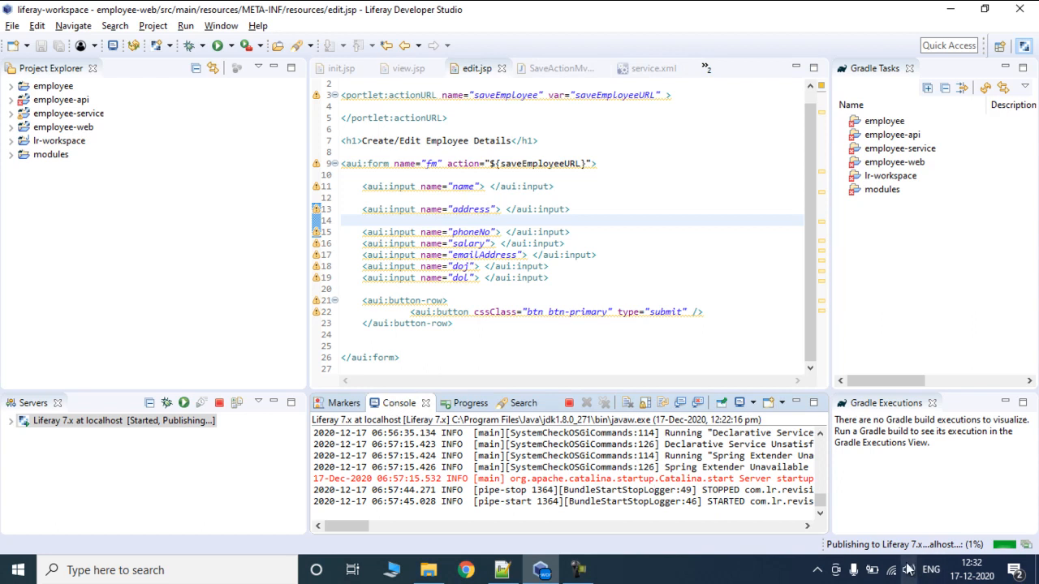
{"action": "left_click", "coordinate": [456, 403]}
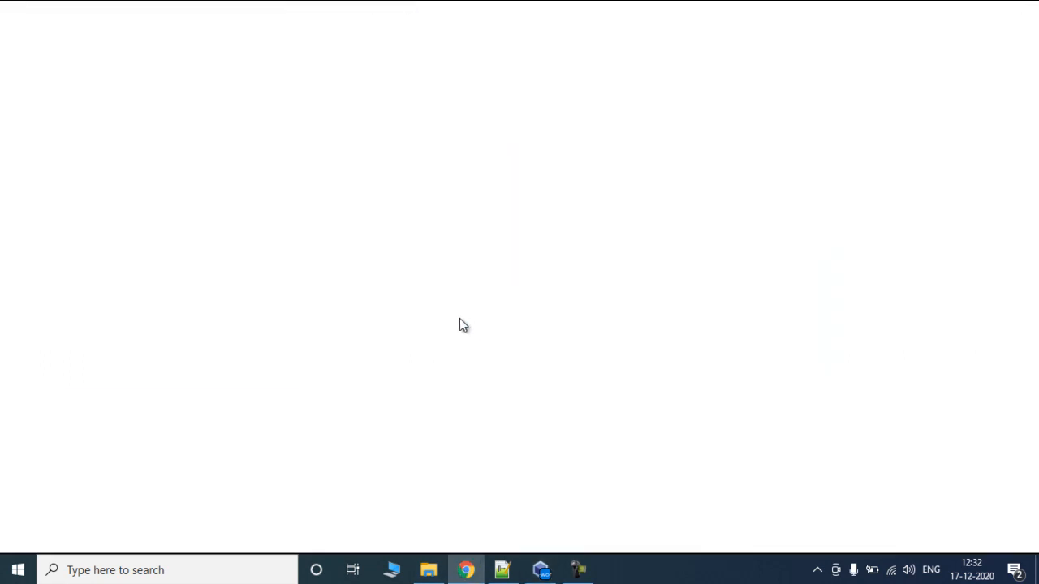
- Load the Liferay portal at localhost:8080 and go to its Employee page
{"action": "left_click", "coordinate": [466, 570]}
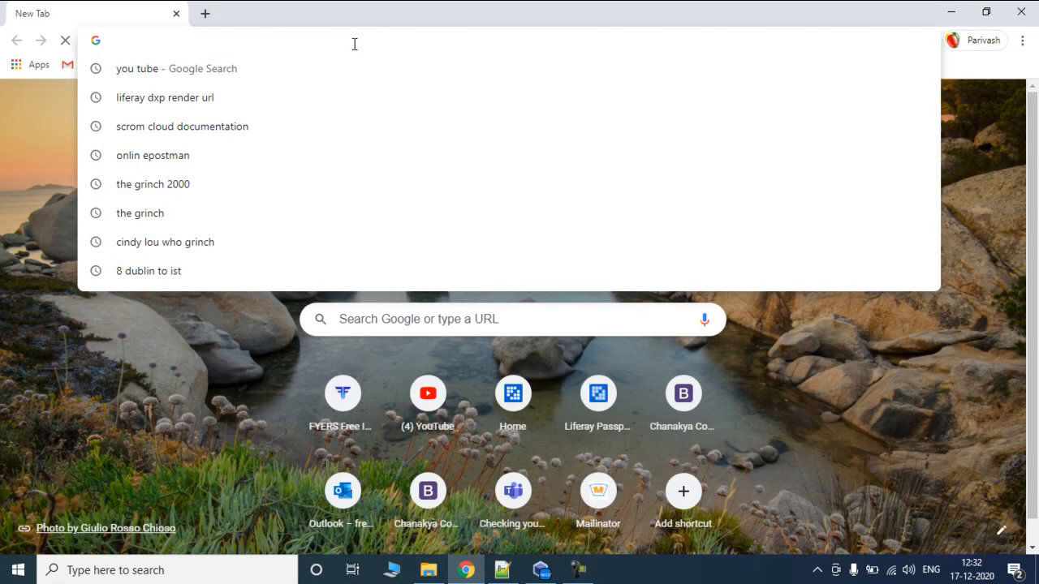
{"action": "type", "text": "localhost:8080"}
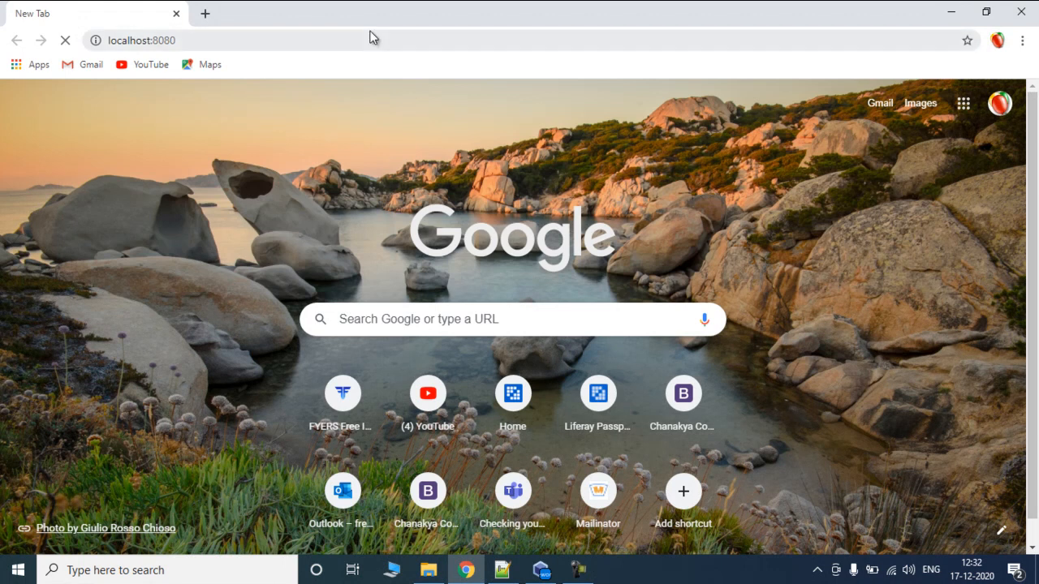
{"action": "left_click", "coordinate": [513, 394]}
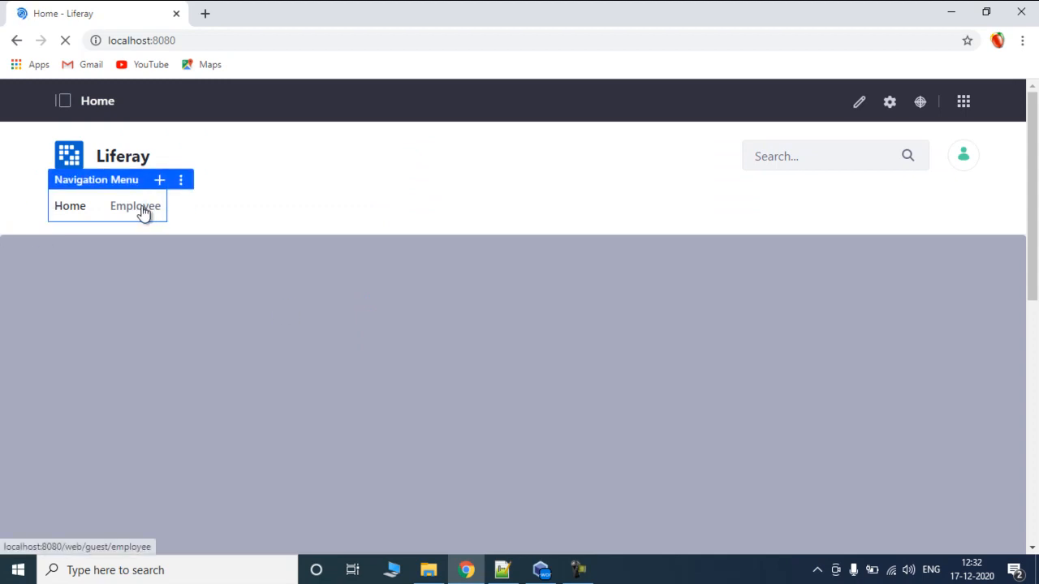
{"action": "left_click", "coordinate": [134, 205]}
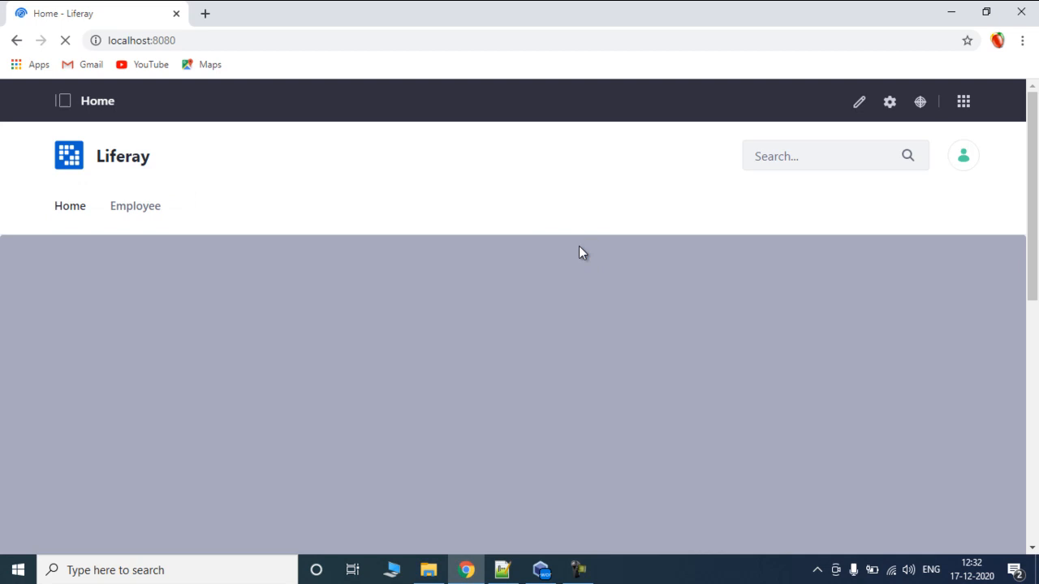
{"action": "left_click", "coordinate": [135, 204]}
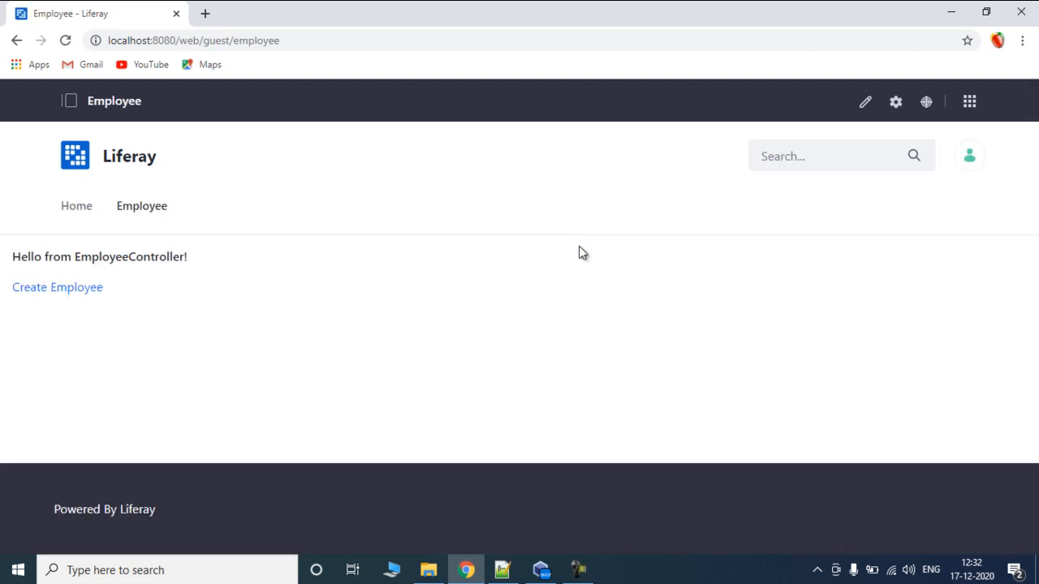
{"action": "mouse_move", "coordinate": [57, 286]}
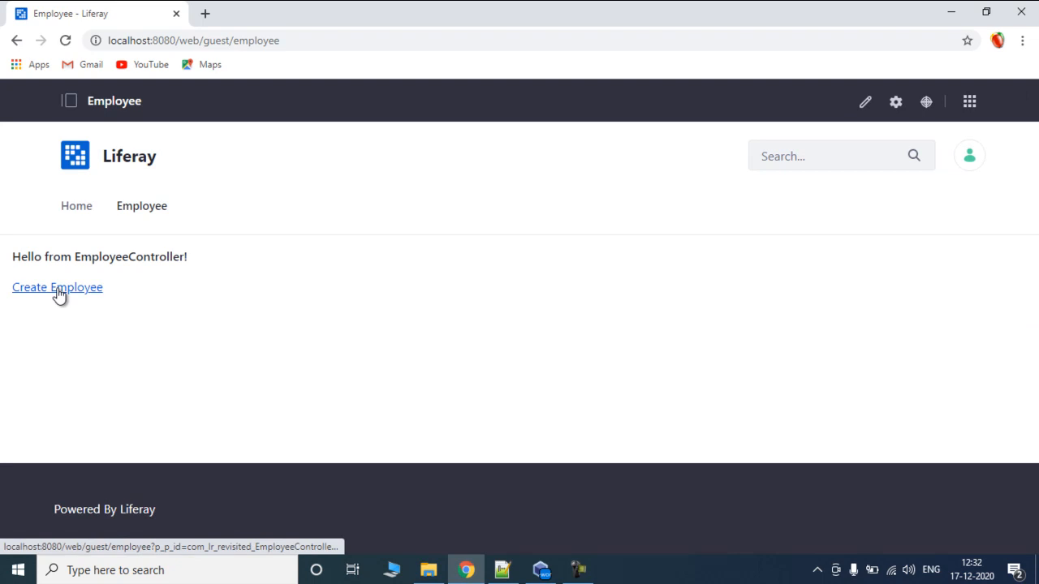
- Open Create Employee, review the seven fields down to Save, then return to edit.jsp
{"action": "left_click", "coordinate": [57, 286]}
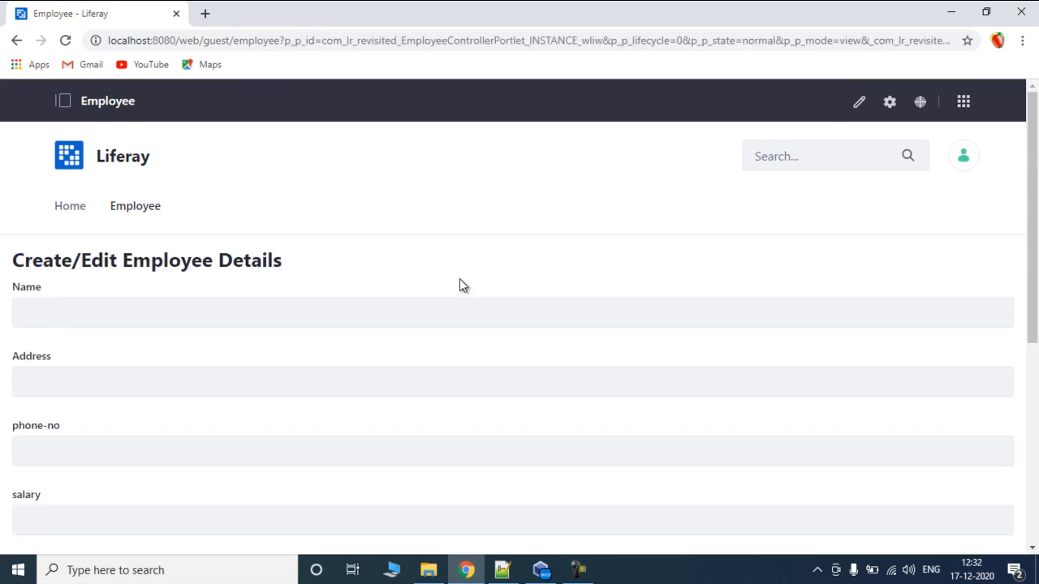
{"action": "scroll", "scroll_direction": "down", "scroll_amount": 3}
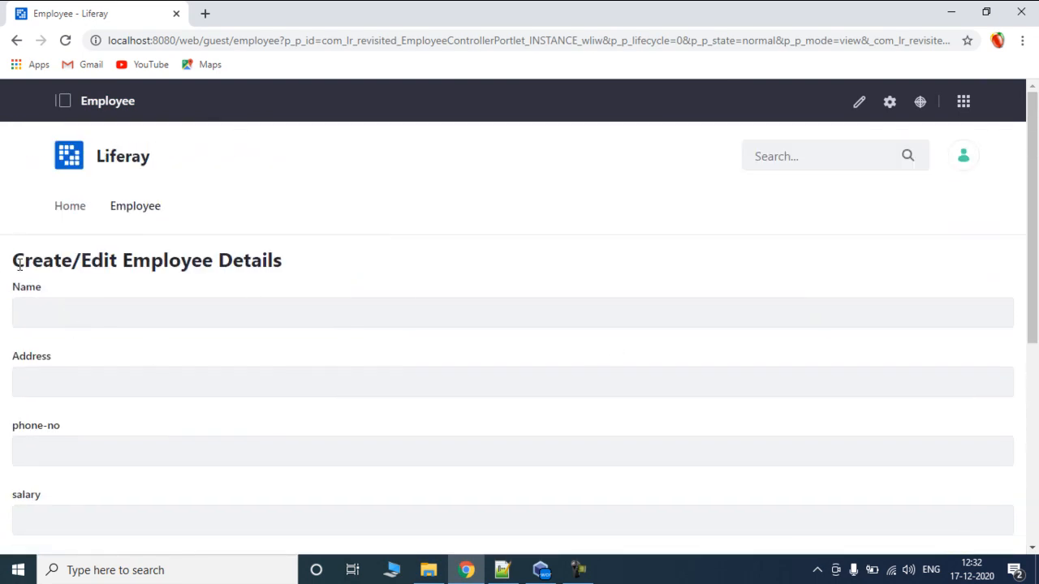
{"action": "left_click", "coordinate": [512, 382]}
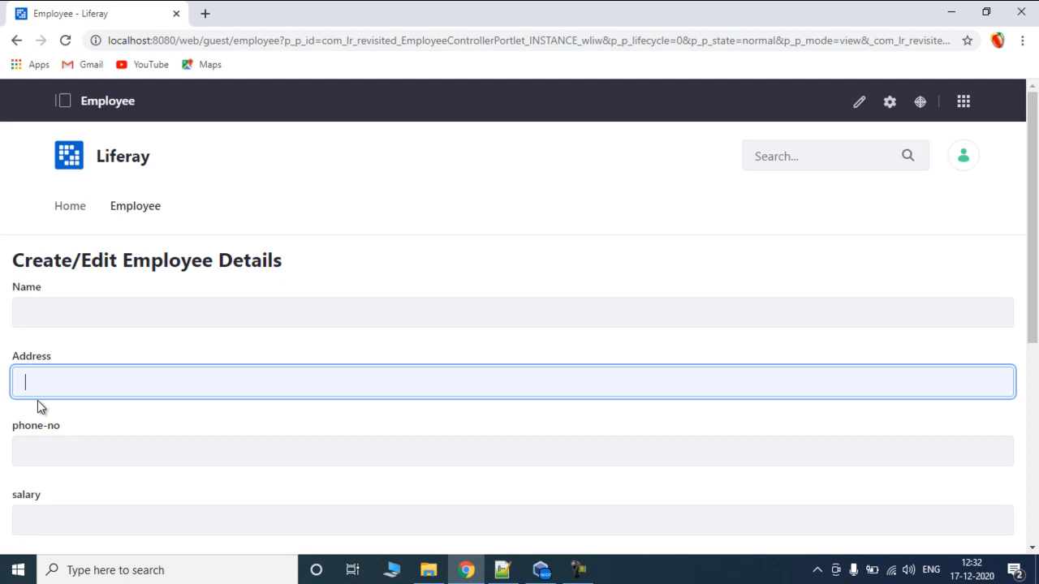
{"action": "scroll", "scroll_direction": "down", "scroll_amount": 3}
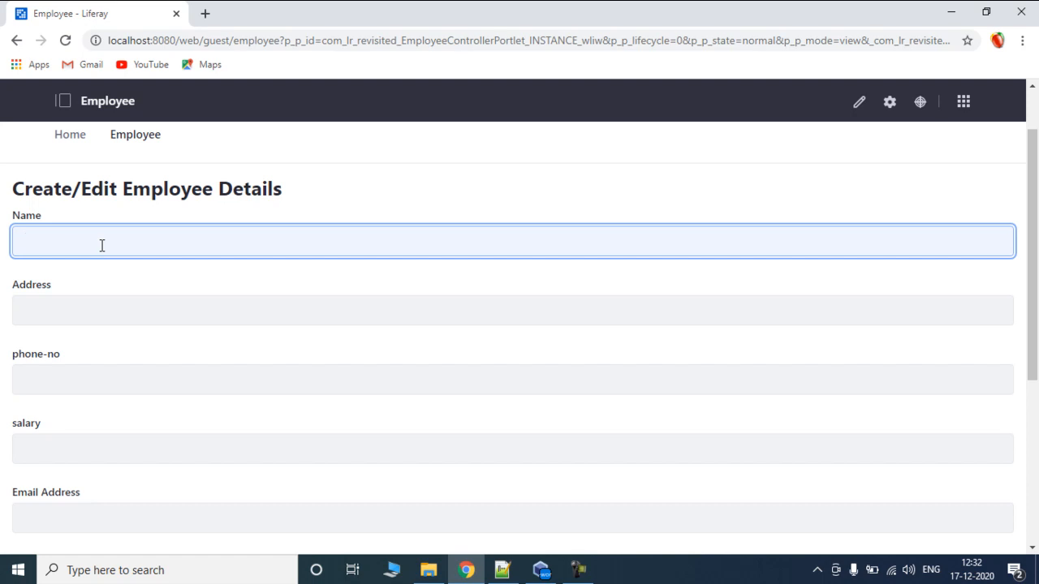
{"action": "scroll", "scroll_direction": "down", "scroll_amount": 3}
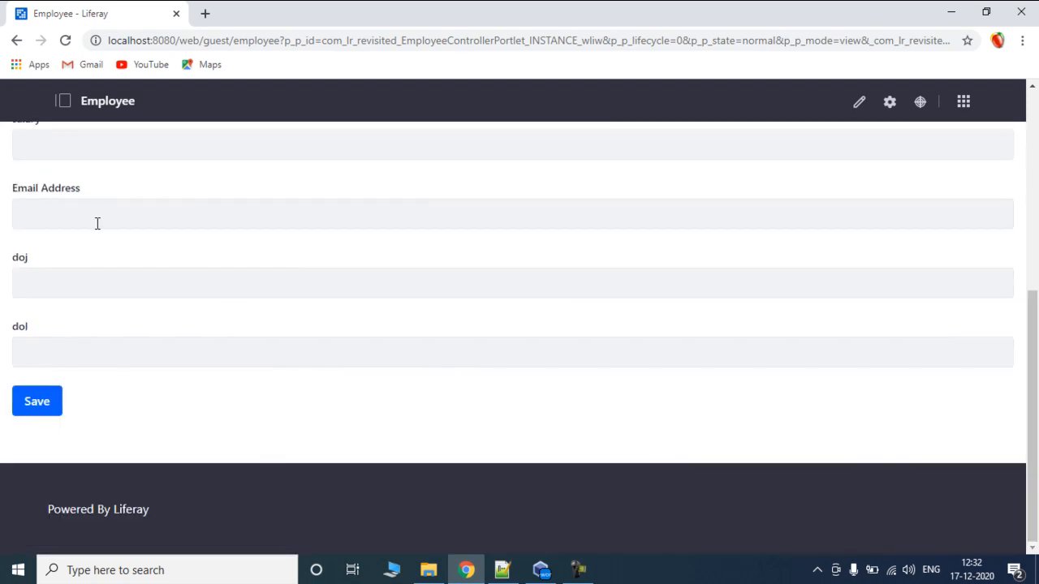
{"action": "left_click", "coordinate": [539, 570]}
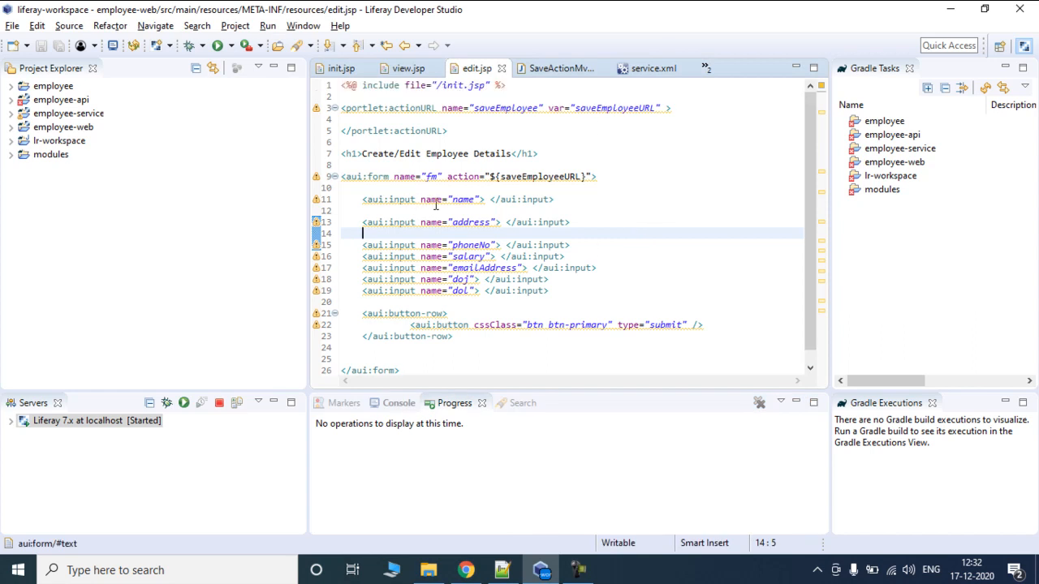
- Select the saveEmployee action name in portlet:actionURL, then open SaveActionMvcCommand.java
{"action": "left_click", "coordinate": [612, 107]}
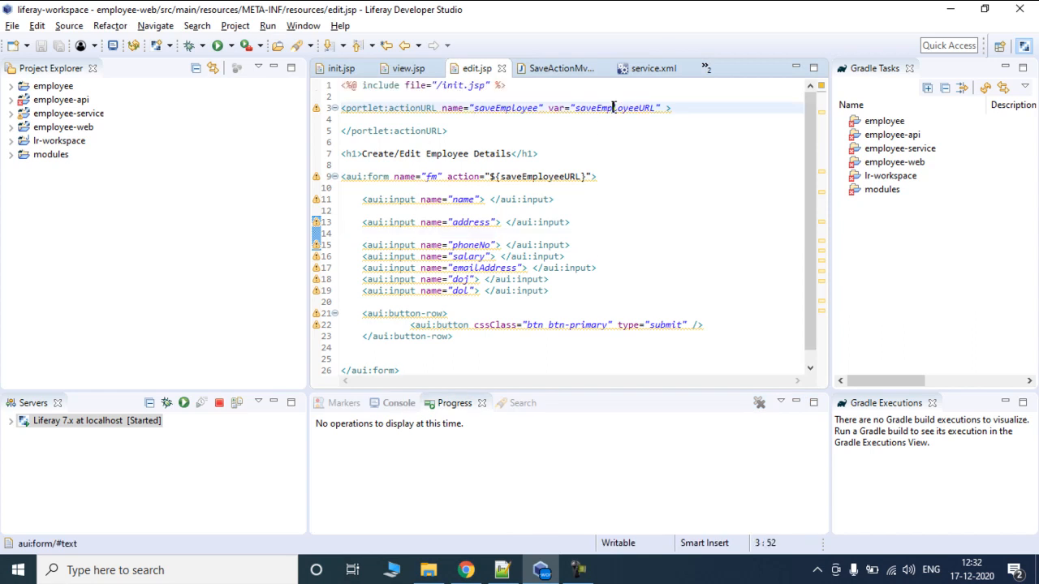
{"action": "double_click", "coordinate": [613, 107]}
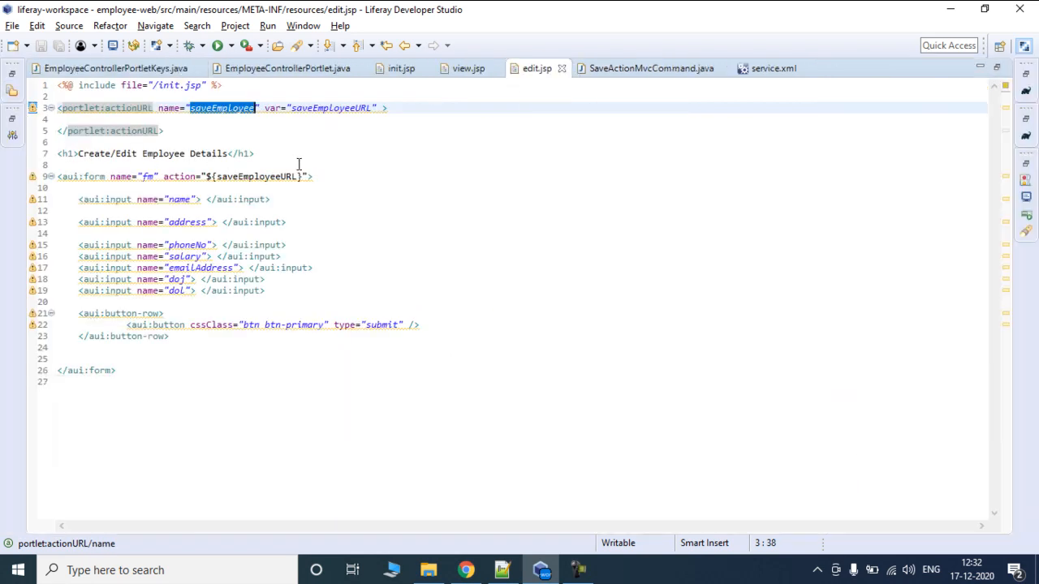
{"action": "left_click", "coordinate": [653, 68]}
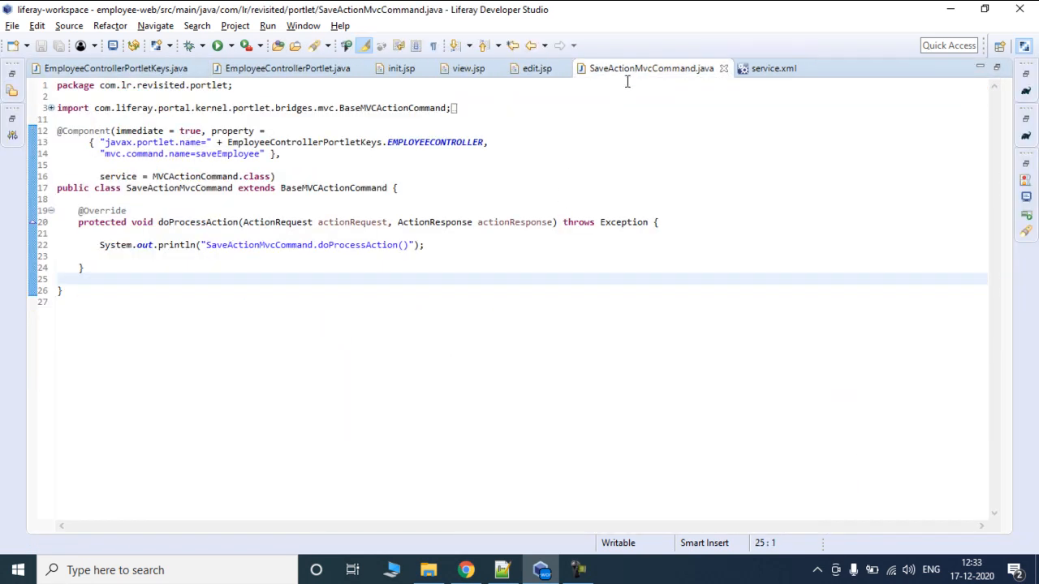
{"action": "mouse_move", "coordinate": [630, 221]}
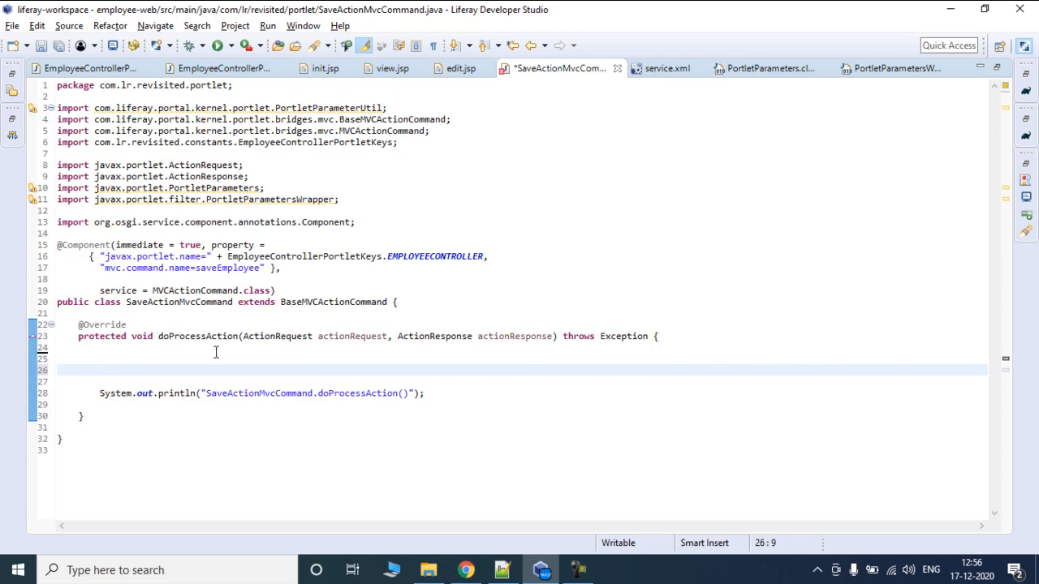
- Write ParamUtil.get(actionRequest, "name", ""); in doProcessAction using the PortletRequest overload
{"action": "type", "text": "ParamUtil."}
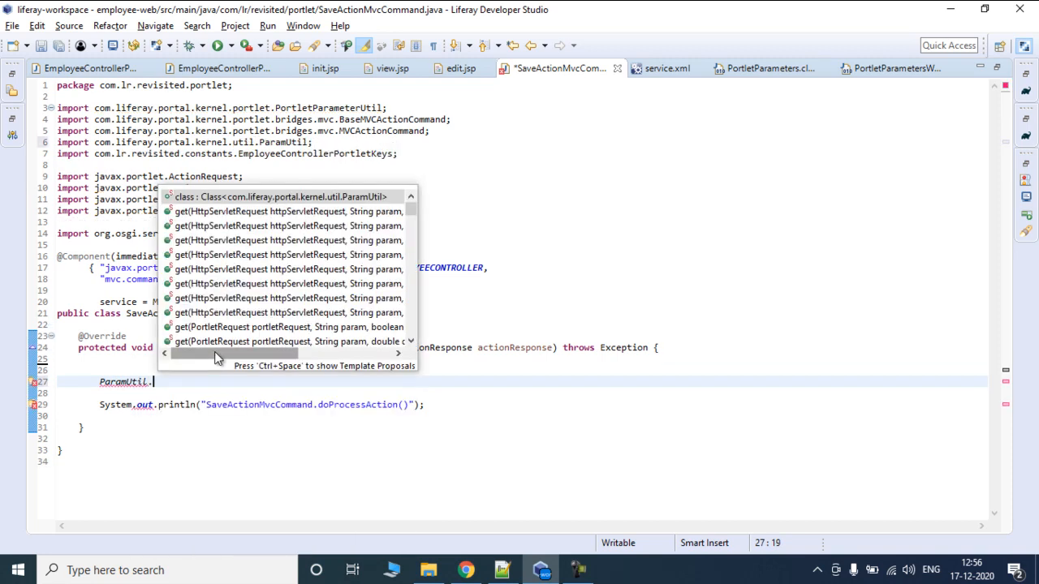
{"action": "type", "text": "get"}
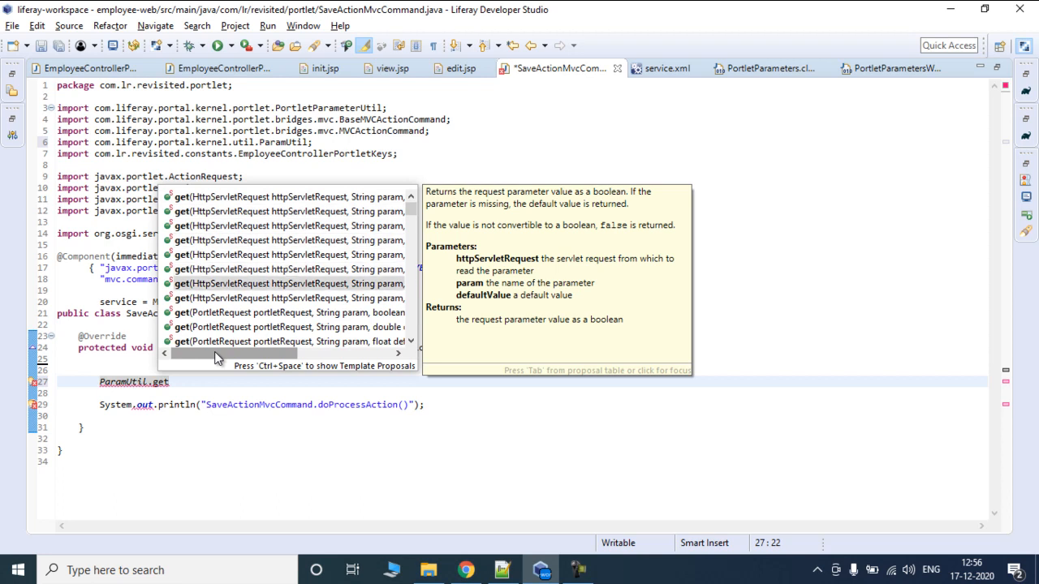
{"action": "scroll", "scroll_direction": "down", "scroll_amount": 3}
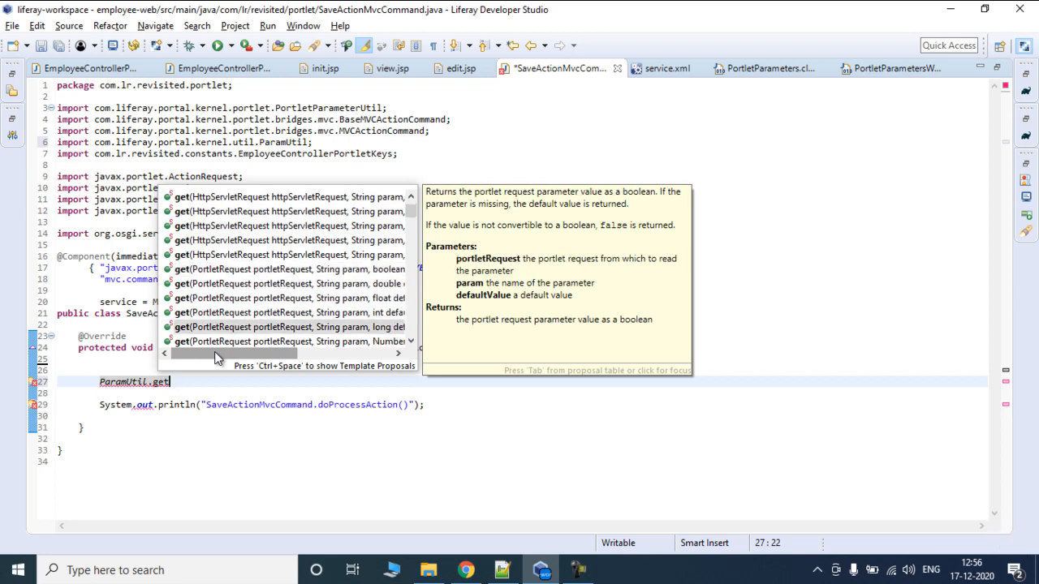
{"action": "key", "text": "Escape"}
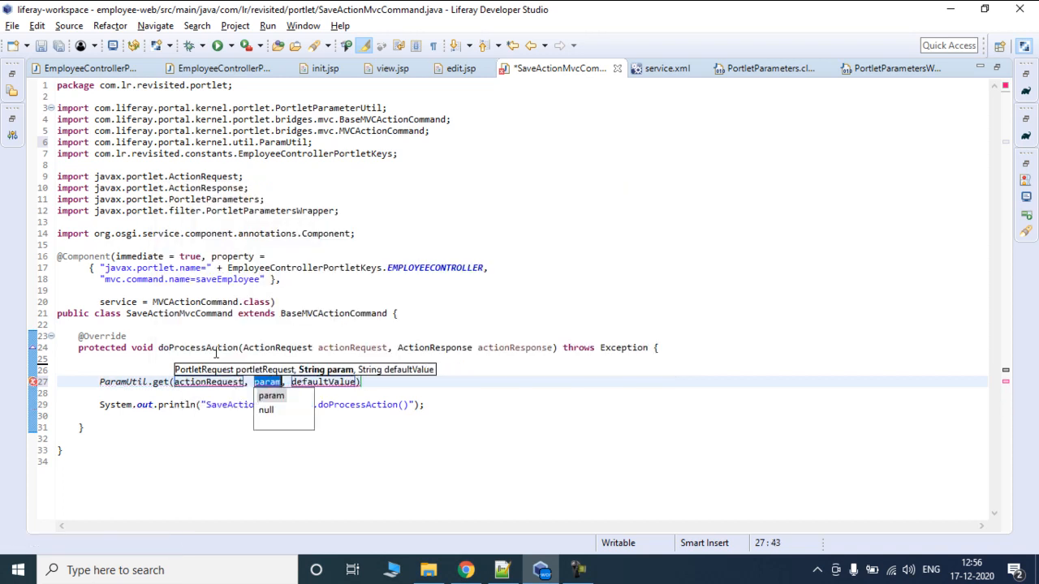
{"action": "type", "text": "\"nam\""}
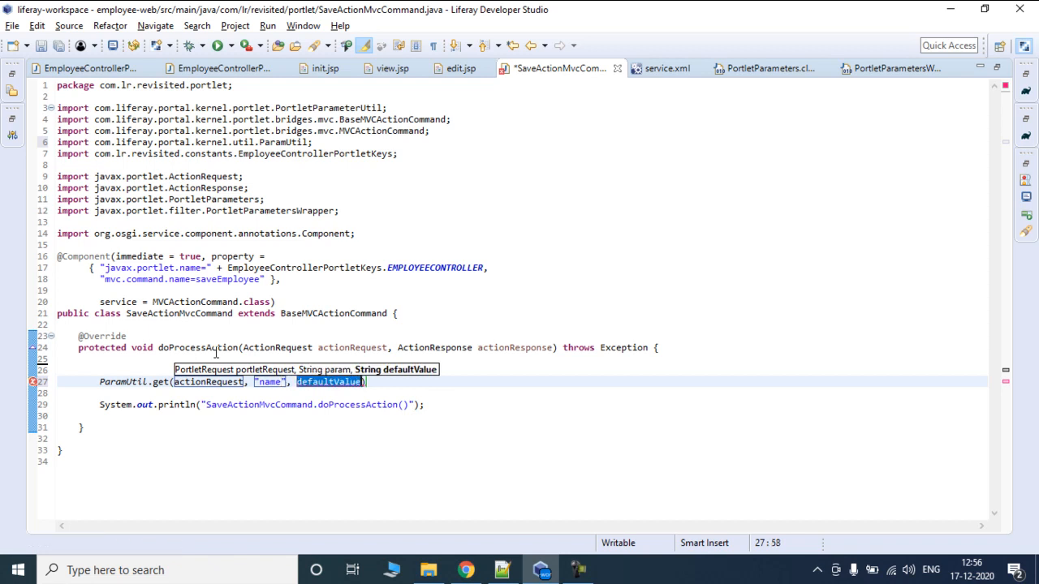
{"action": "type", "text": "\"\""}
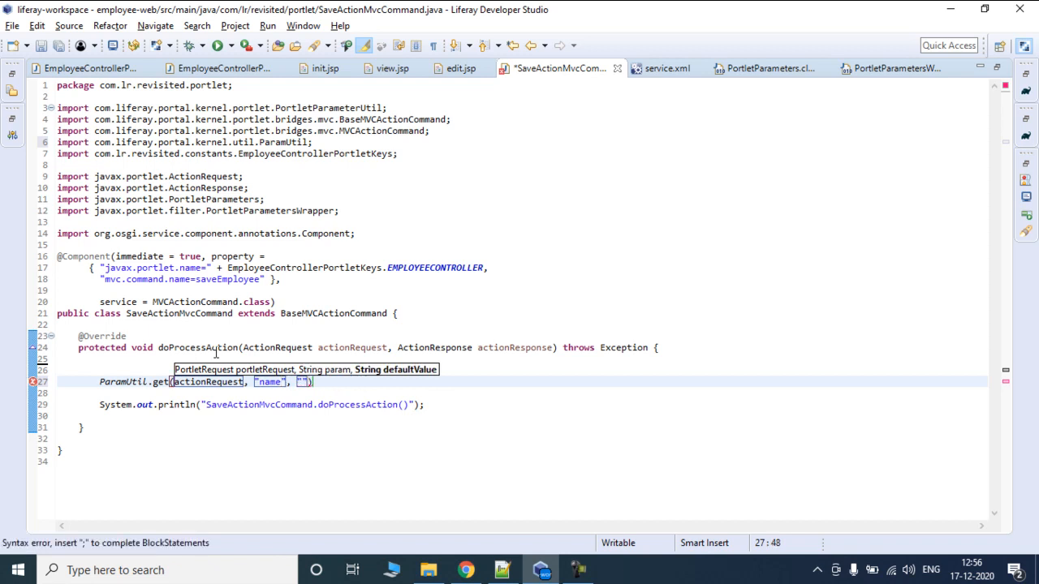
{"action": "type", "text": ";"}
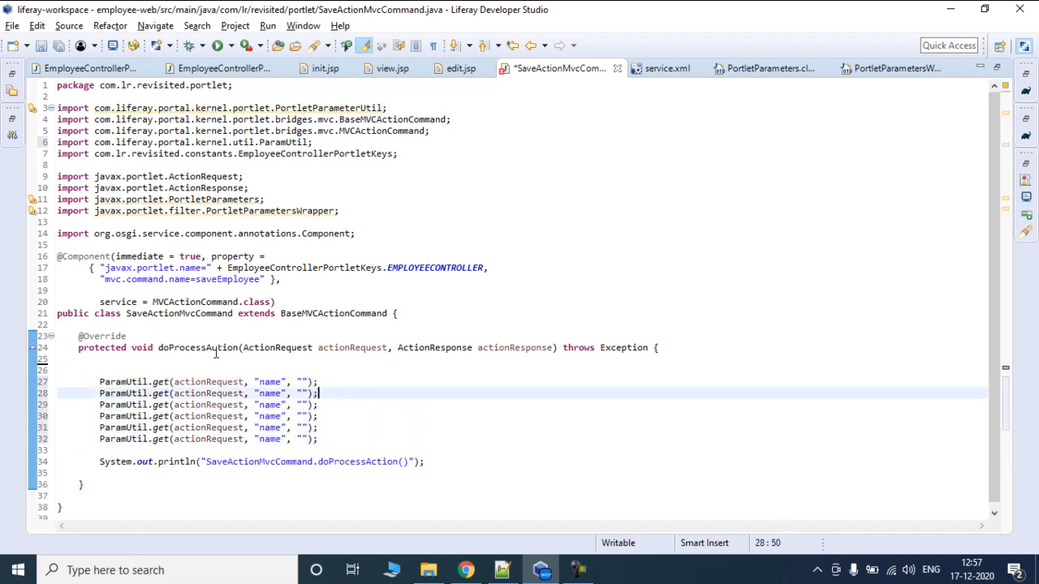
- Replace the duplicate name parameters with address and phoneNo, checking edit.jsp's field names
{"action": "double_click", "coordinate": [269, 393]}
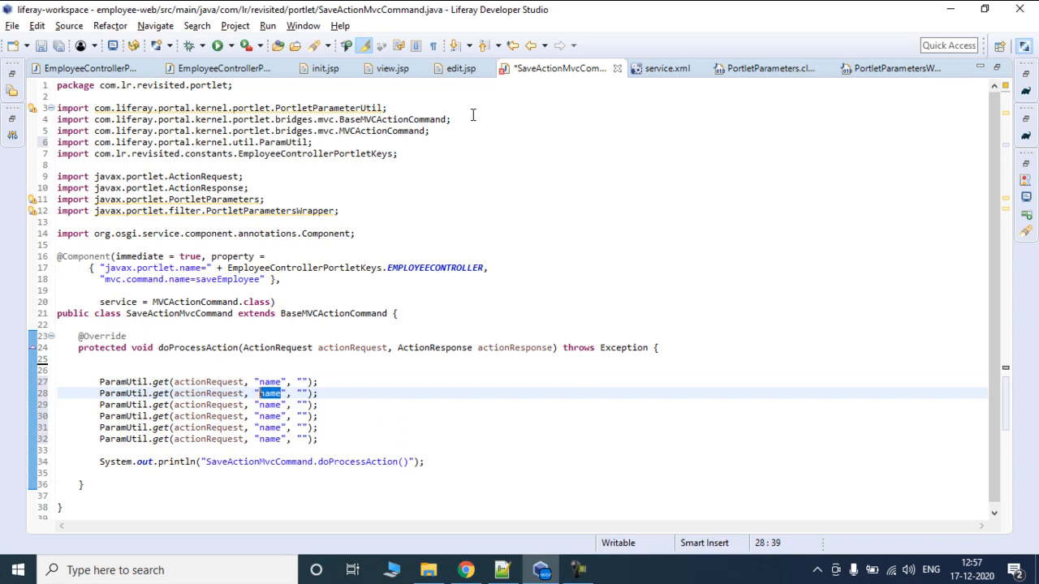
{"action": "left_click", "coordinate": [461, 69]}
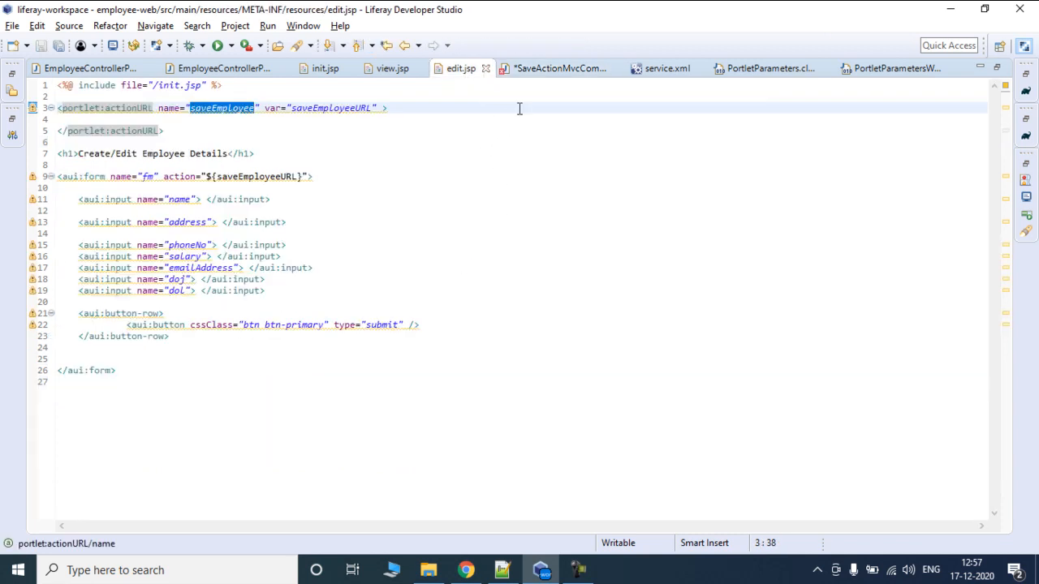
{"action": "left_click", "coordinate": [558, 68]}
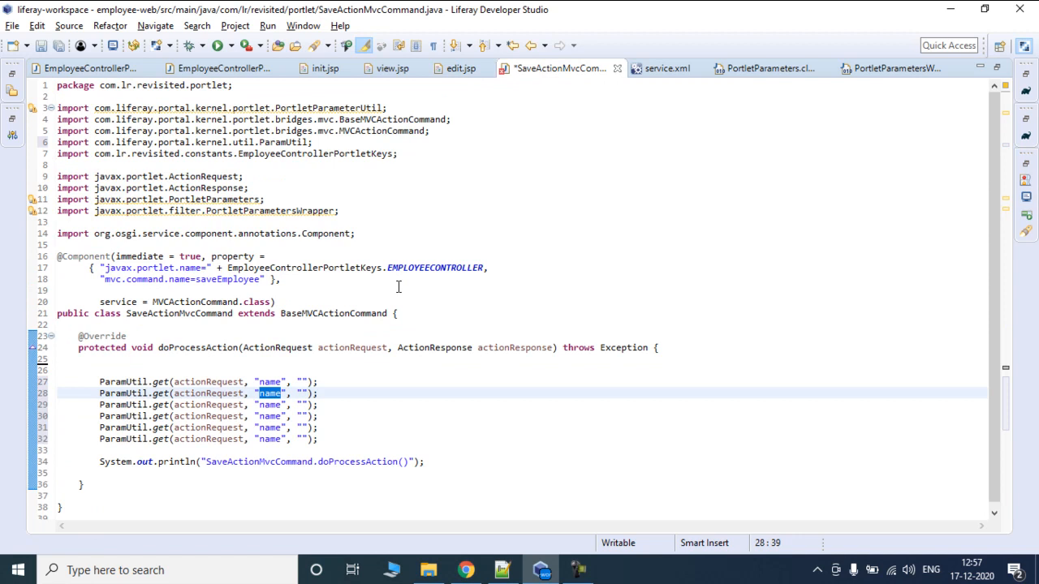
{"action": "type", "text": "address"}
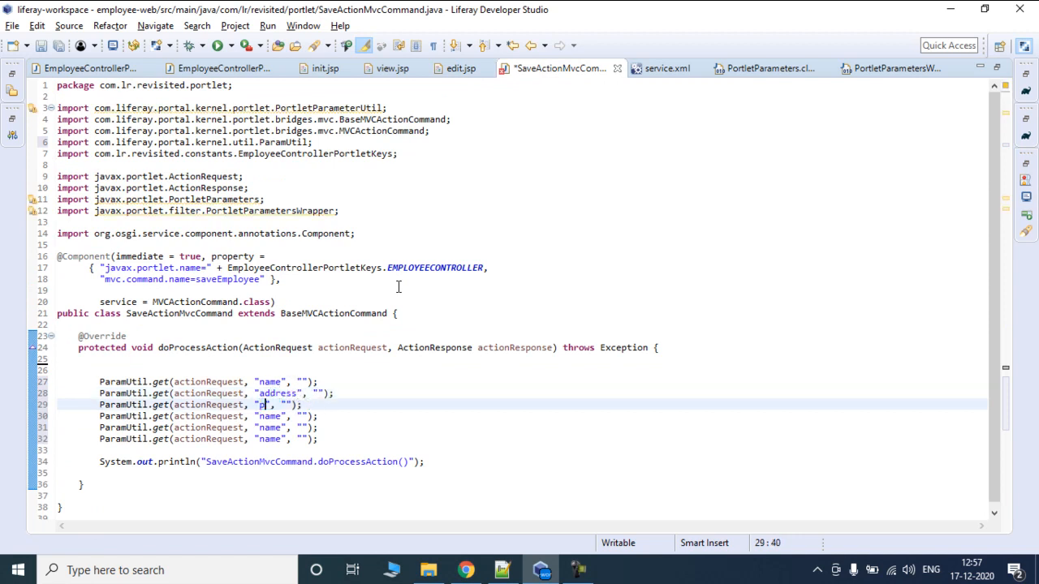
{"action": "type", "text": "honeNo"}
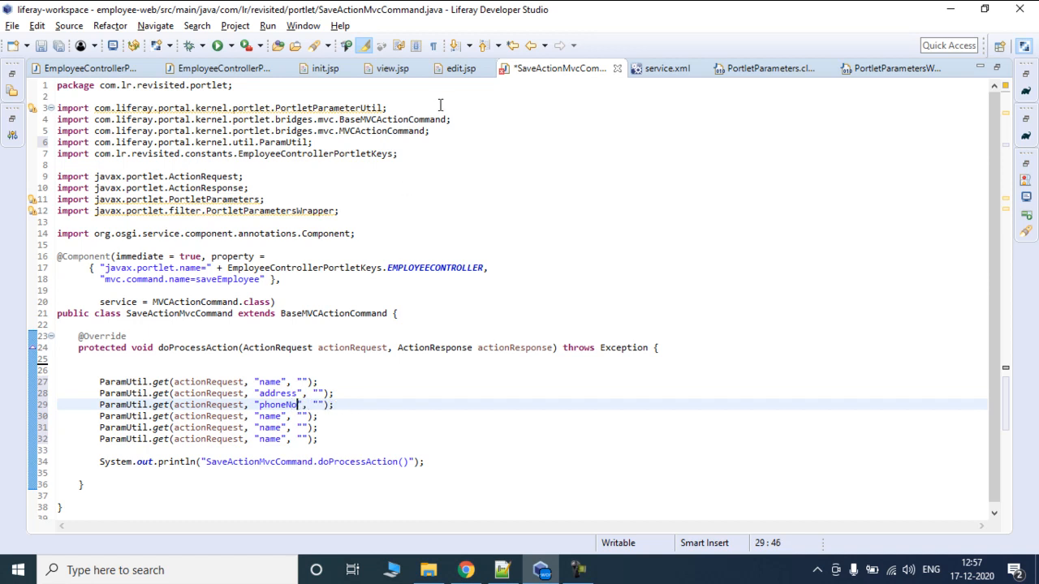
- Make the next parameter lines read salary and emailAddress
{"action": "left_click", "coordinate": [461, 68]}
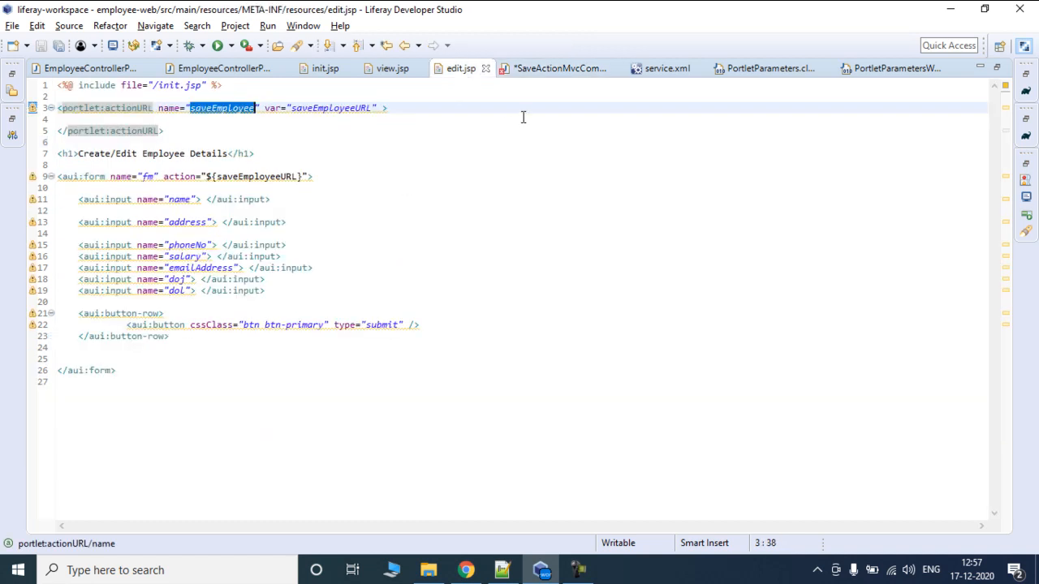
{"action": "left_click", "coordinate": [558, 68]}
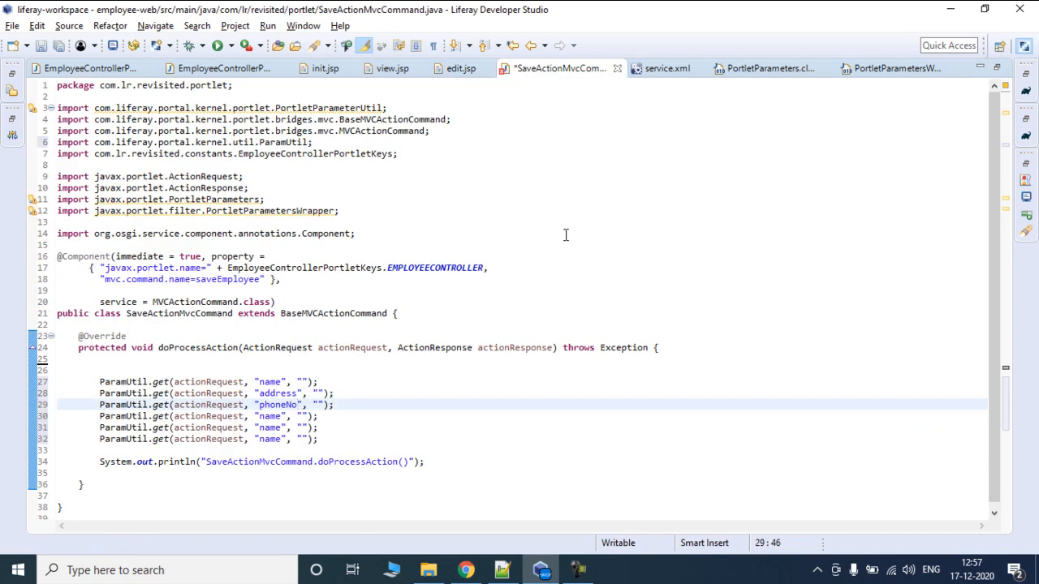
{"action": "double_click", "coordinate": [270, 416]}
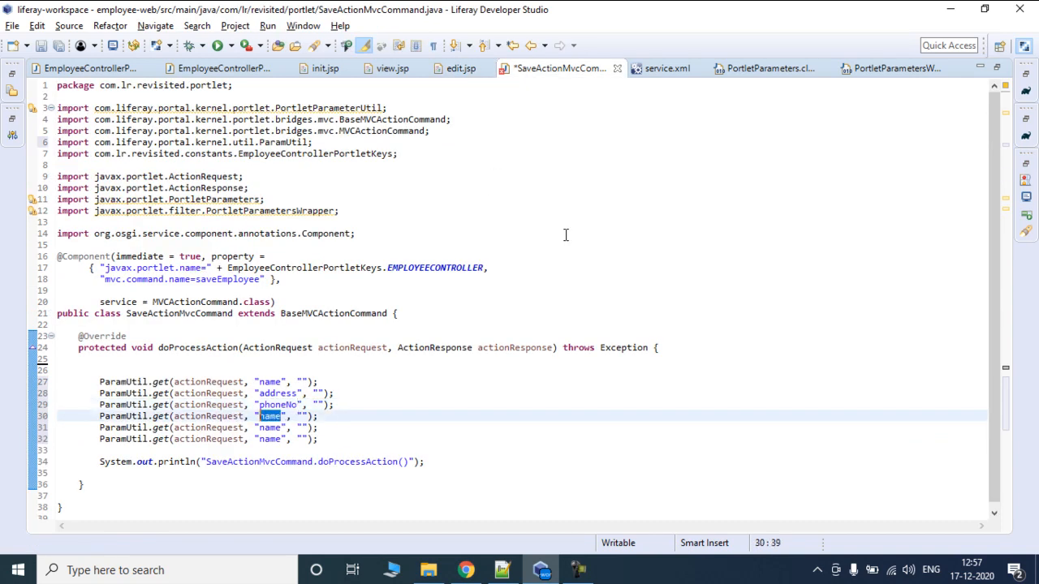
{"action": "type", "text": "salary"}
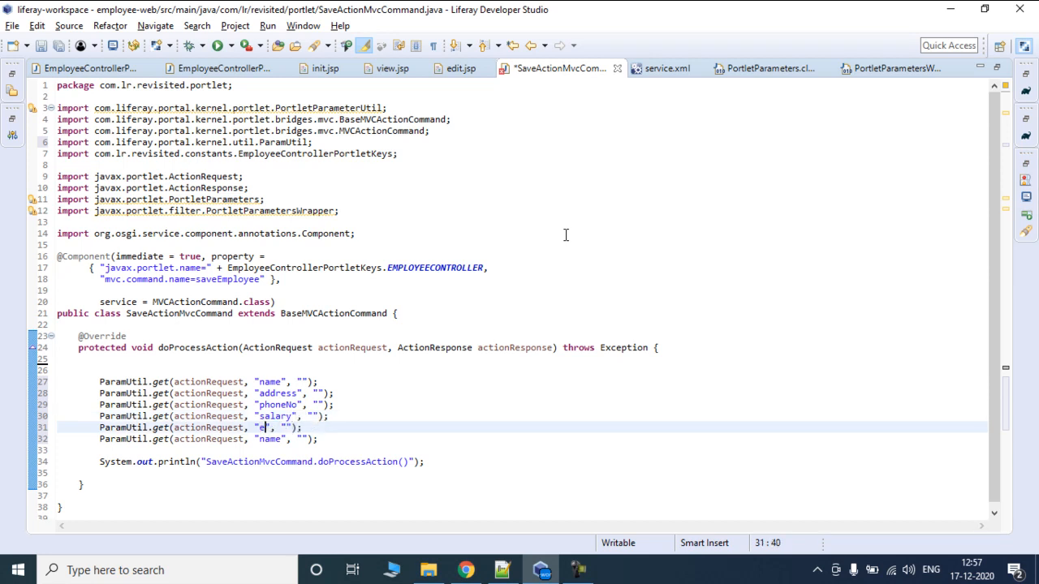
{"action": "type", "text": "amilAddress"}
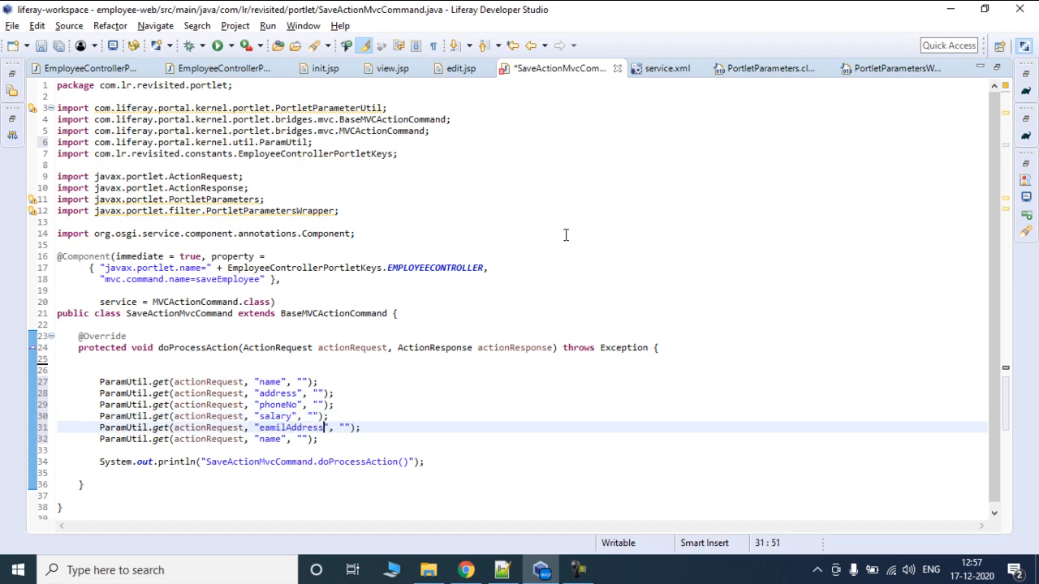
- Make the last parameter lines read dol and doj, then look at service.xml's columns
{"action": "double_click", "coordinate": [269, 438]}
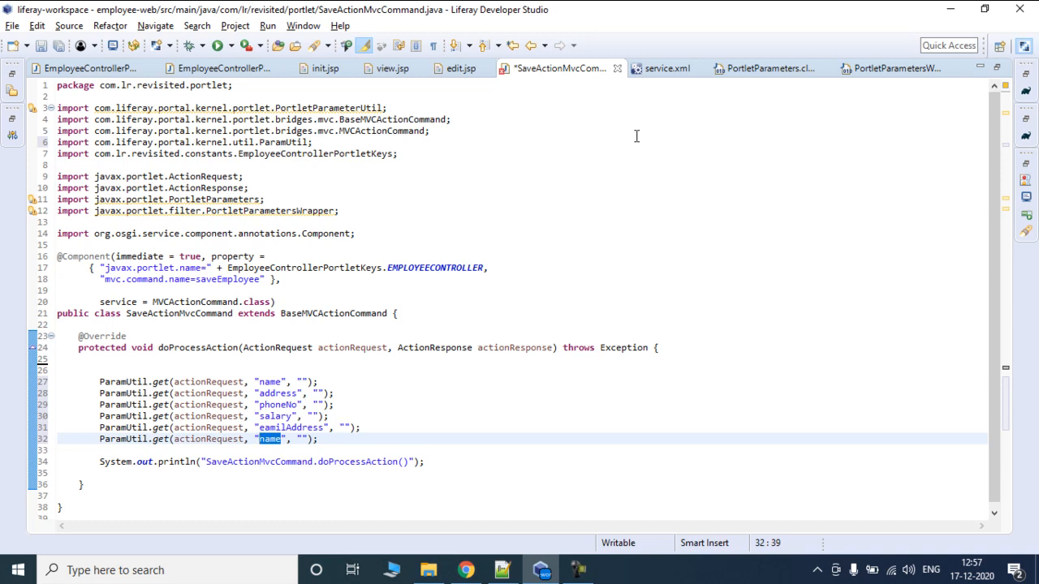
{"action": "left_click", "coordinate": [461, 68]}
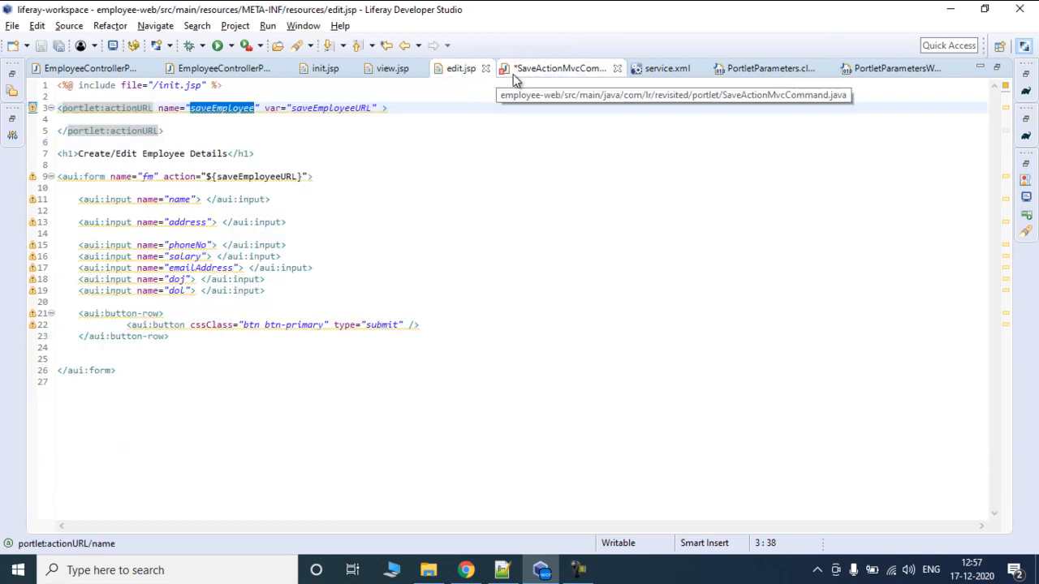
{"action": "left_click", "coordinate": [558, 68]}
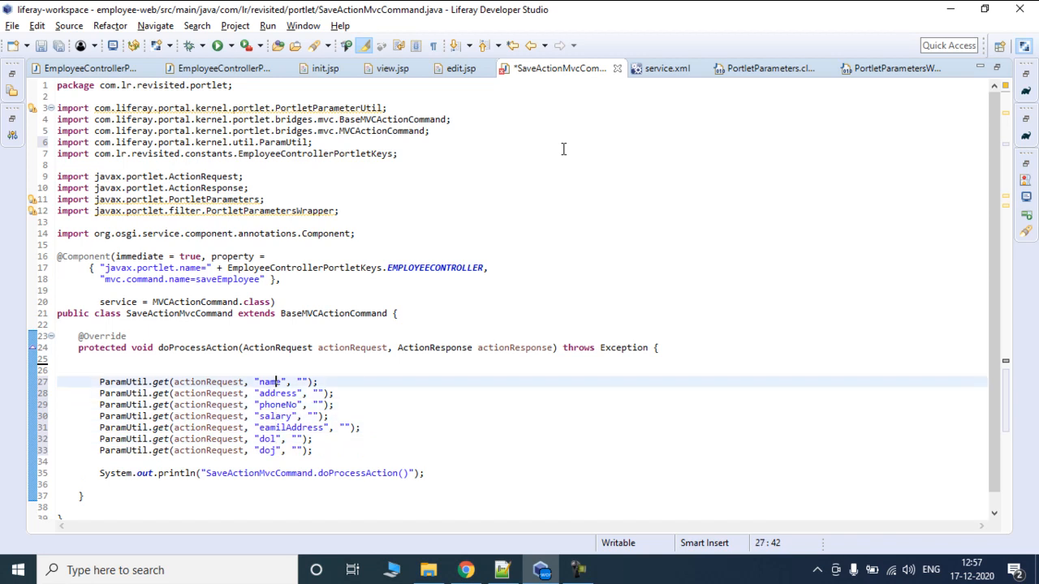
{"action": "mouse_move", "coordinate": [653, 50]}
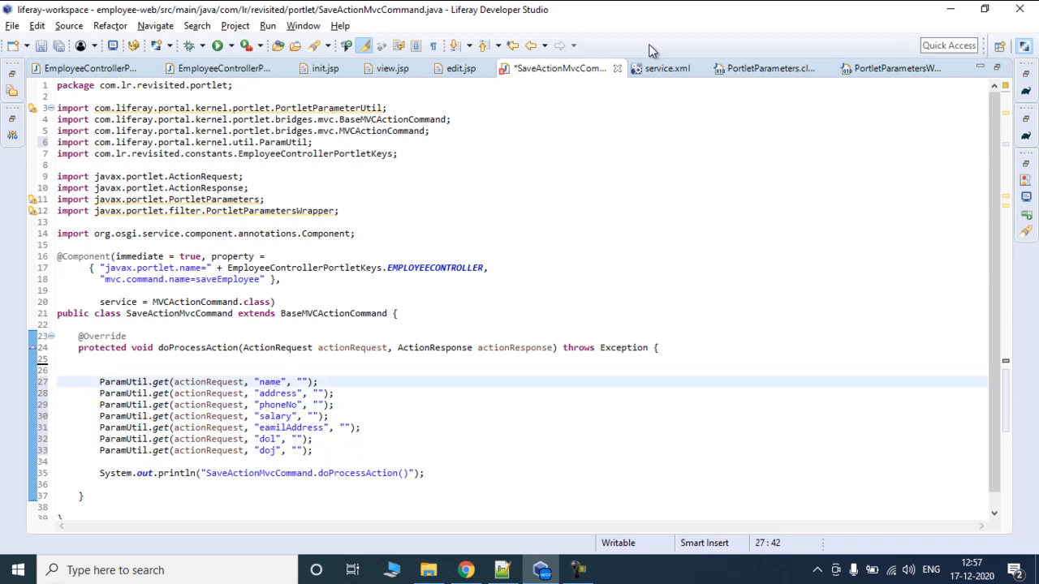
{"action": "left_click", "coordinate": [664, 69]}
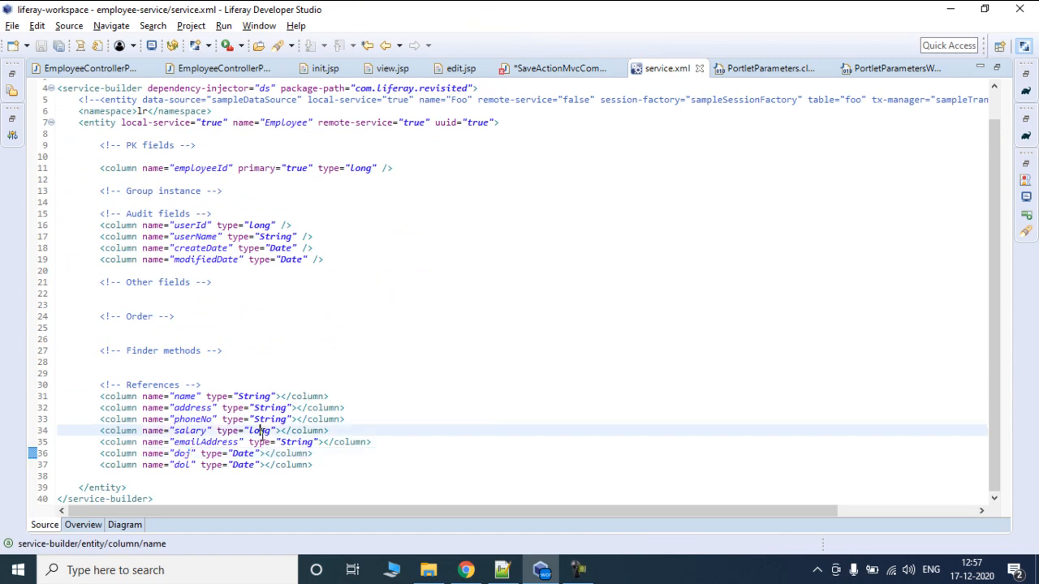
- After seeing salary is Long in service.xml, give salary a default of 0 and begin a long declaration
{"action": "double_click", "coordinate": [259, 430]}
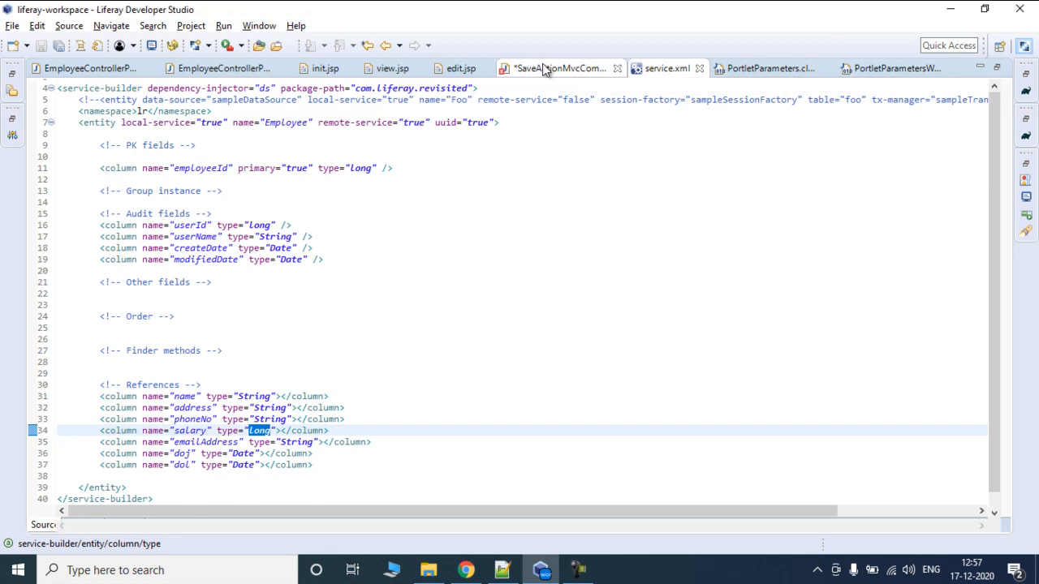
{"action": "left_click", "coordinate": [560, 68]}
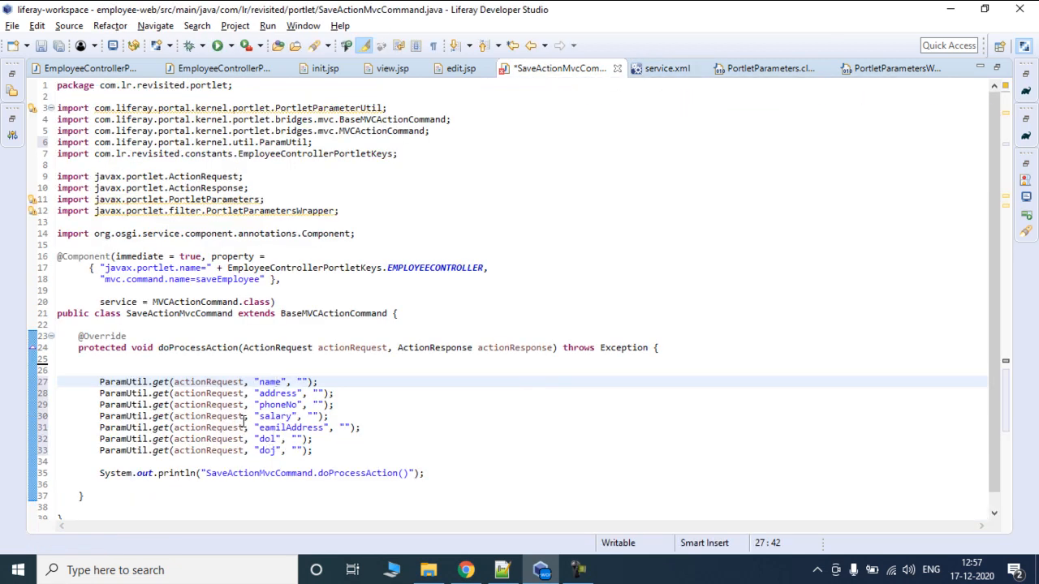
{"action": "left_click", "coordinate": [370, 427]}
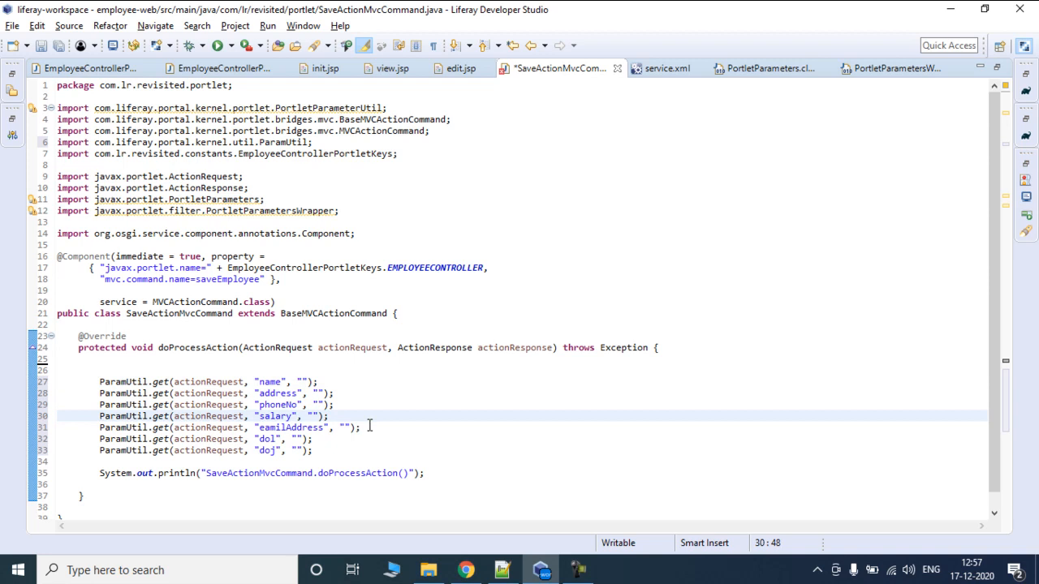
{"action": "type", "text": "0"}
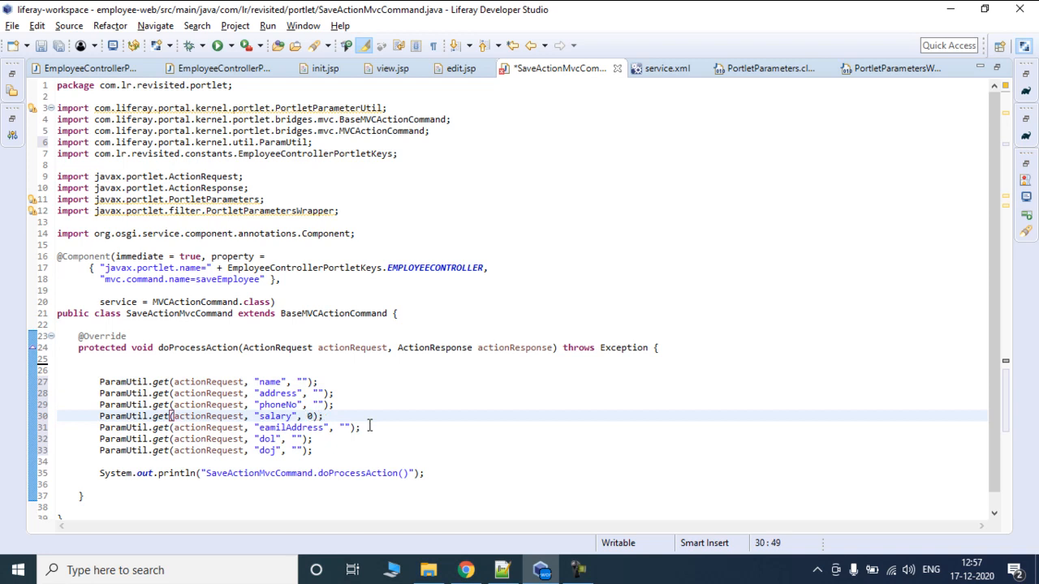
{"action": "left_click", "coordinate": [312, 415]}
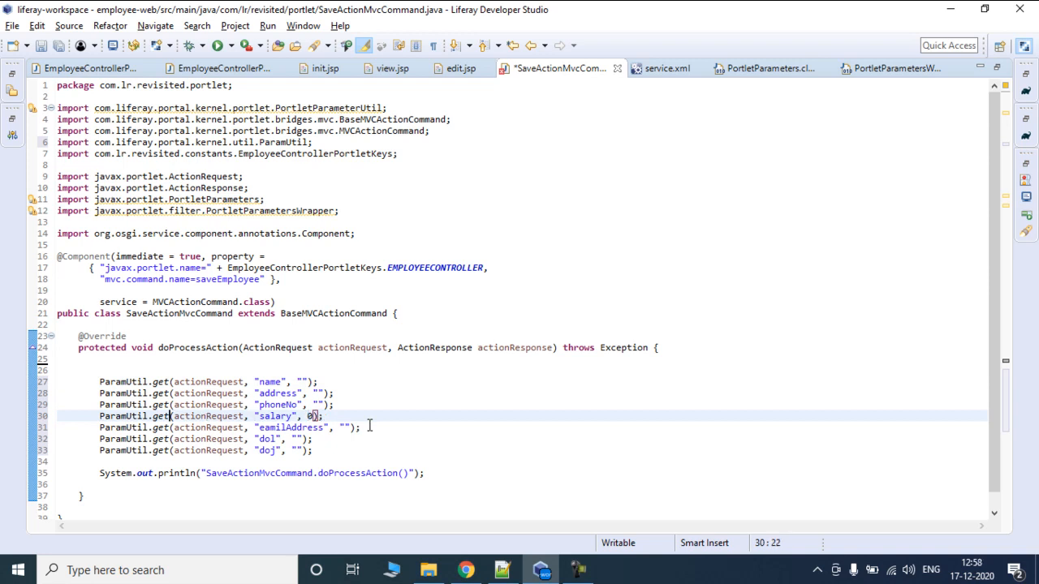
{"action": "type", "text": "long salary ="}
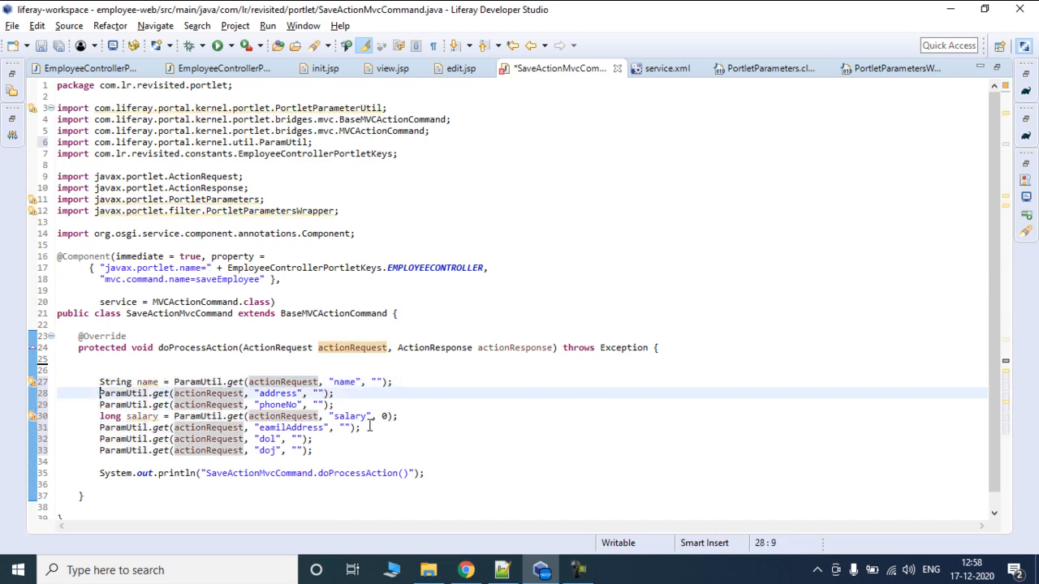
- Declare String name, String address, String phoneNo and the email variable on their ParamUtil lines
{"action": "type", "text": "Stirng address ="}
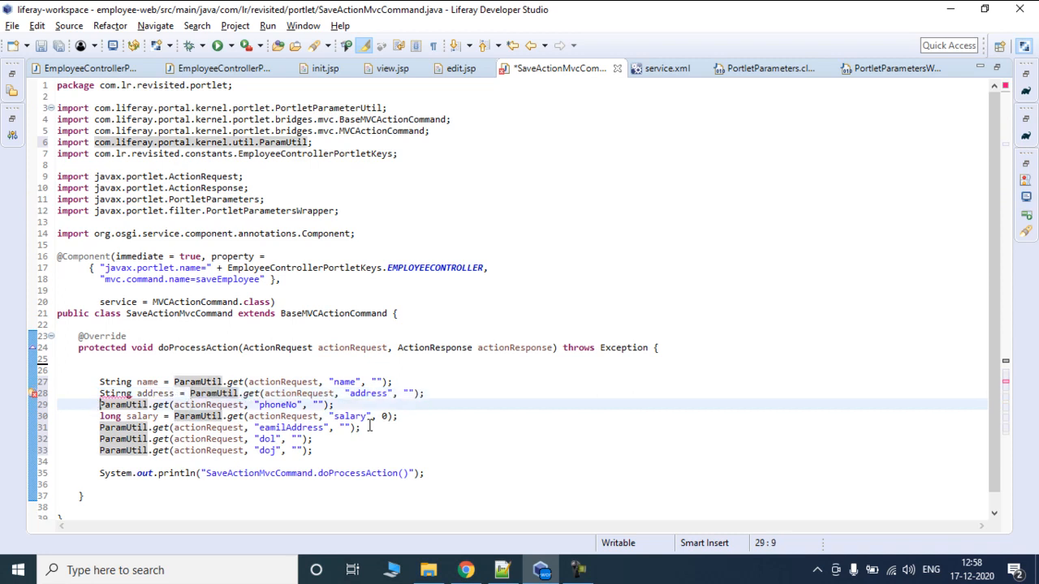
{"action": "type", "text": "String phoneNo ="}
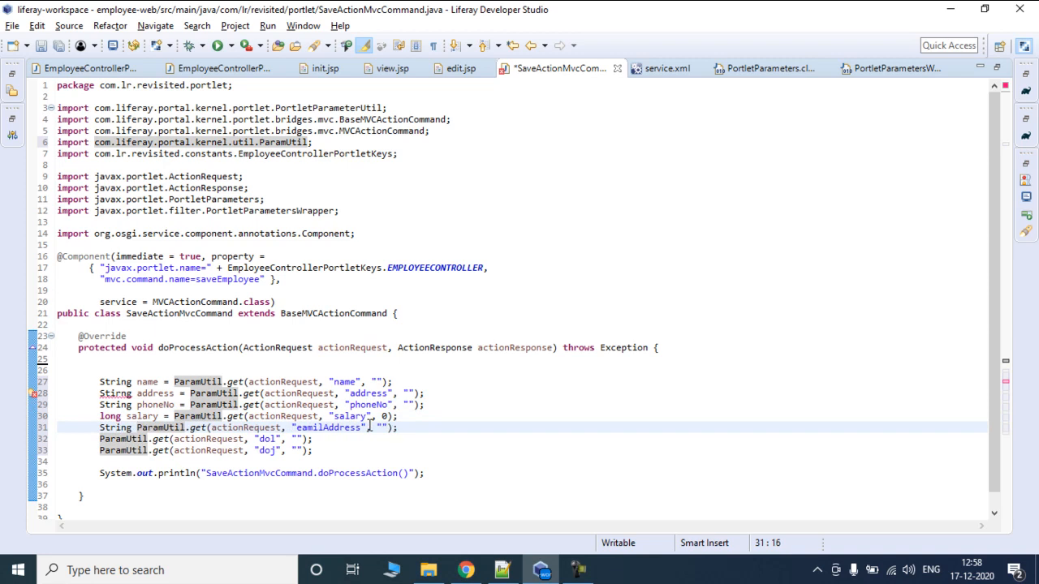
{"action": "type", "text": "emailAddress ="}
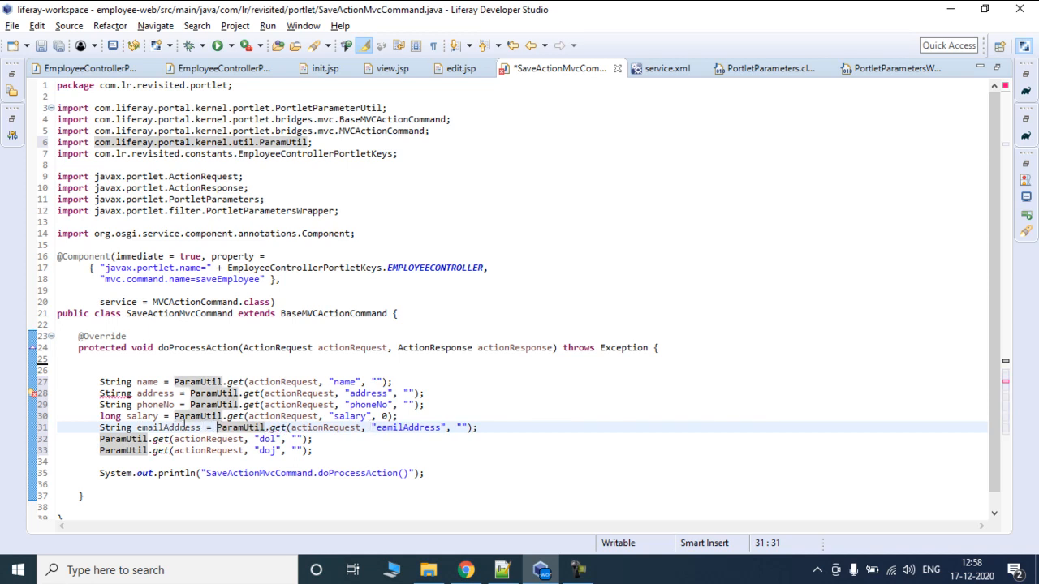
- Reuse emailAddress as its variable name and declare String dol on the dol line
{"action": "double_click", "coordinate": [409, 429]}
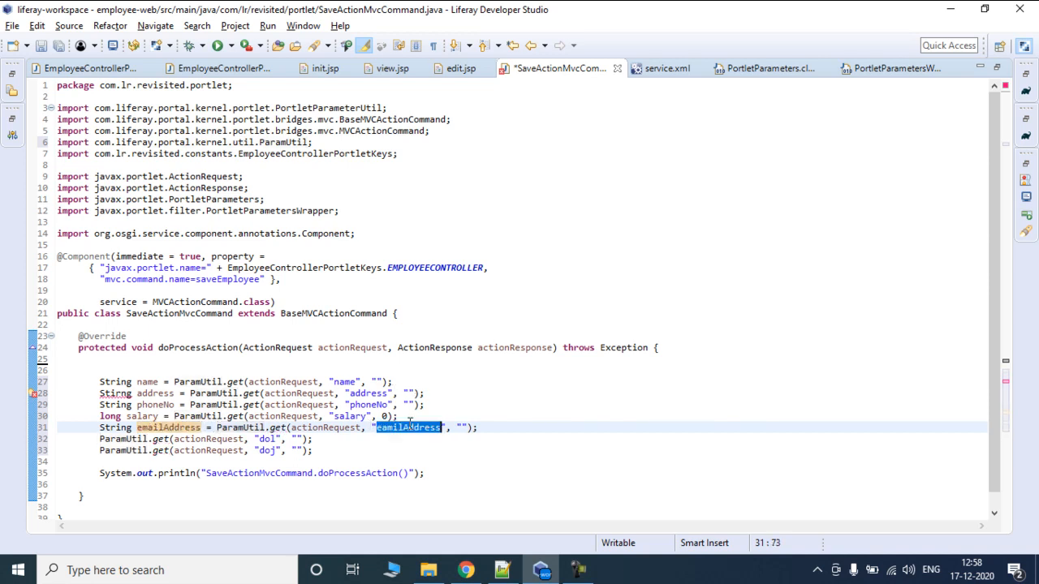
{"action": "left_click", "coordinate": [114, 393]}
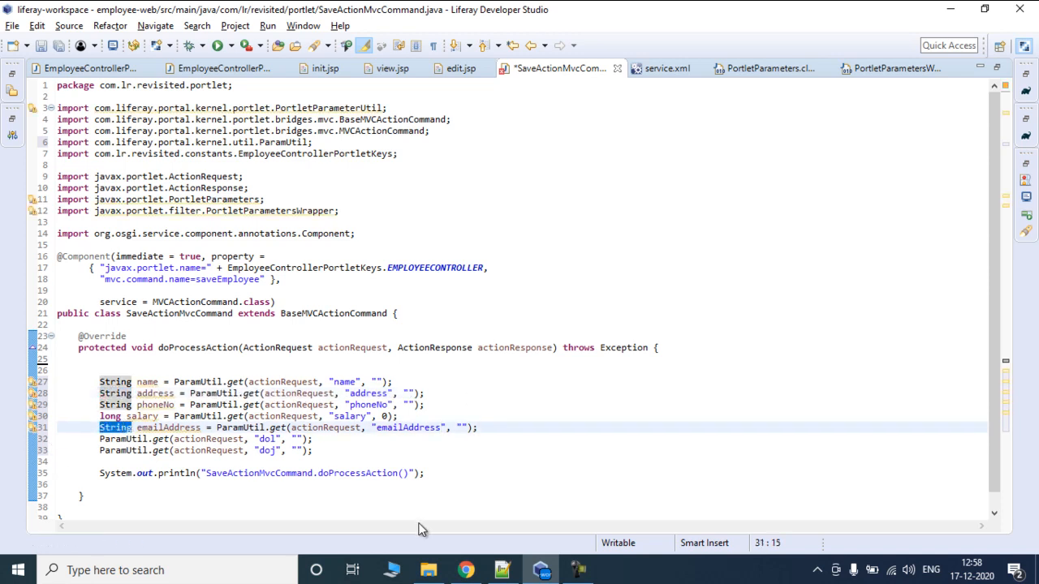
{"action": "left_click", "coordinate": [100, 438]}
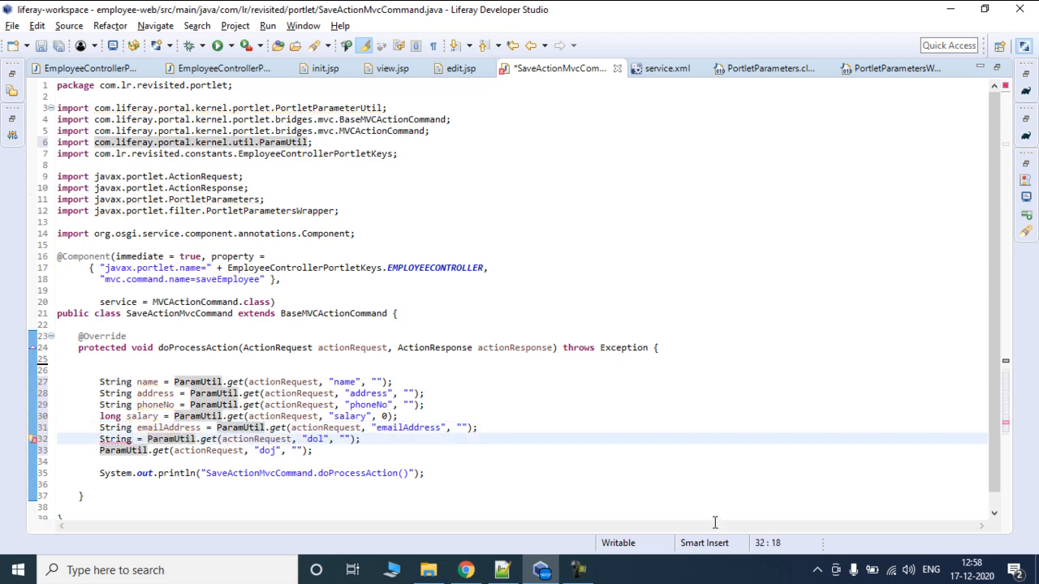
{"action": "type", "text": "dol"}
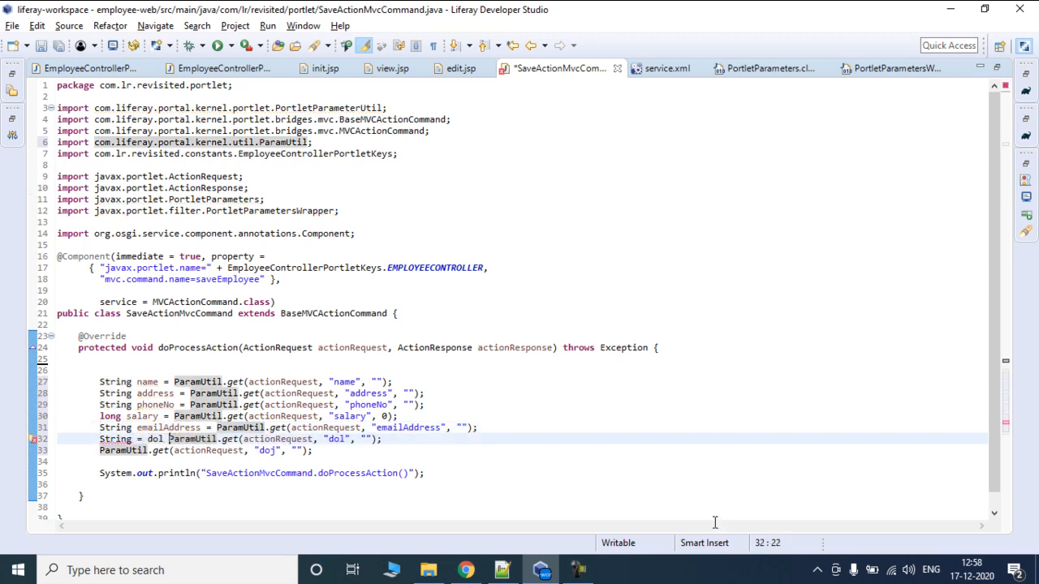
{"action": "key", "text": "Backspace"}
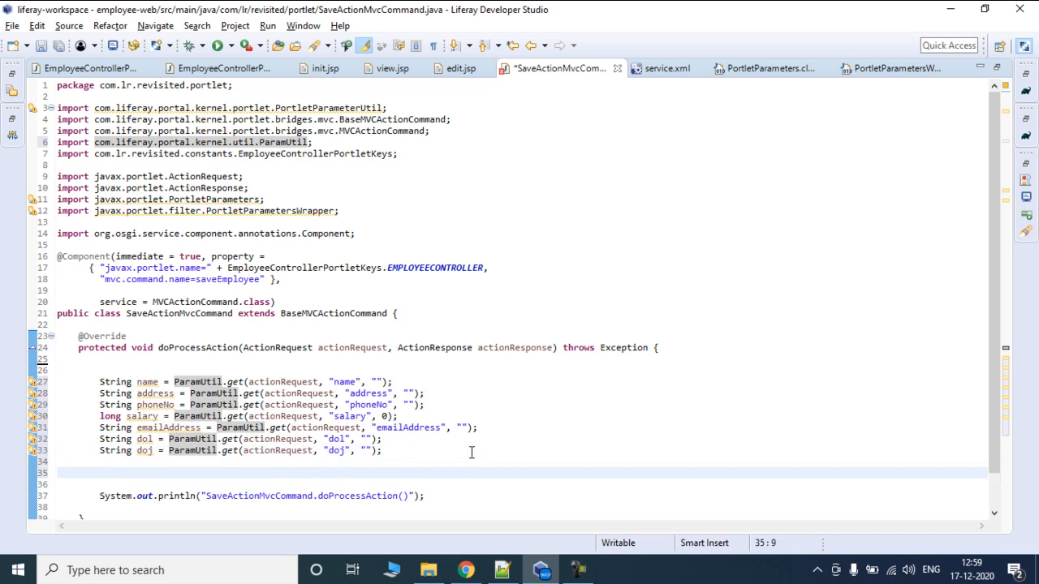
- Start a System.out.println concatenating name and address with separators, removing a duplicated address
{"action": "type", "text": "System.out.println(n);"}
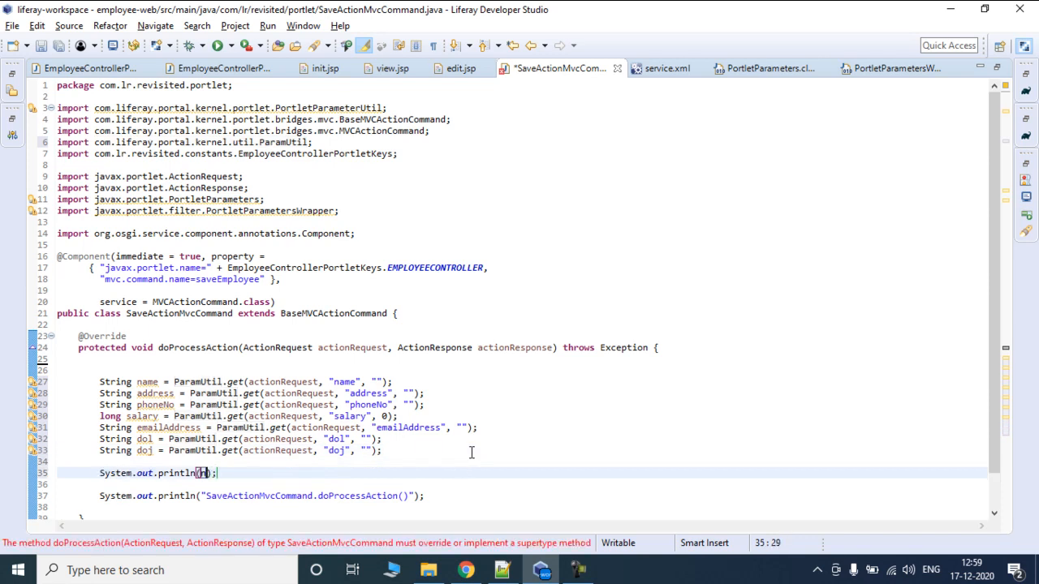
{"action": "type", "text": "name"}
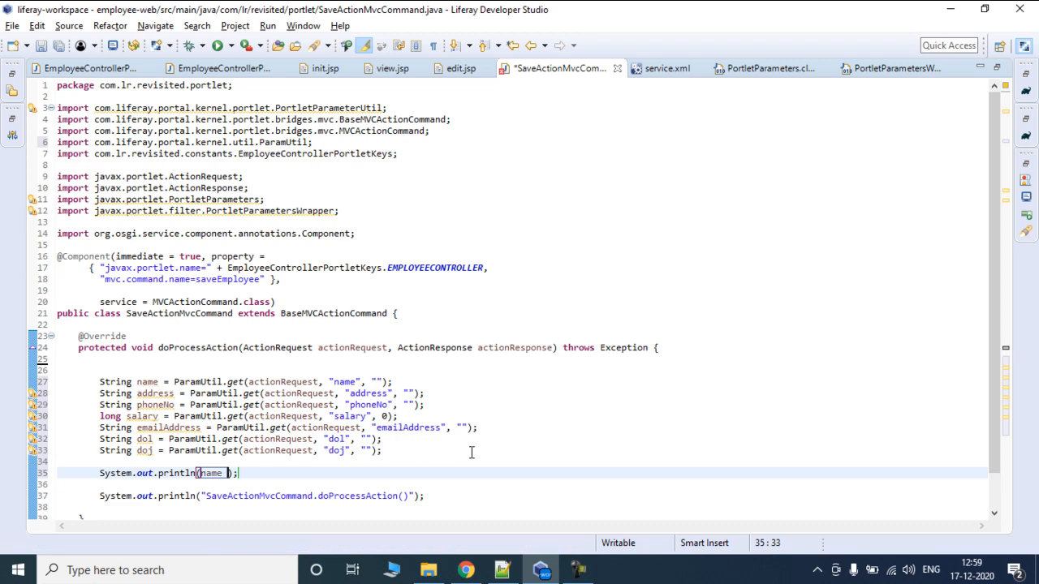
{"action": "type", "text": "+ \"\""}
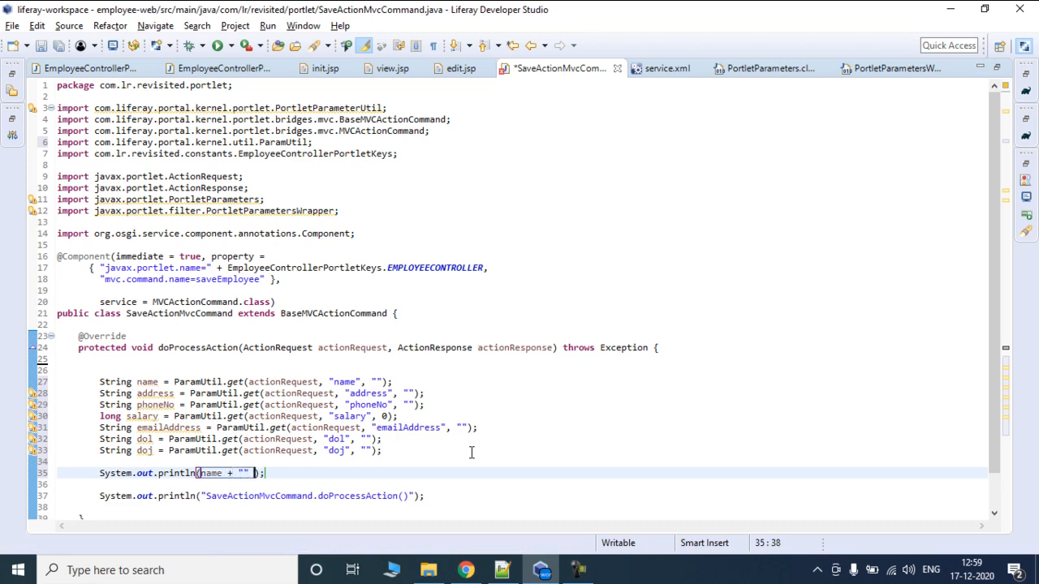
{"action": "type", "text": "+"}
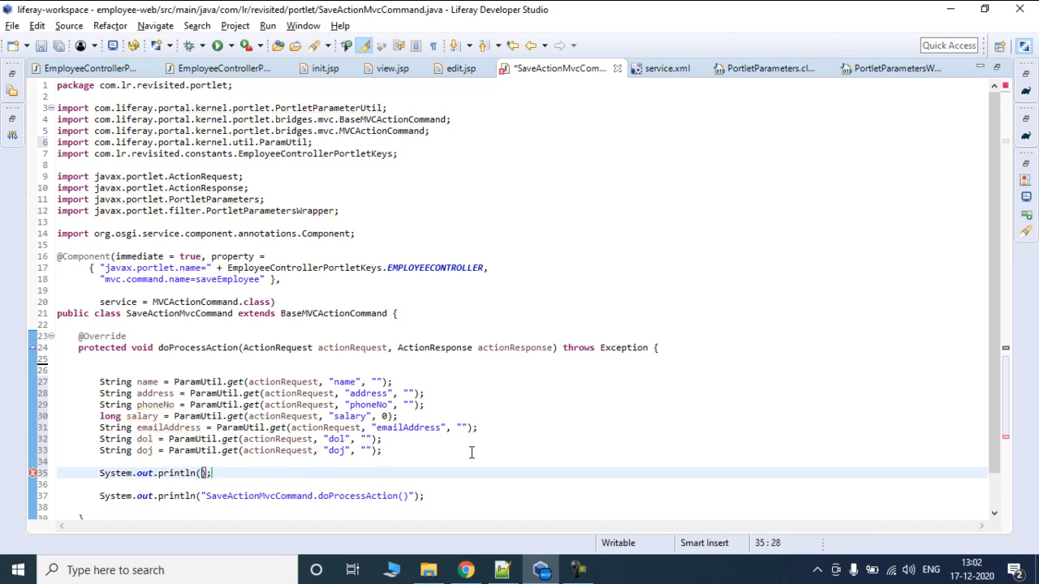
{"action": "type", "text": "name + \"\" + address \"\" + address"}
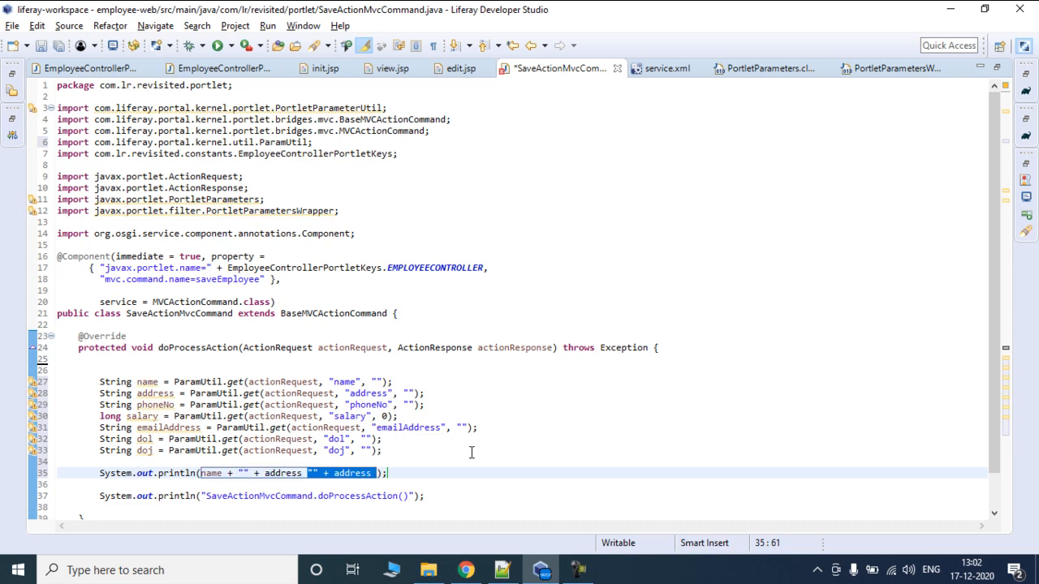
{"action": "key", "text": "Backspace"}
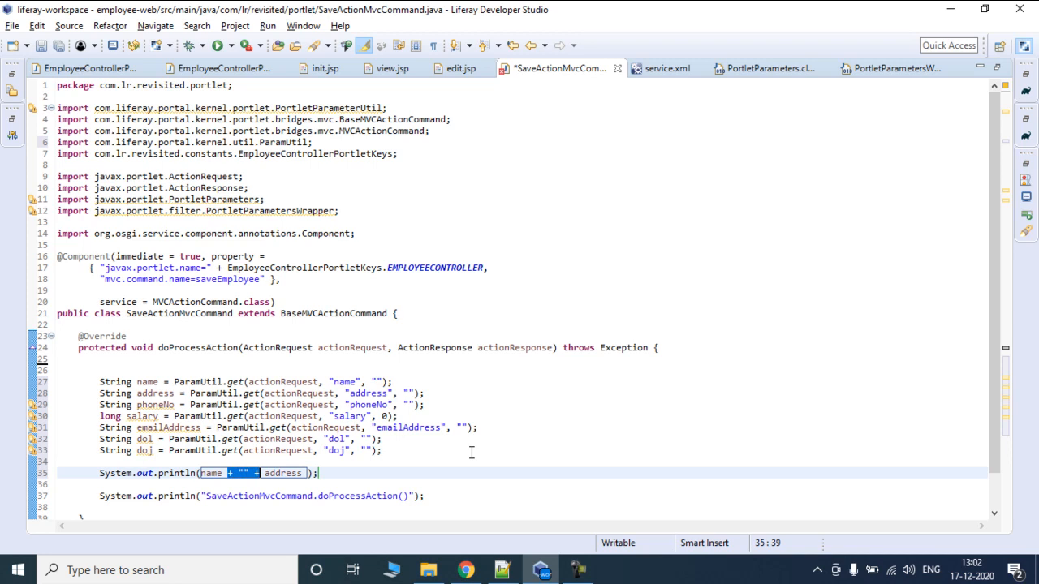
- Extend the println with phoneNo, salary, emailAddress, dol and doj separated by dashes
{"action": "type", "text": "+ \"\" +"}
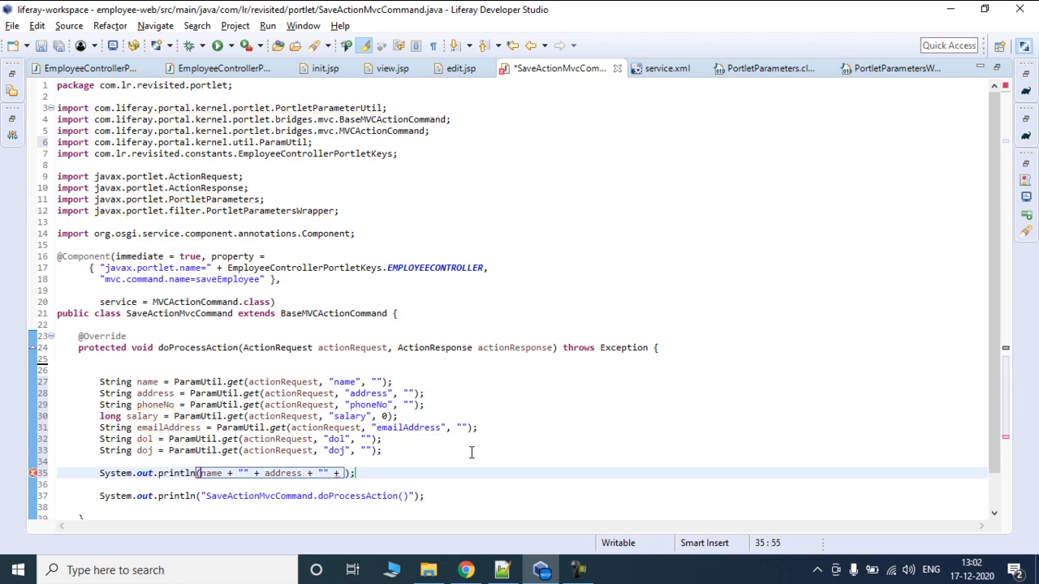
{"action": "type", "text": "phoneNo + \"\" + salary + \"\" +"}
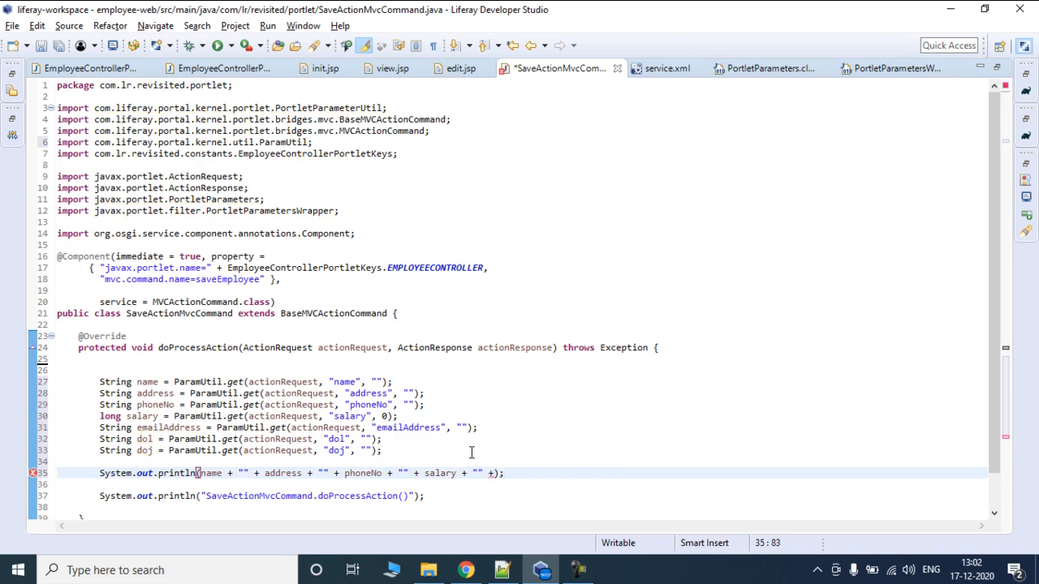
{"action": "type", "text": "emailAddress"}
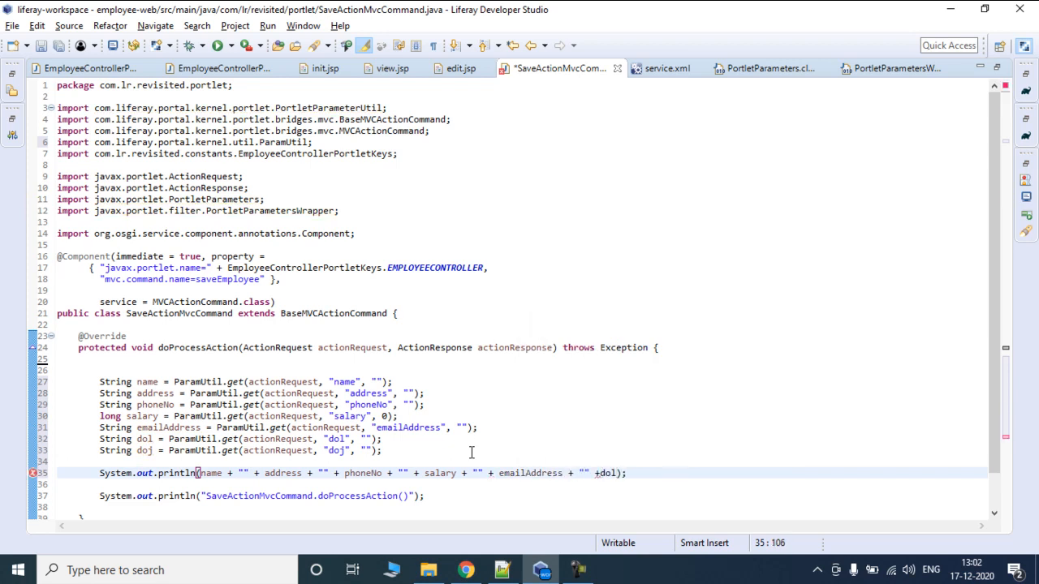
{"action": "type", "text": "+ \"\" +"}
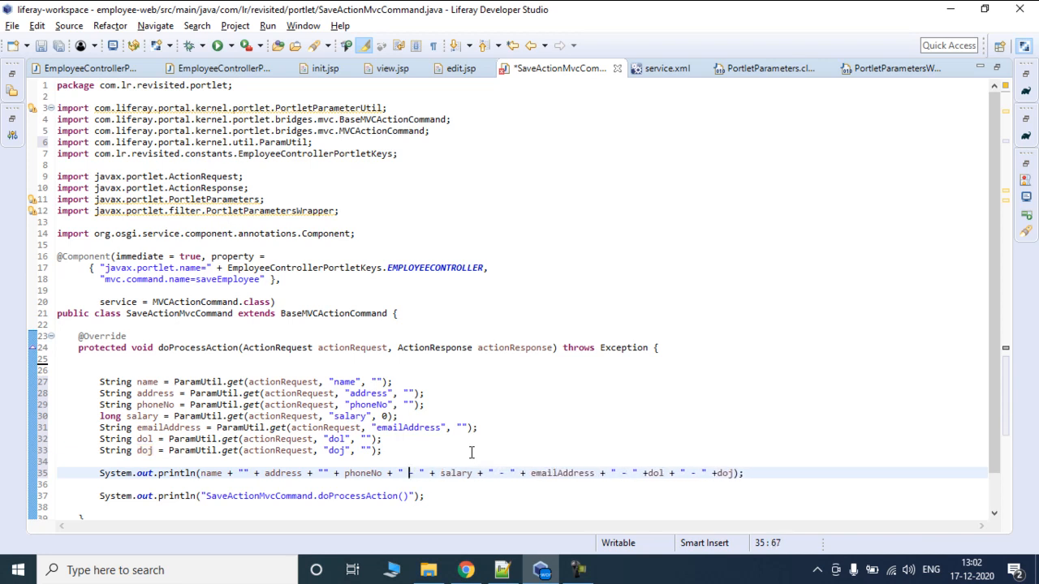
- Restore the normal workspace layout and switch to Chrome with the Liferay portal
{"action": "left_click", "coordinate": [321, 474]}
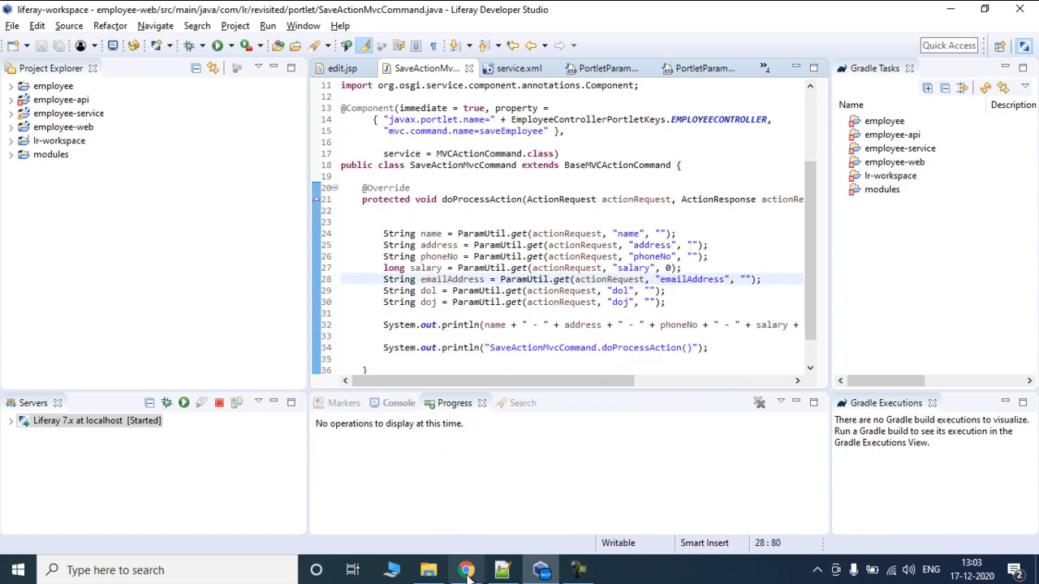
{"action": "left_click", "coordinate": [464, 570]}
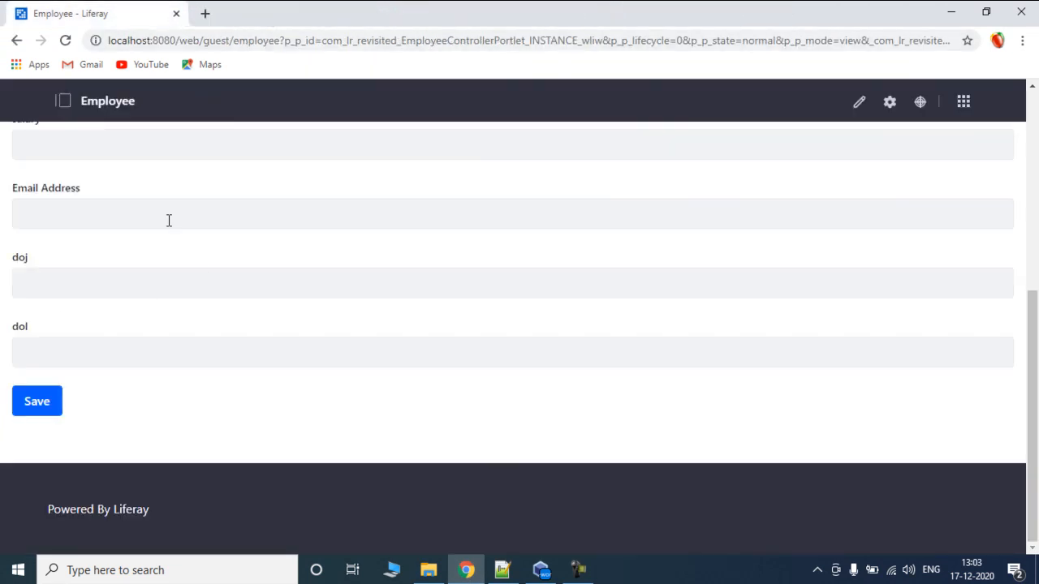
- Start a new employee with name Sample Employee, Sample Address and Phone Number
{"action": "scroll", "scroll_direction": "up", "scroll_amount": 3}
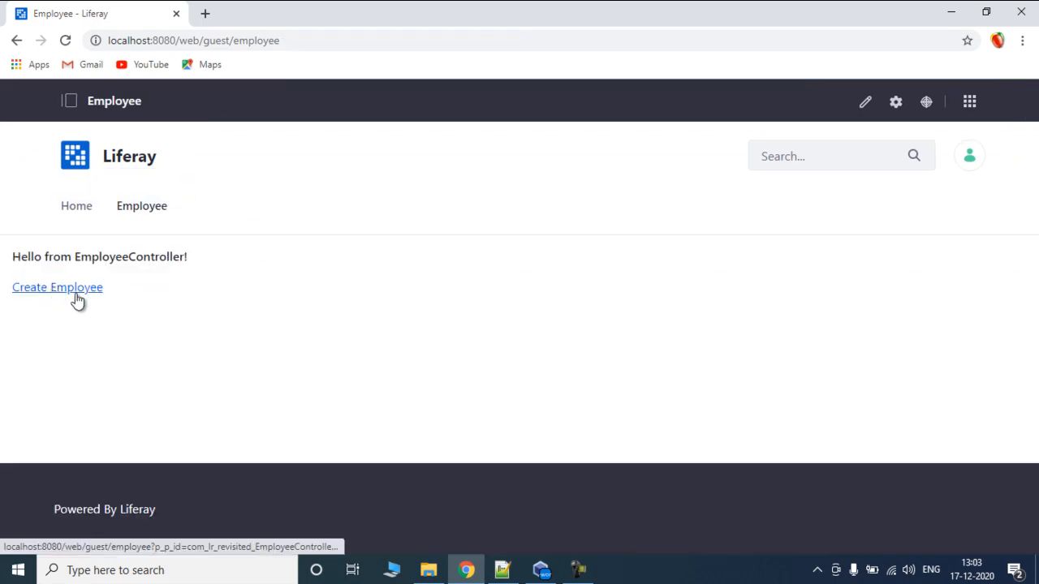
{"action": "left_click", "coordinate": [57, 287]}
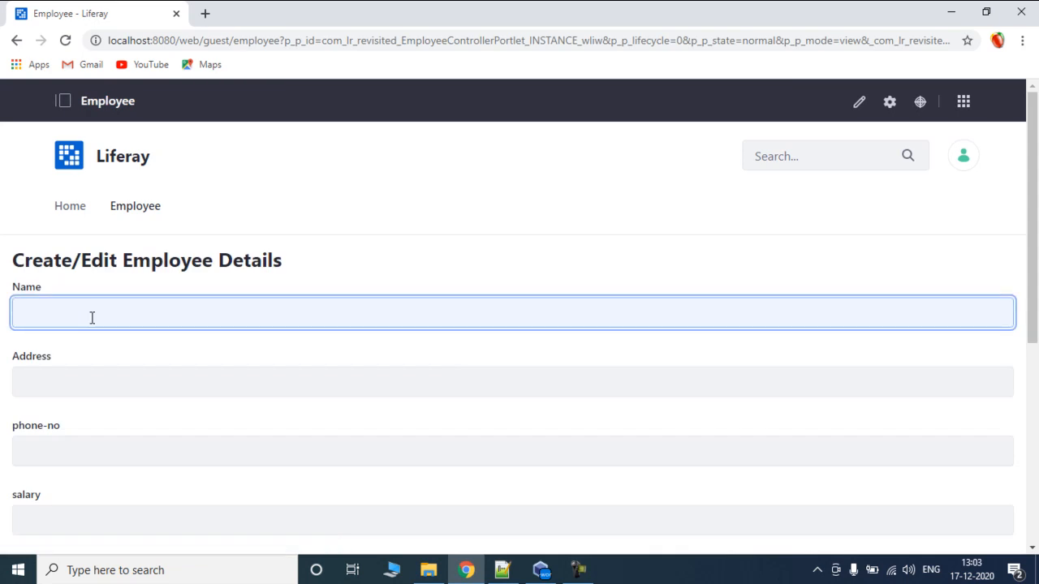
{"action": "type", "text": "Sample User"}
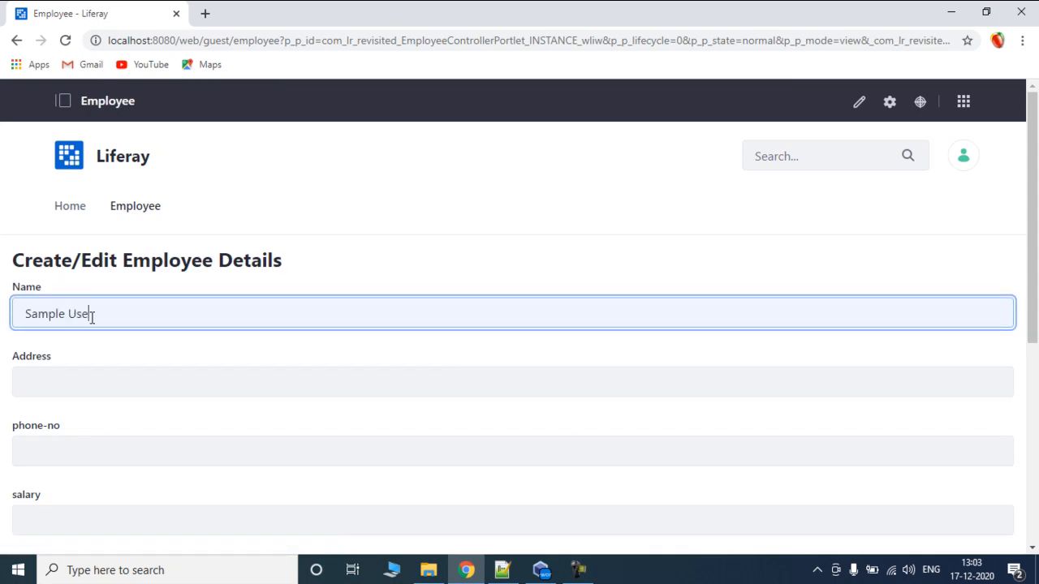
{"action": "double_click", "coordinate": [80, 314]}
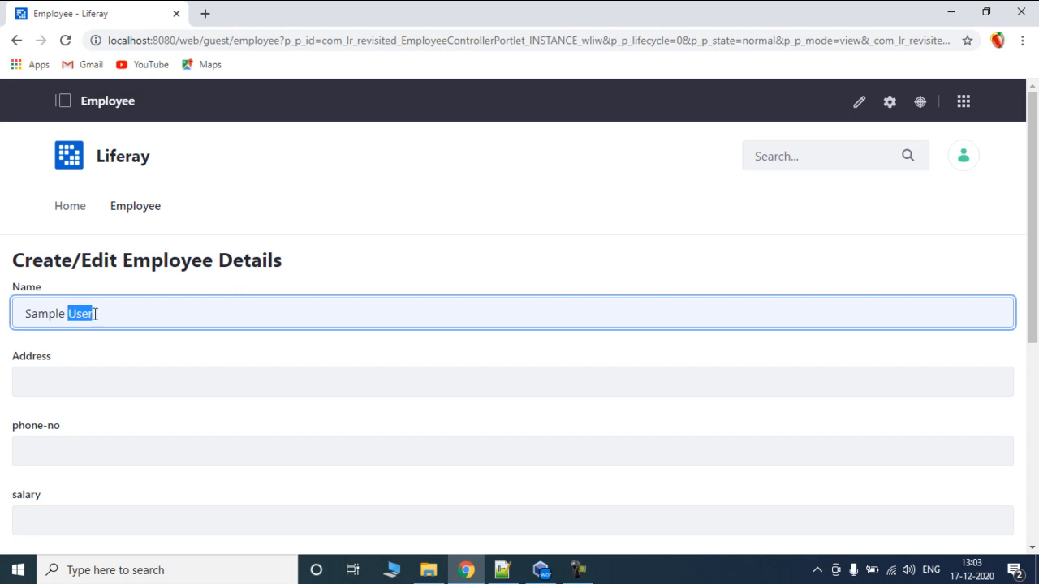
{"action": "type", "text": "Employee"}
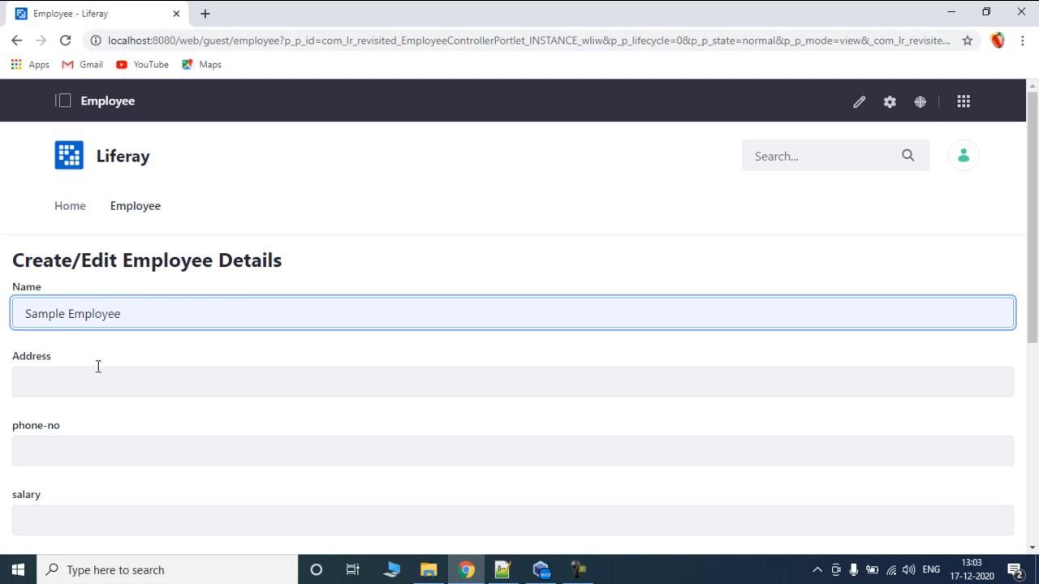
{"action": "type", "text": "Sample"}
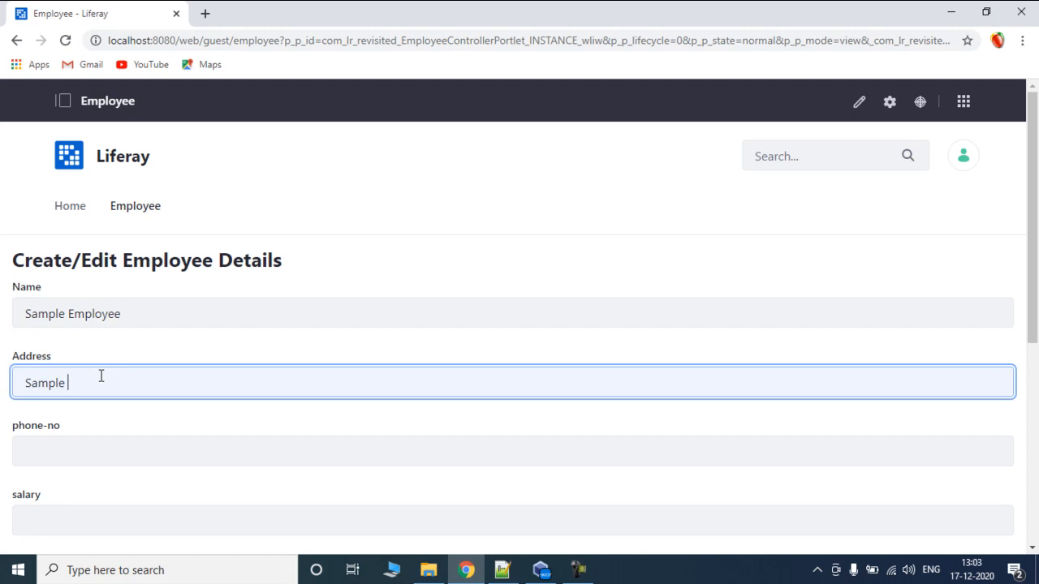
{"action": "type", "text": "Address"}
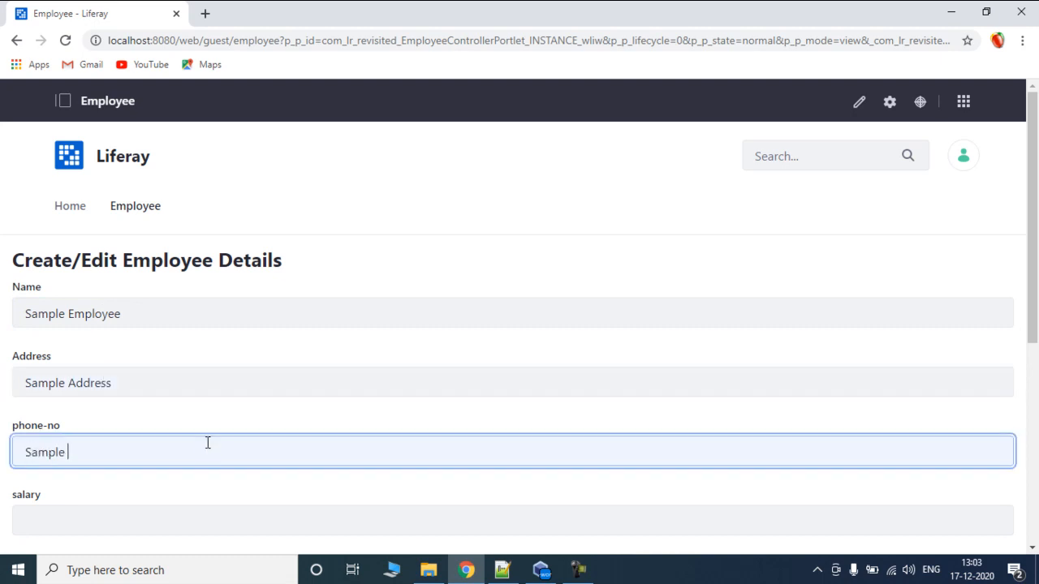
{"action": "type", "text": "Phone Number"}
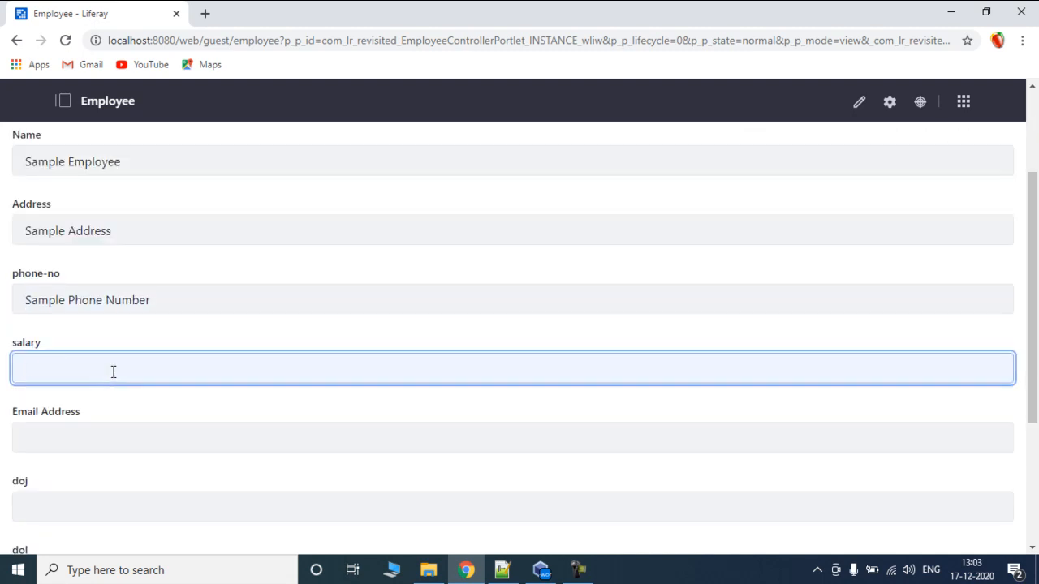
- Enter salary 10, a sample gmail address and the join and leave dates, then save the employee
{"action": "type", "text": "10"}
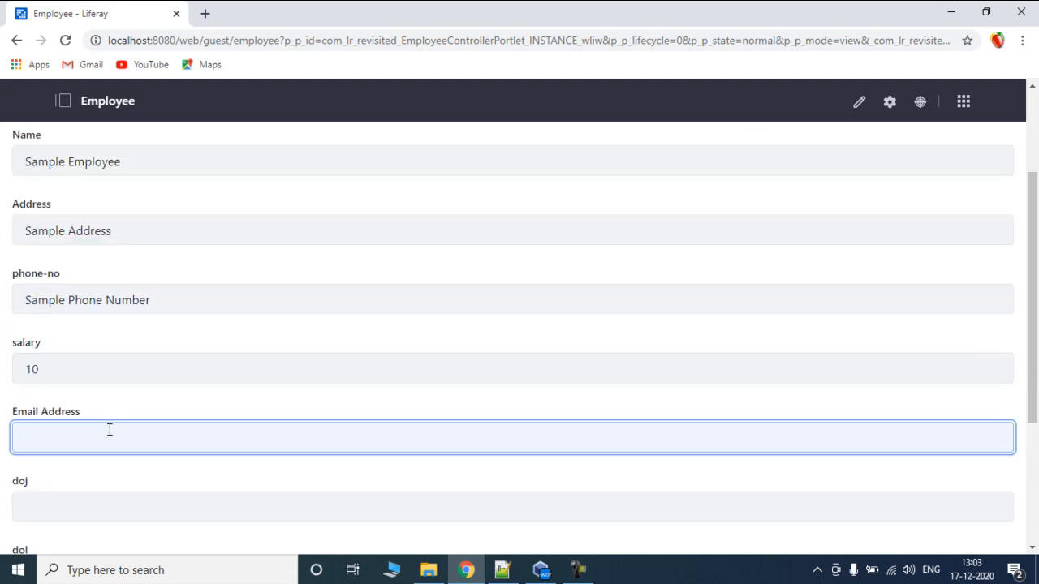
{"action": "type", "text": "sample@1"}
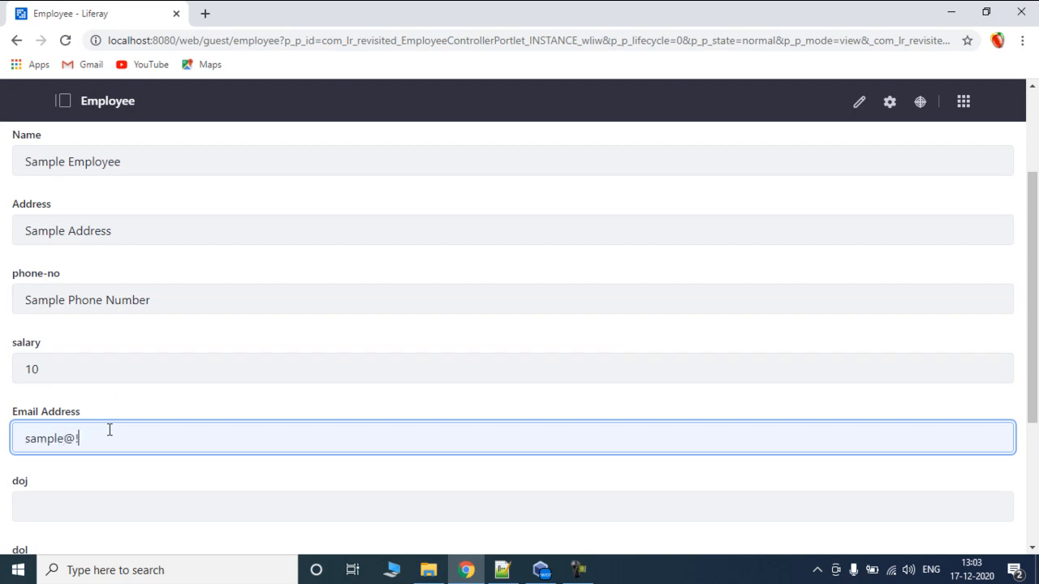
{"action": "type", "text": "gamil.com"}
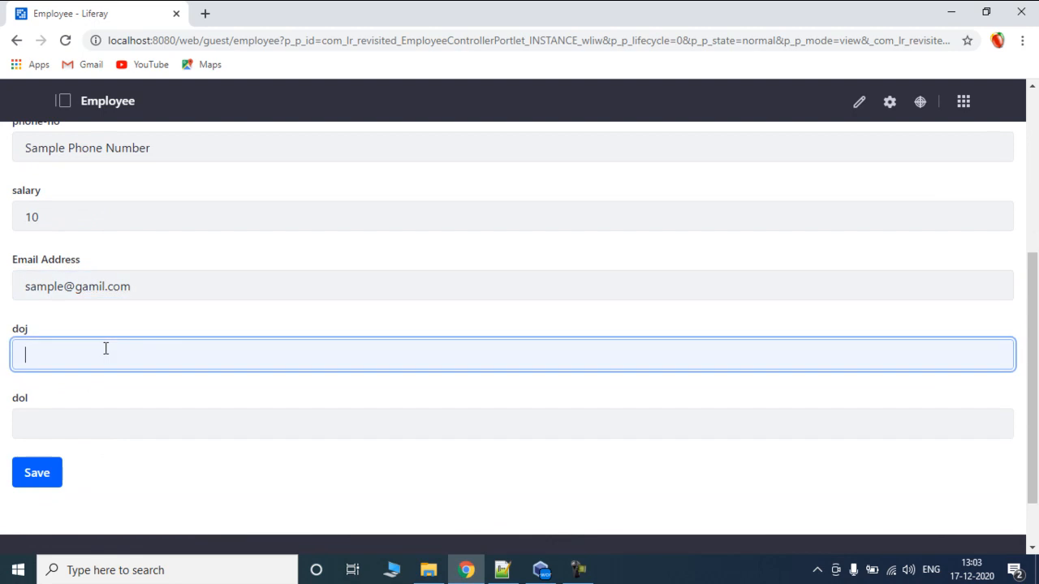
{"action": "type", "text": "11/"}
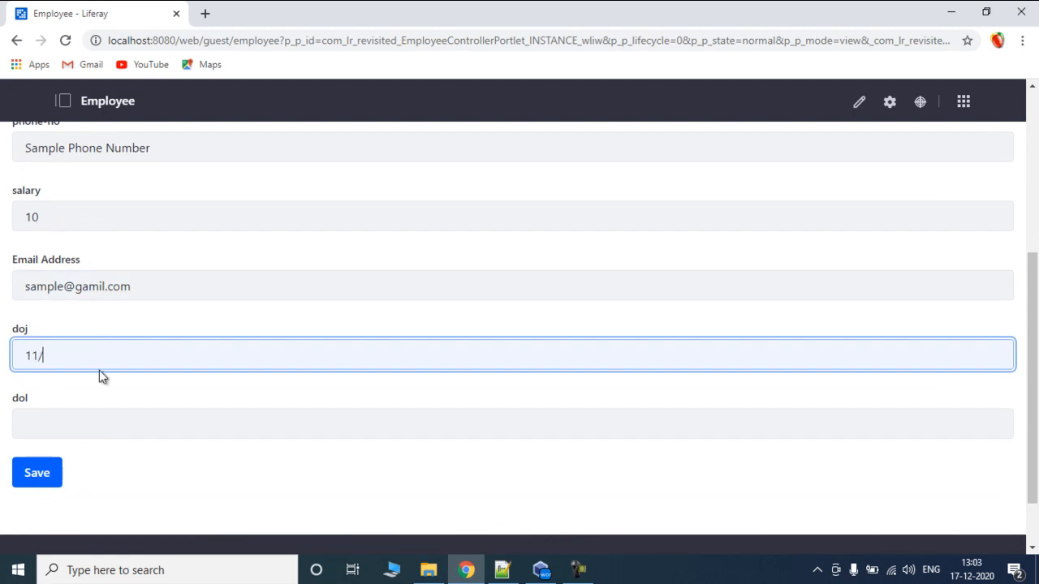
{"action": "type", "text": "12/1"}
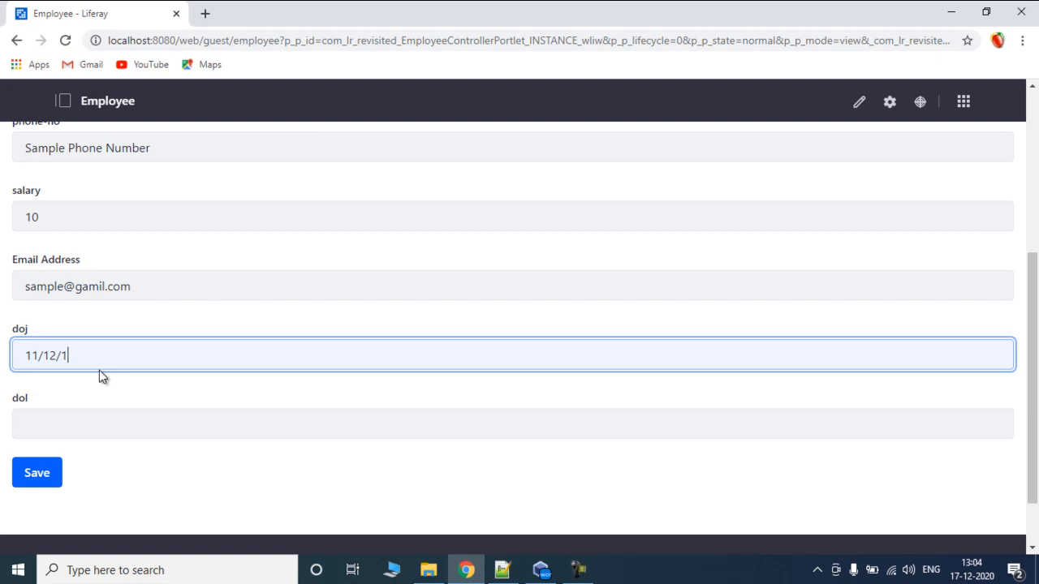
{"action": "type", "text": "200"}
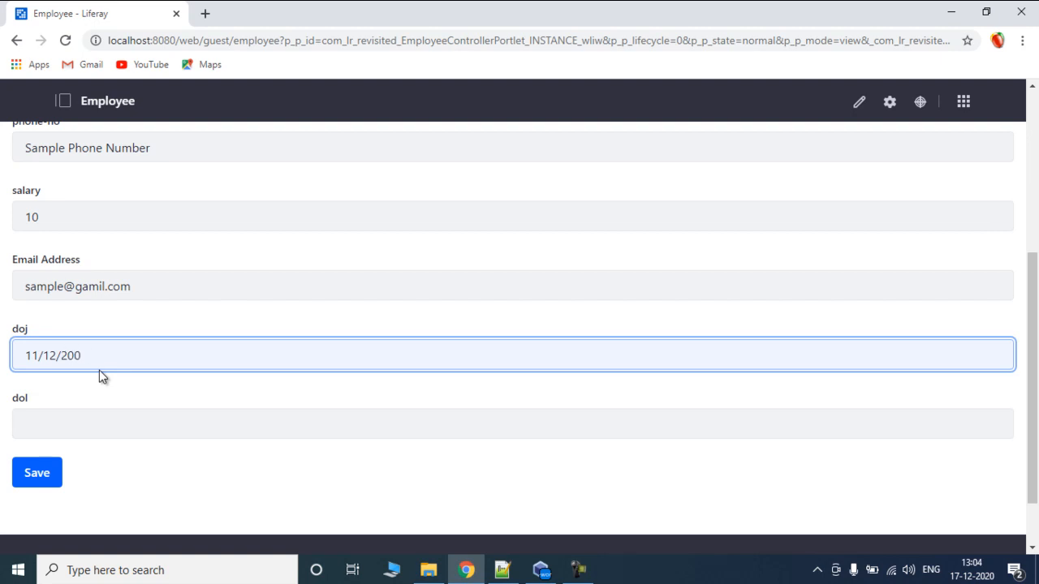
{"action": "type", "text": "8"}
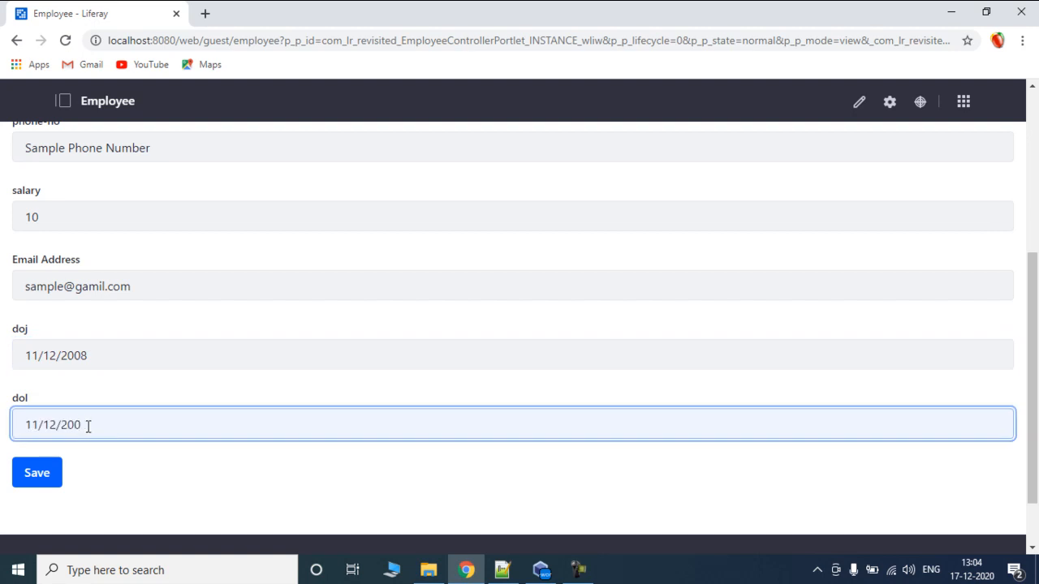
{"action": "type", "text": "0"}
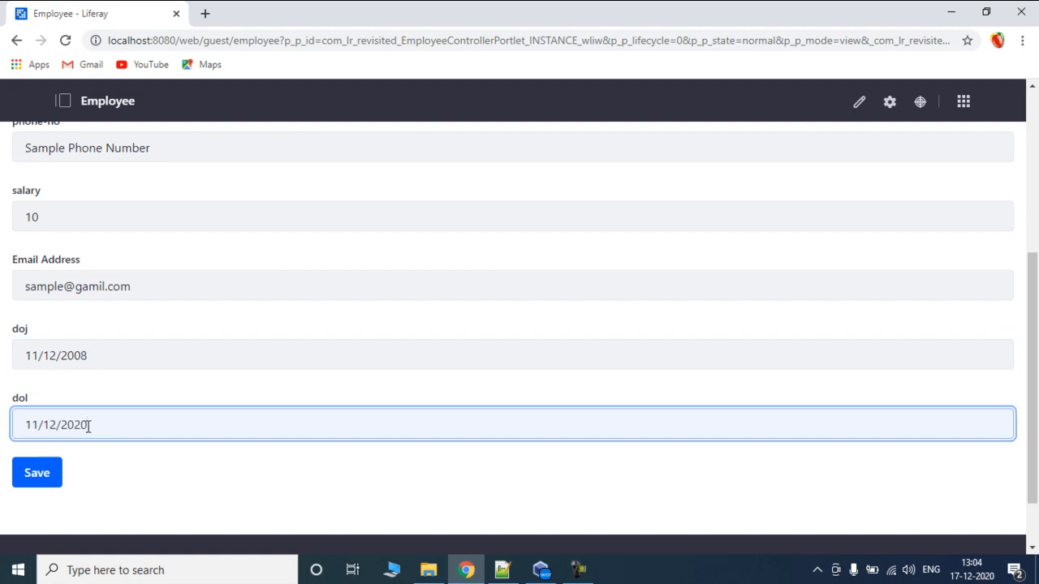
{"action": "scroll", "scroll_direction": "up", "scroll_amount": 3}
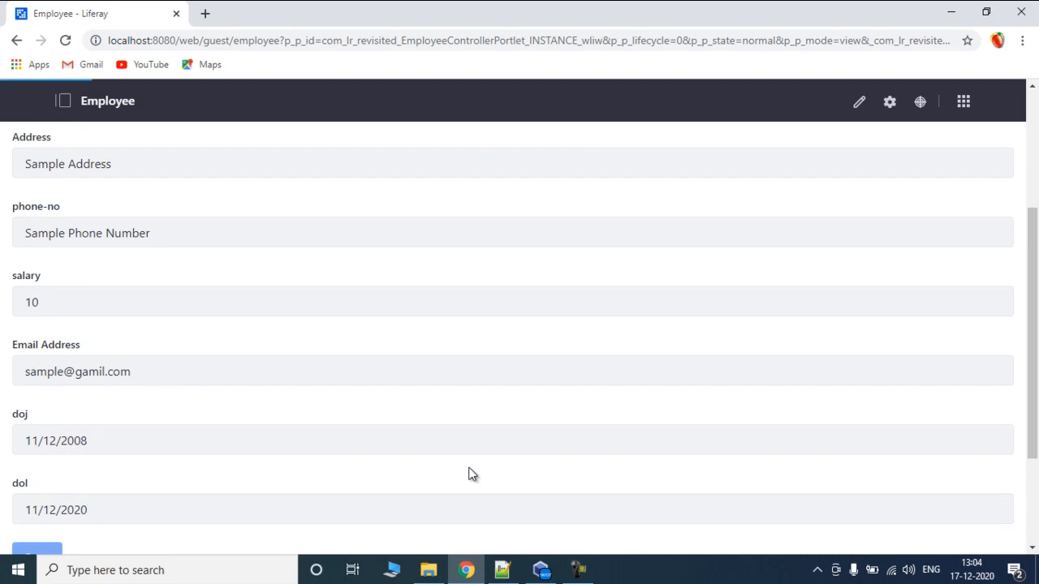
{"action": "left_click", "coordinate": [36, 556]}
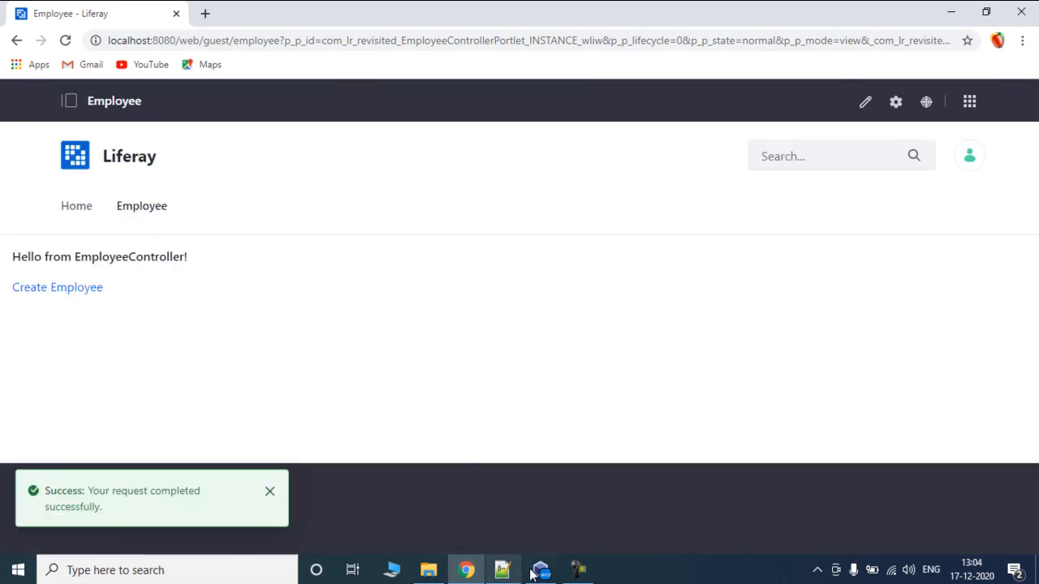
- Return to Liferay Developer Studio to see the submitted employee values in the console
{"action": "left_click", "coordinate": [539, 569]}
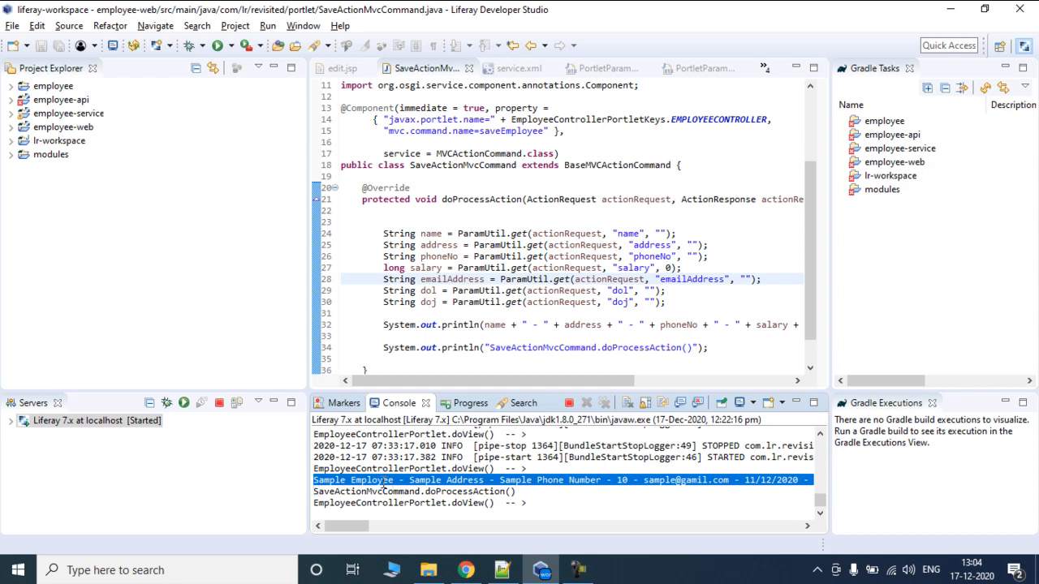
{"action": "left_click", "coordinate": [516, 69]}
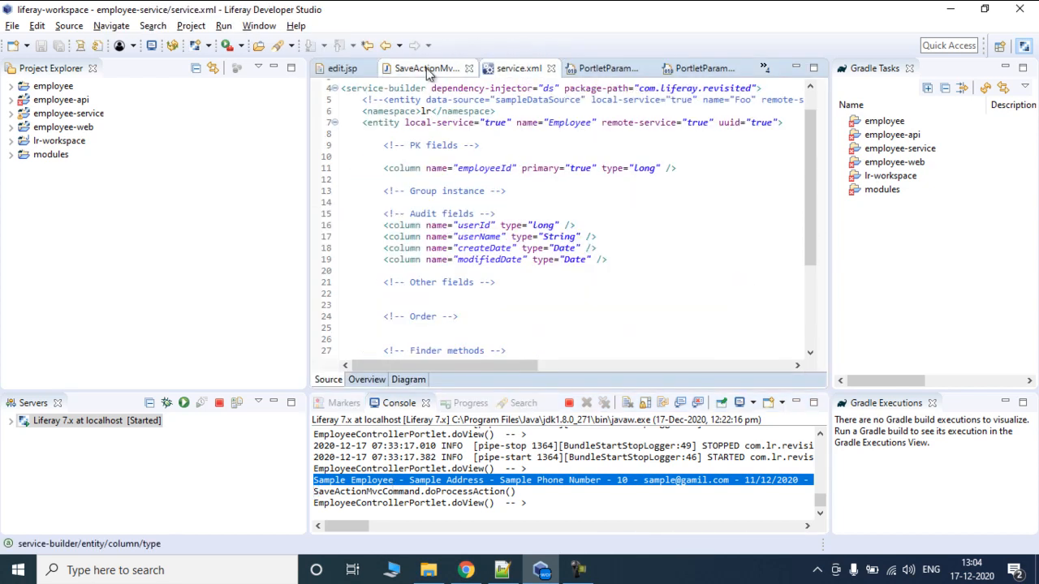
{"action": "left_click", "coordinate": [425, 69]}
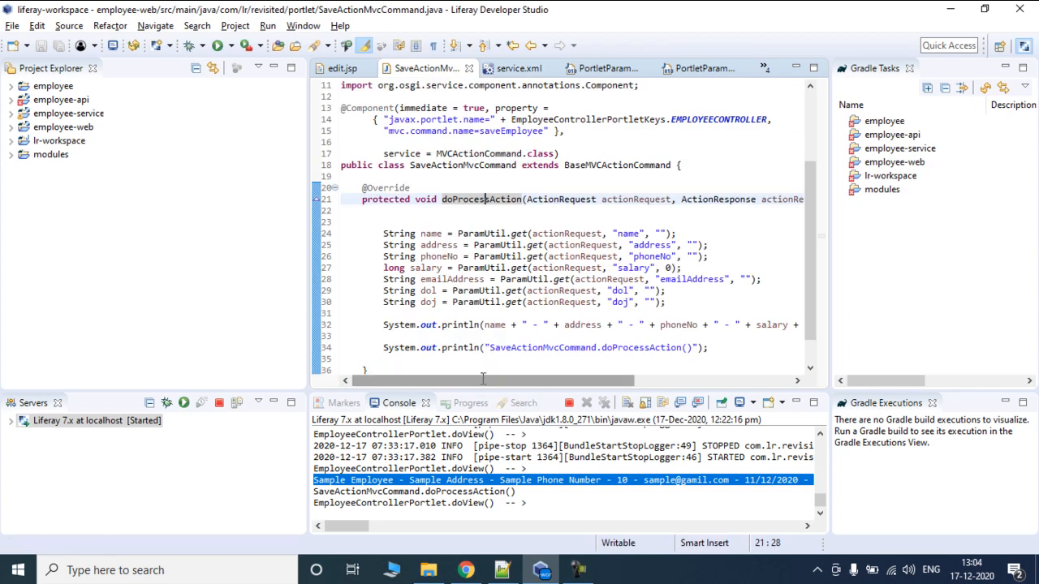
{"action": "mouse_move", "coordinate": [461, 532]}
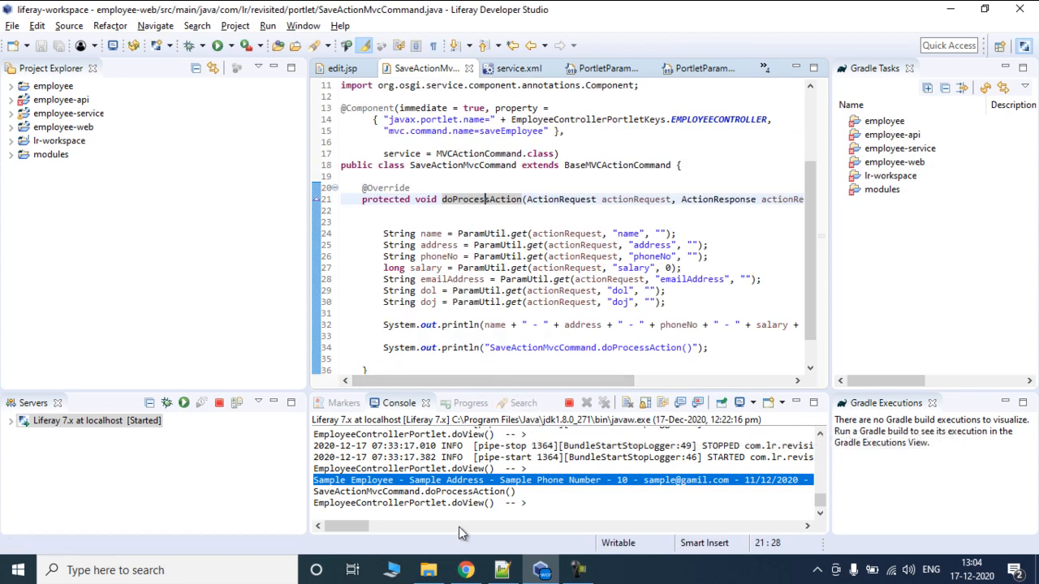